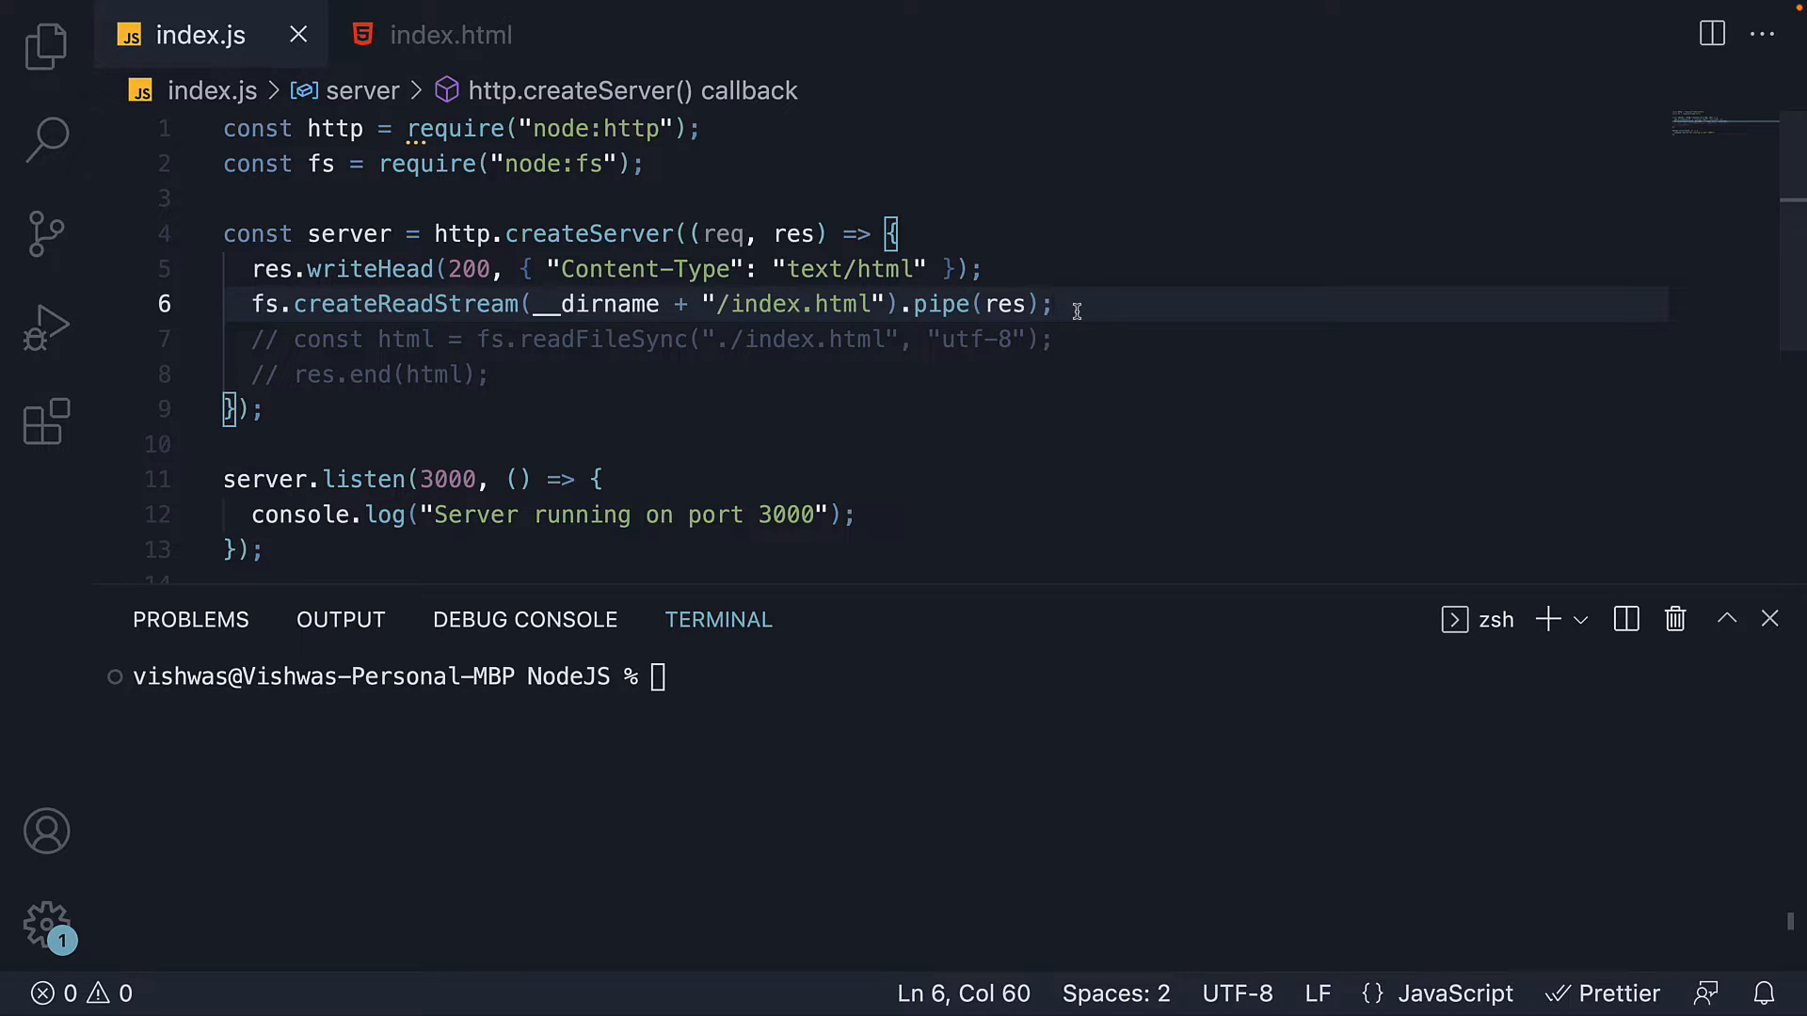
- Review the line streaming index.html via pipe(res), peeking at index.html's heading along the way
{"action": "left_click", "coordinate": [450, 34]}
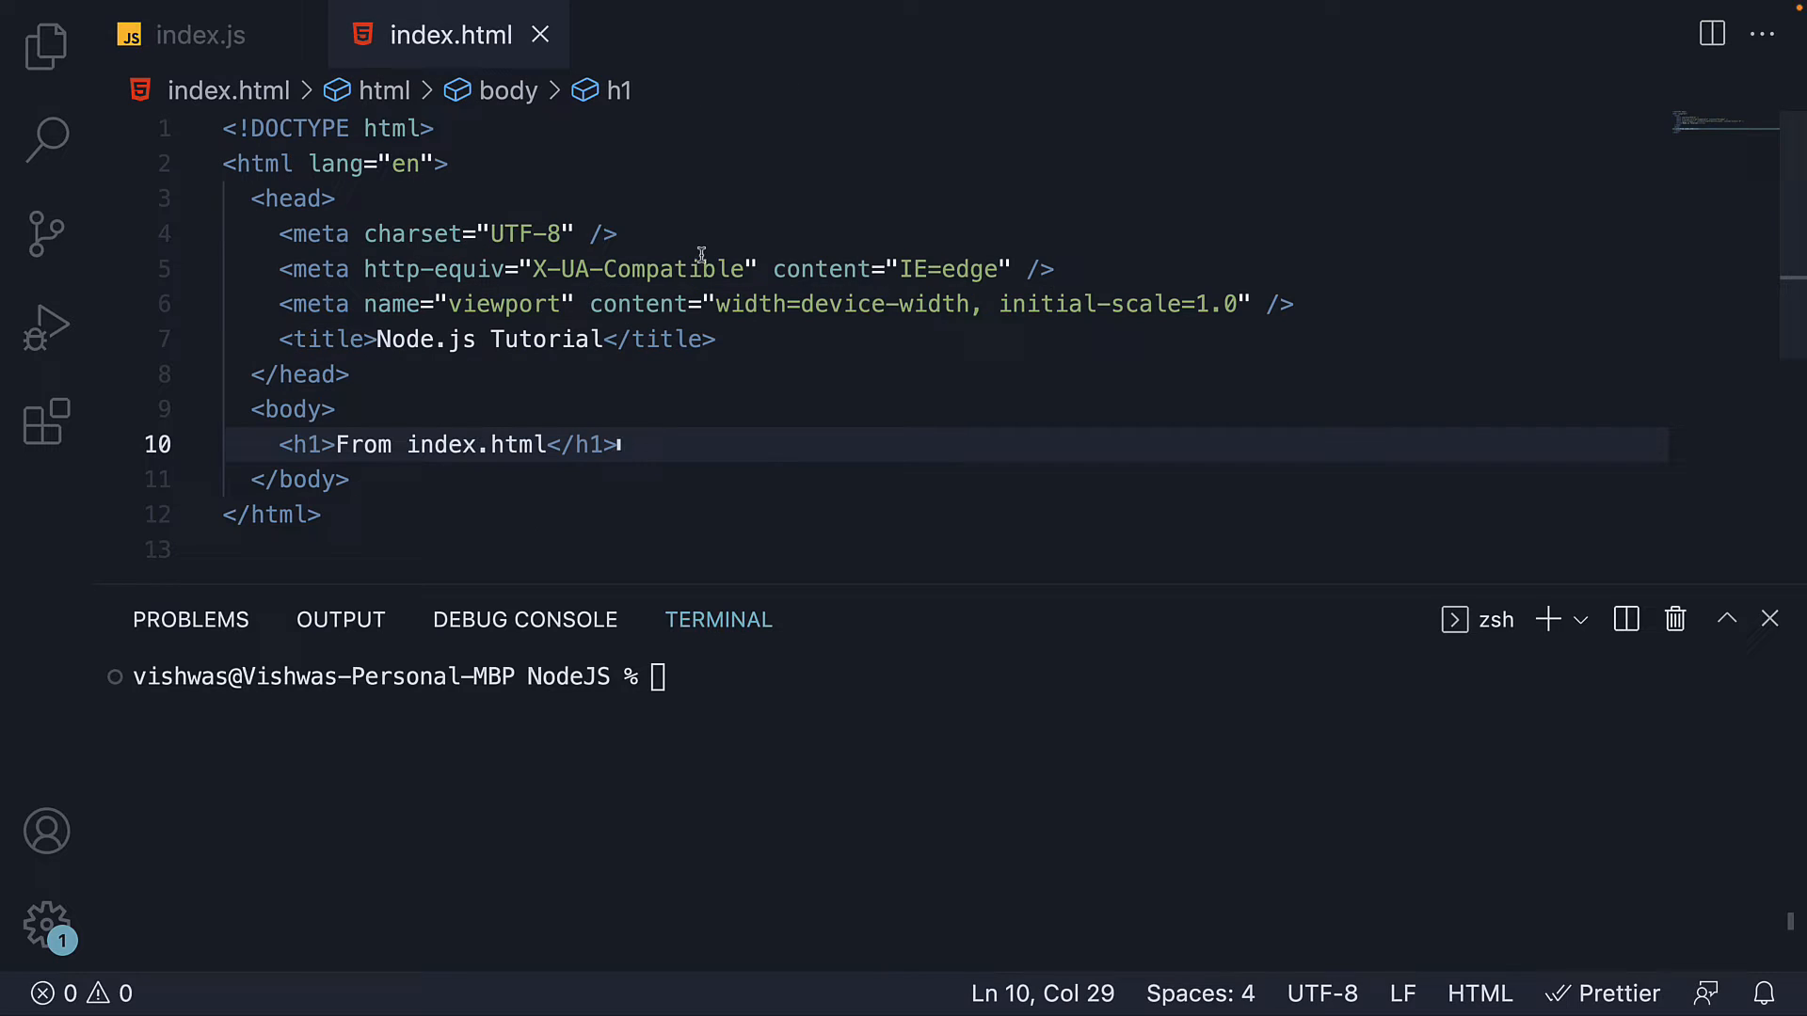
{"action": "left_click", "coordinate": [198, 34]}
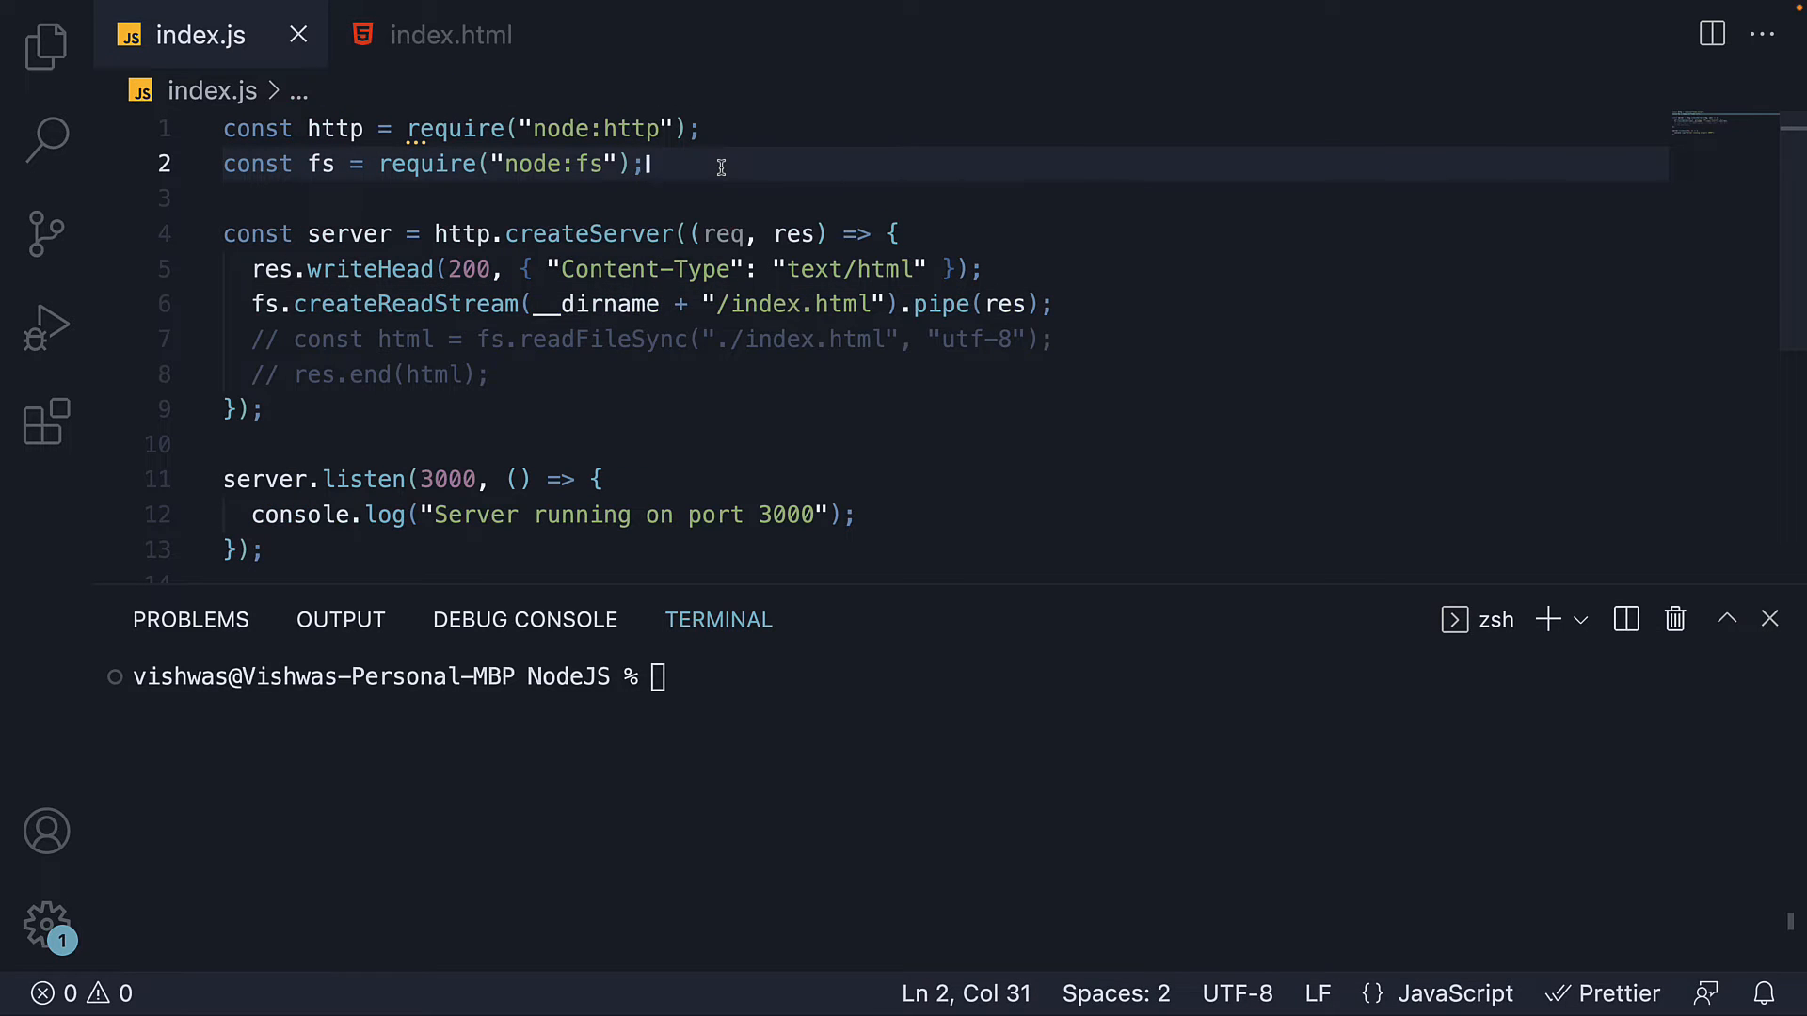
{"action": "left_click", "coordinate": [1048, 303]}
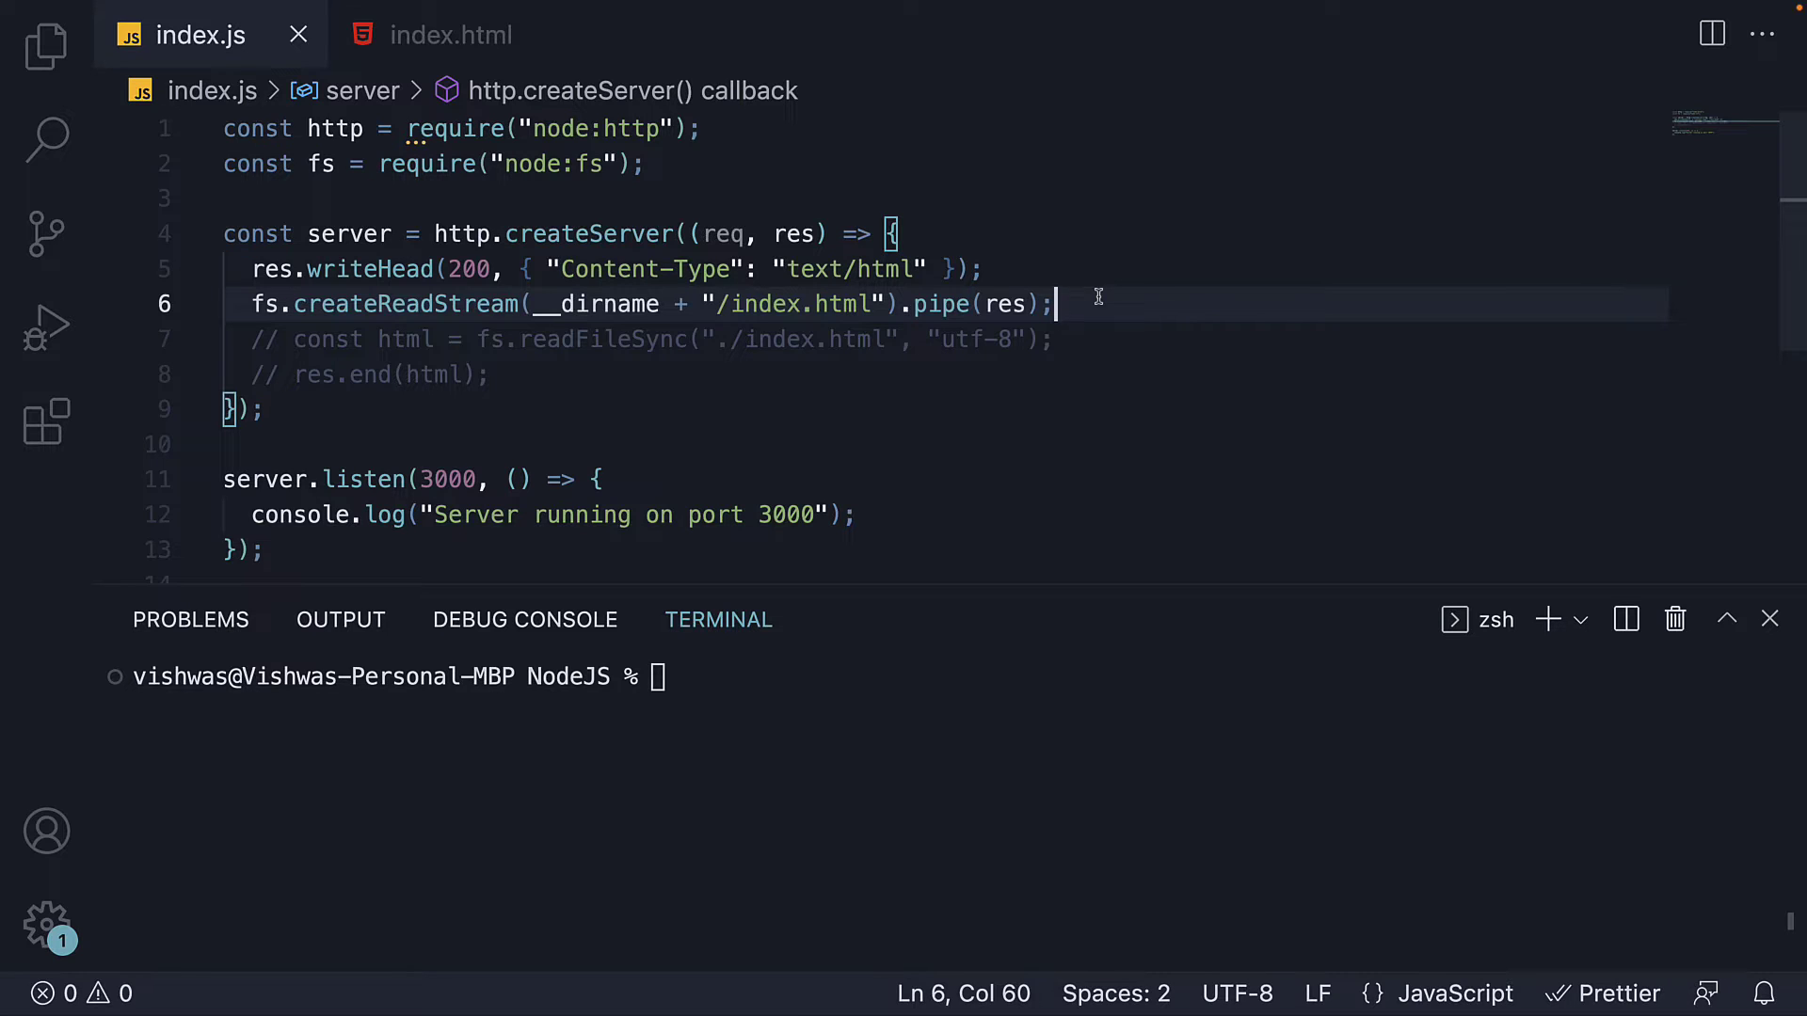
{"action": "double_click", "coordinate": [1005, 303]}
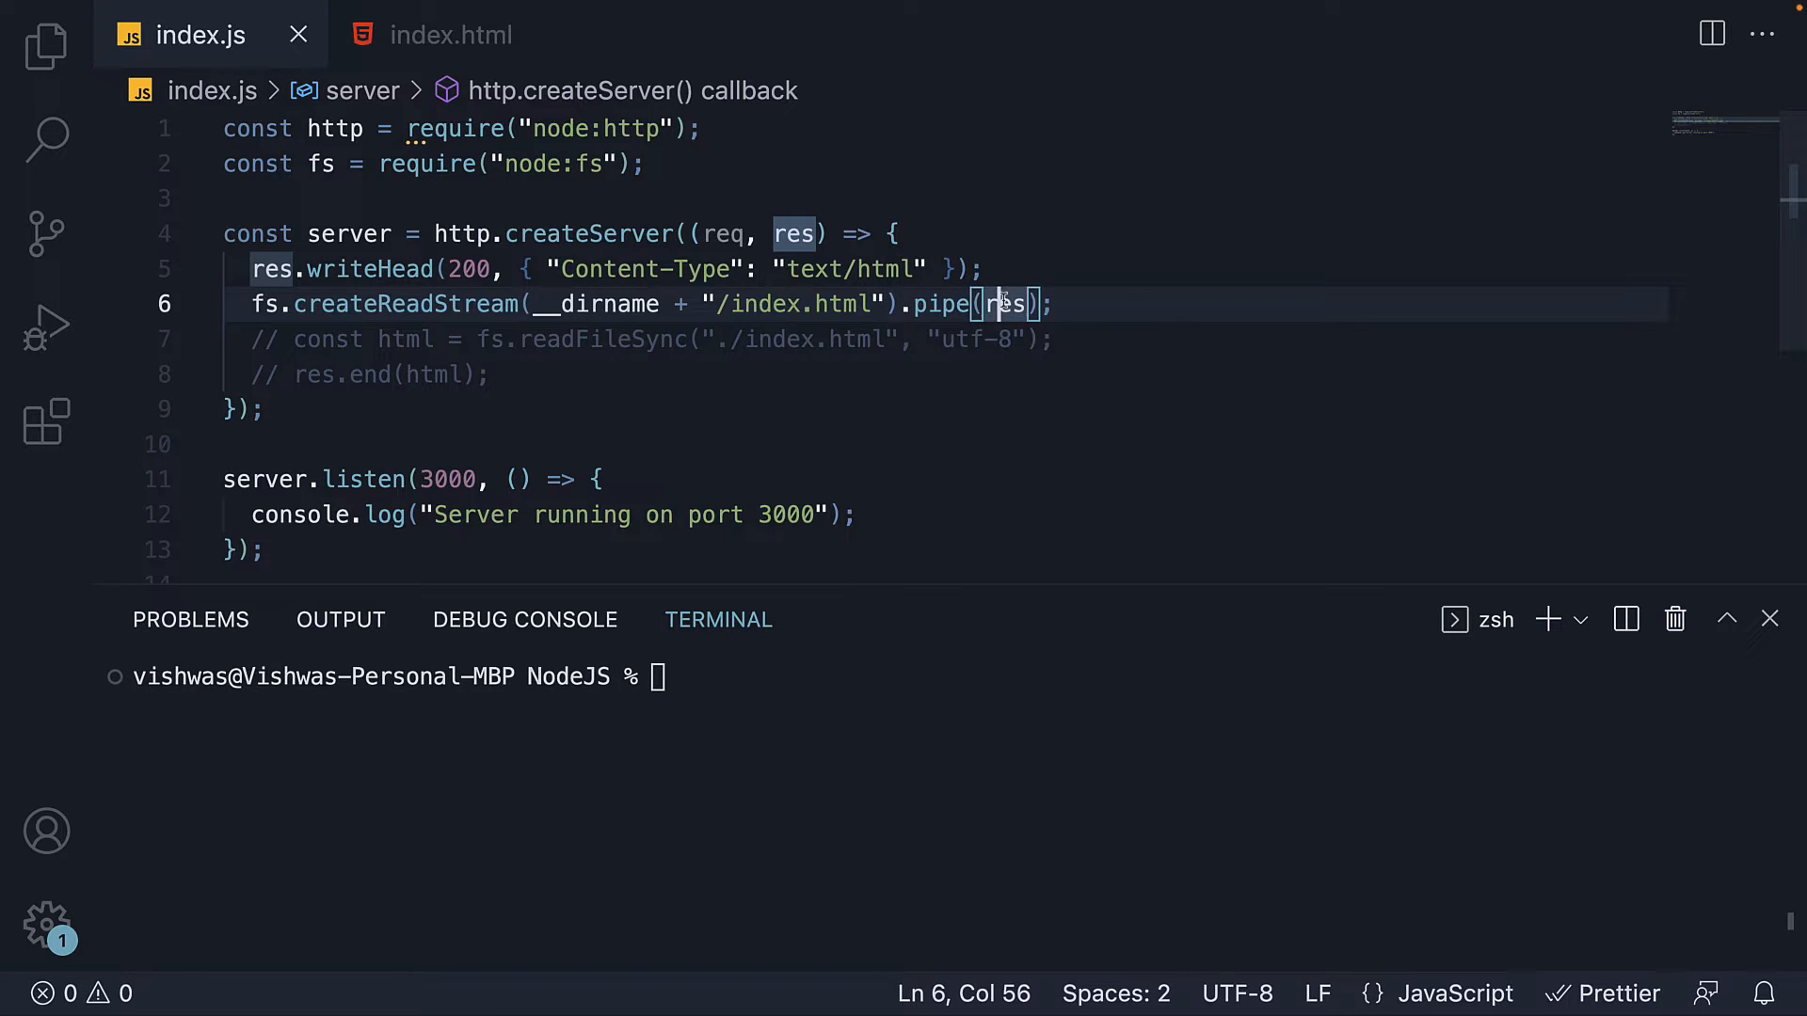
{"action": "mouse_move", "coordinate": [1114, 303]}
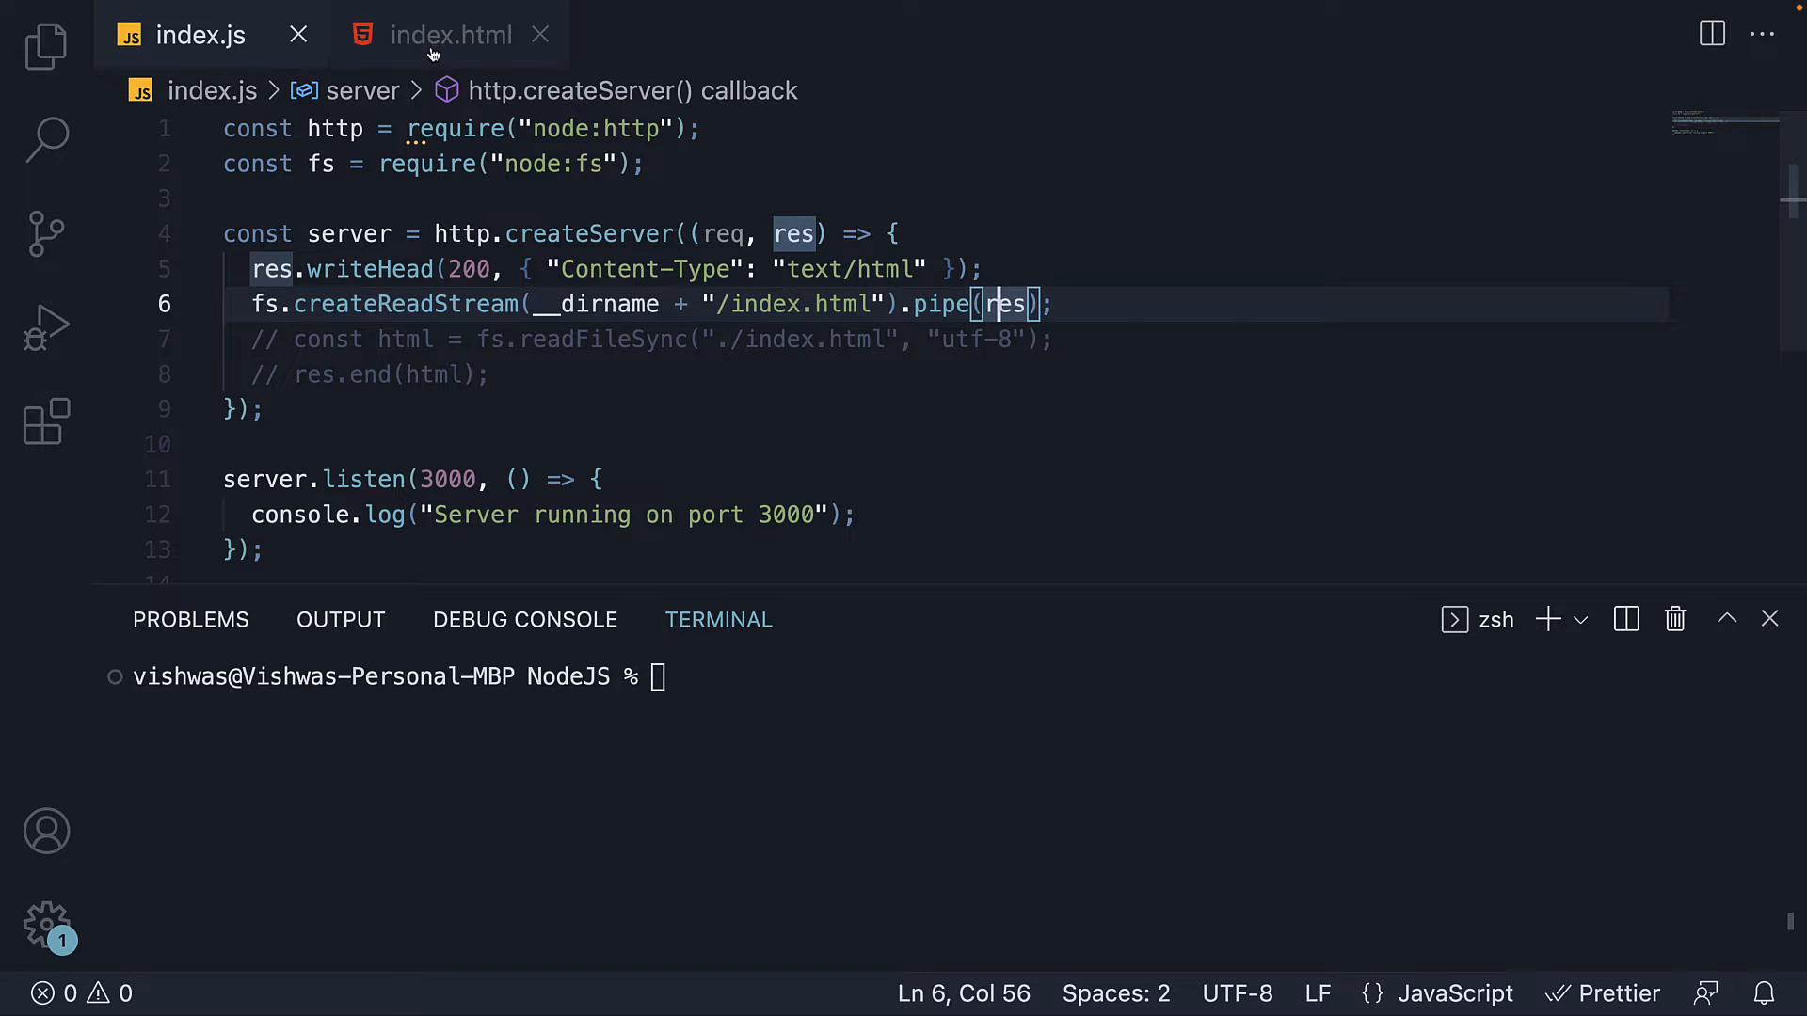
{"action": "left_click", "coordinate": [450, 34]}
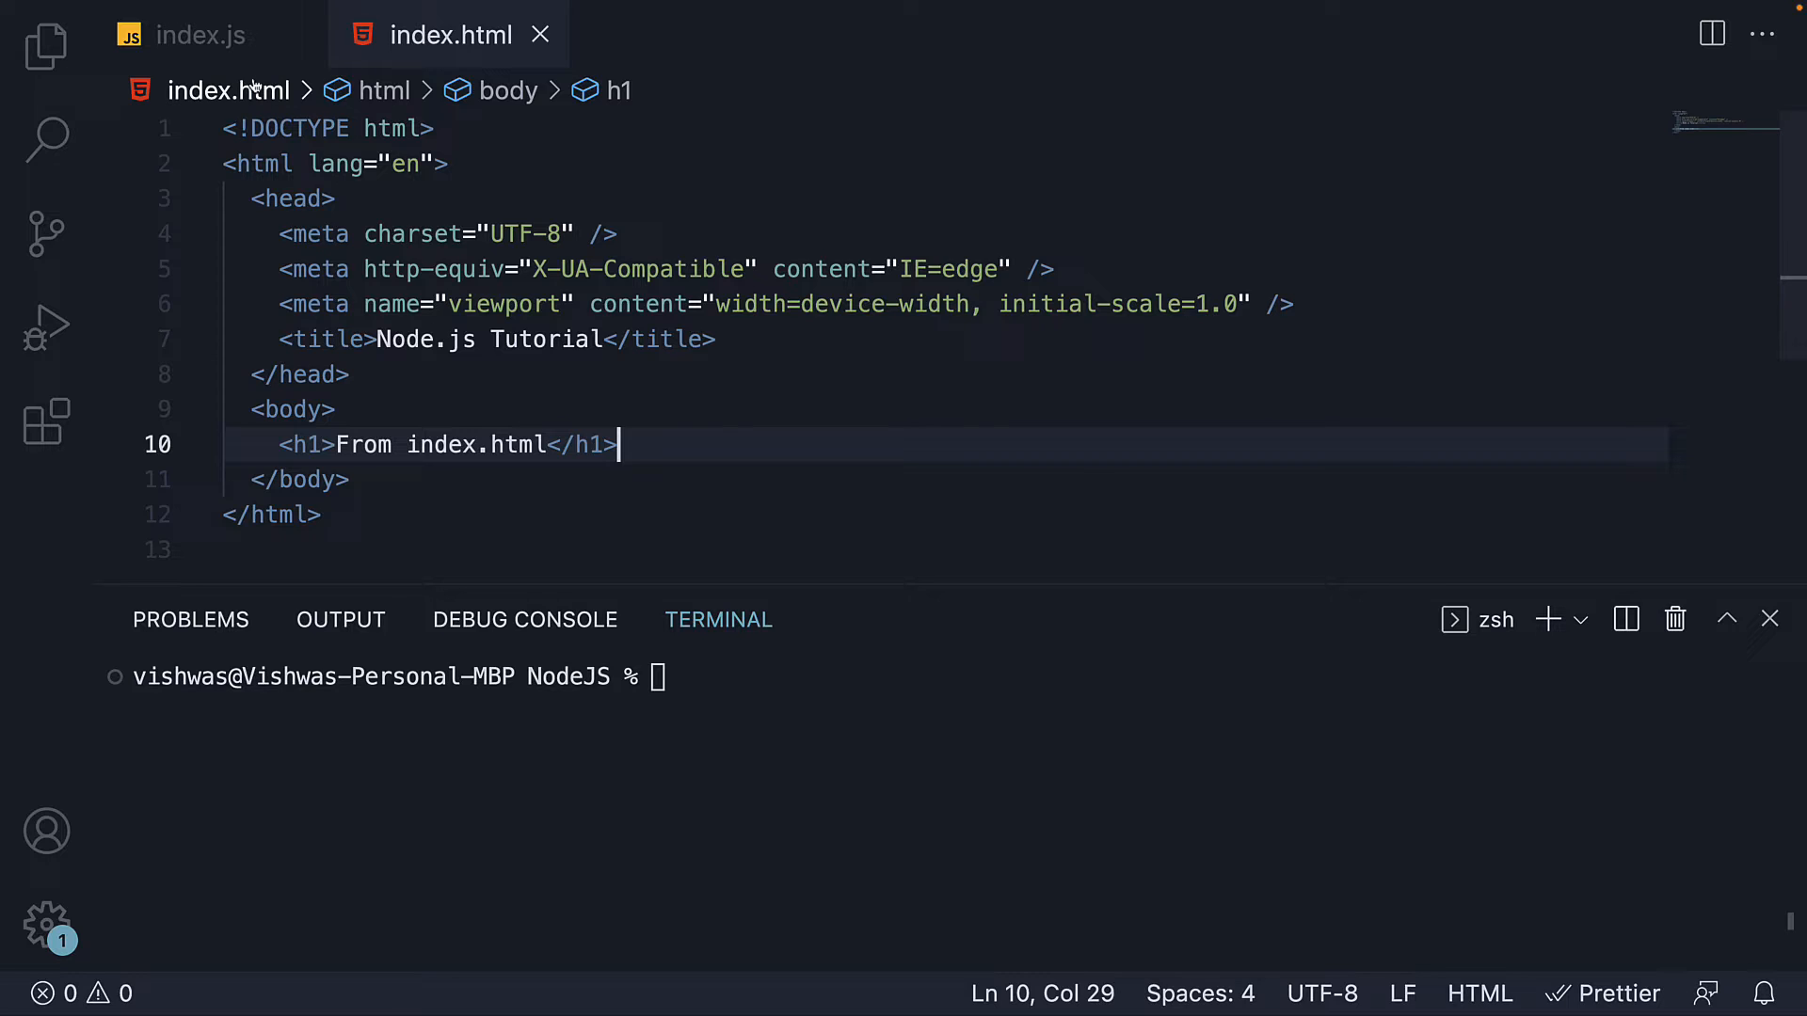
{"action": "left_click", "coordinate": [197, 34]}
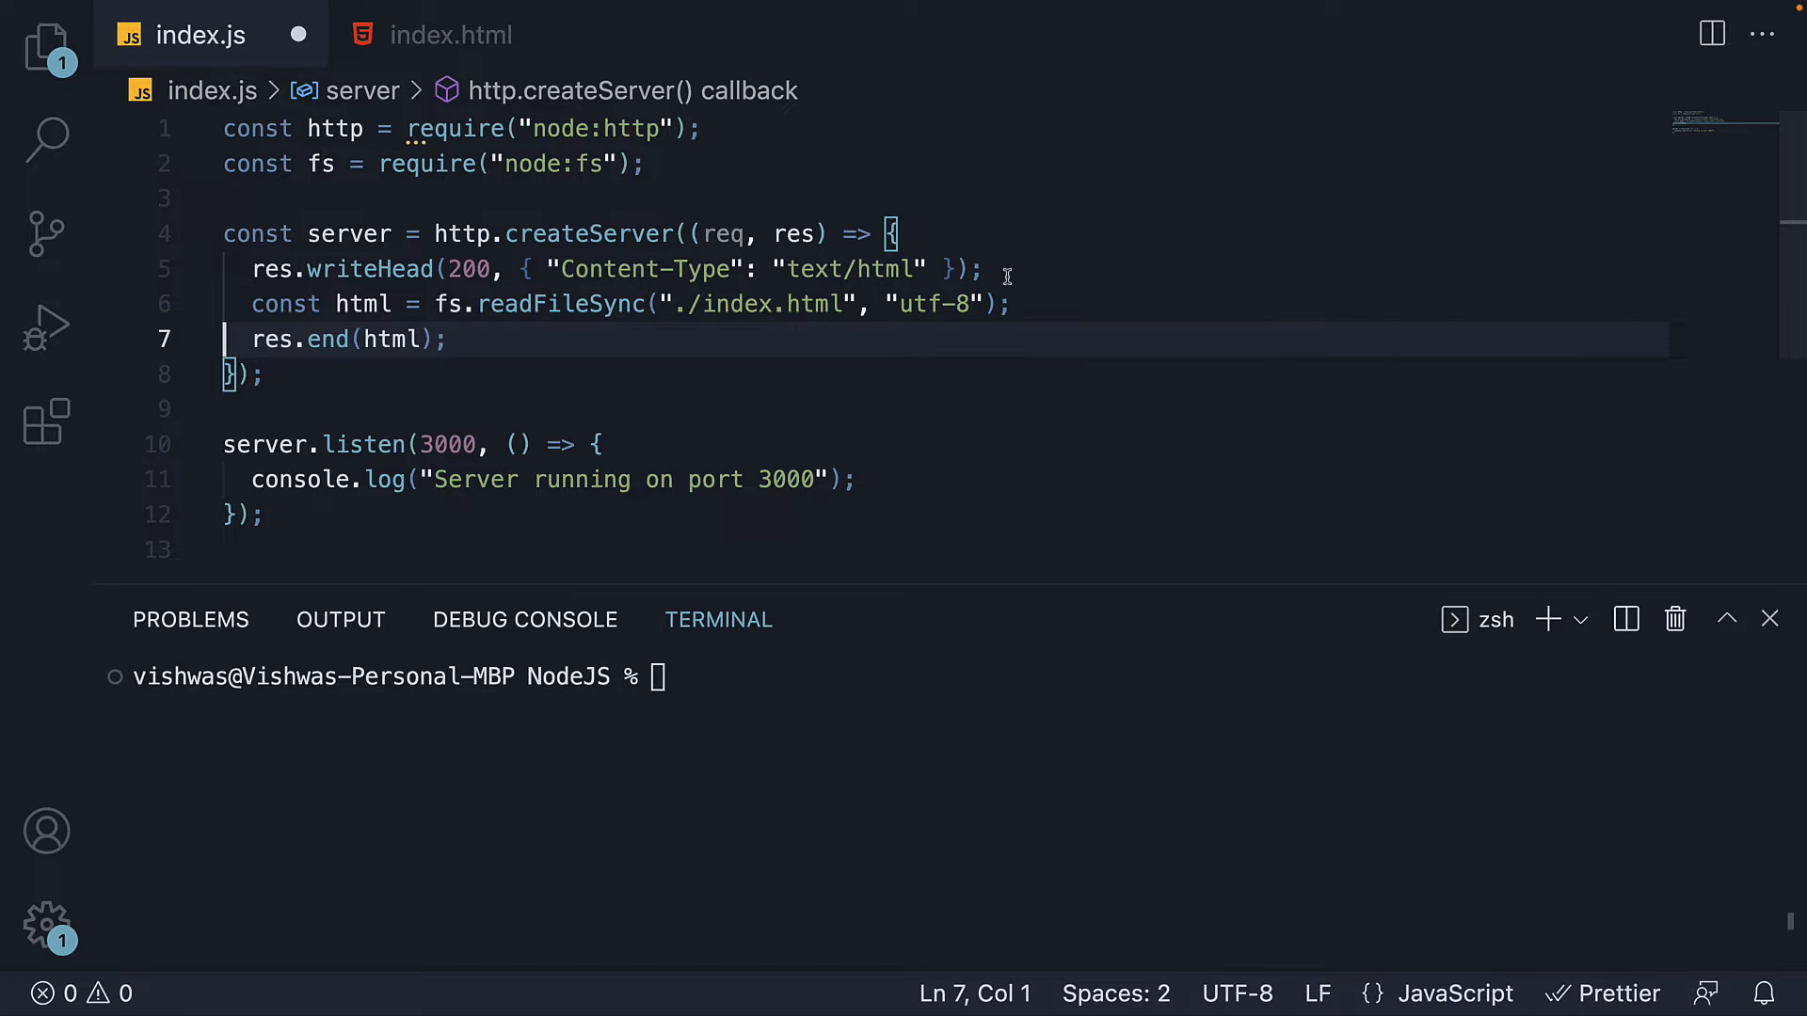
- Declare const name = "Vishwas"; inside the request handler of index.js
{"action": "type", "text": "const name"}
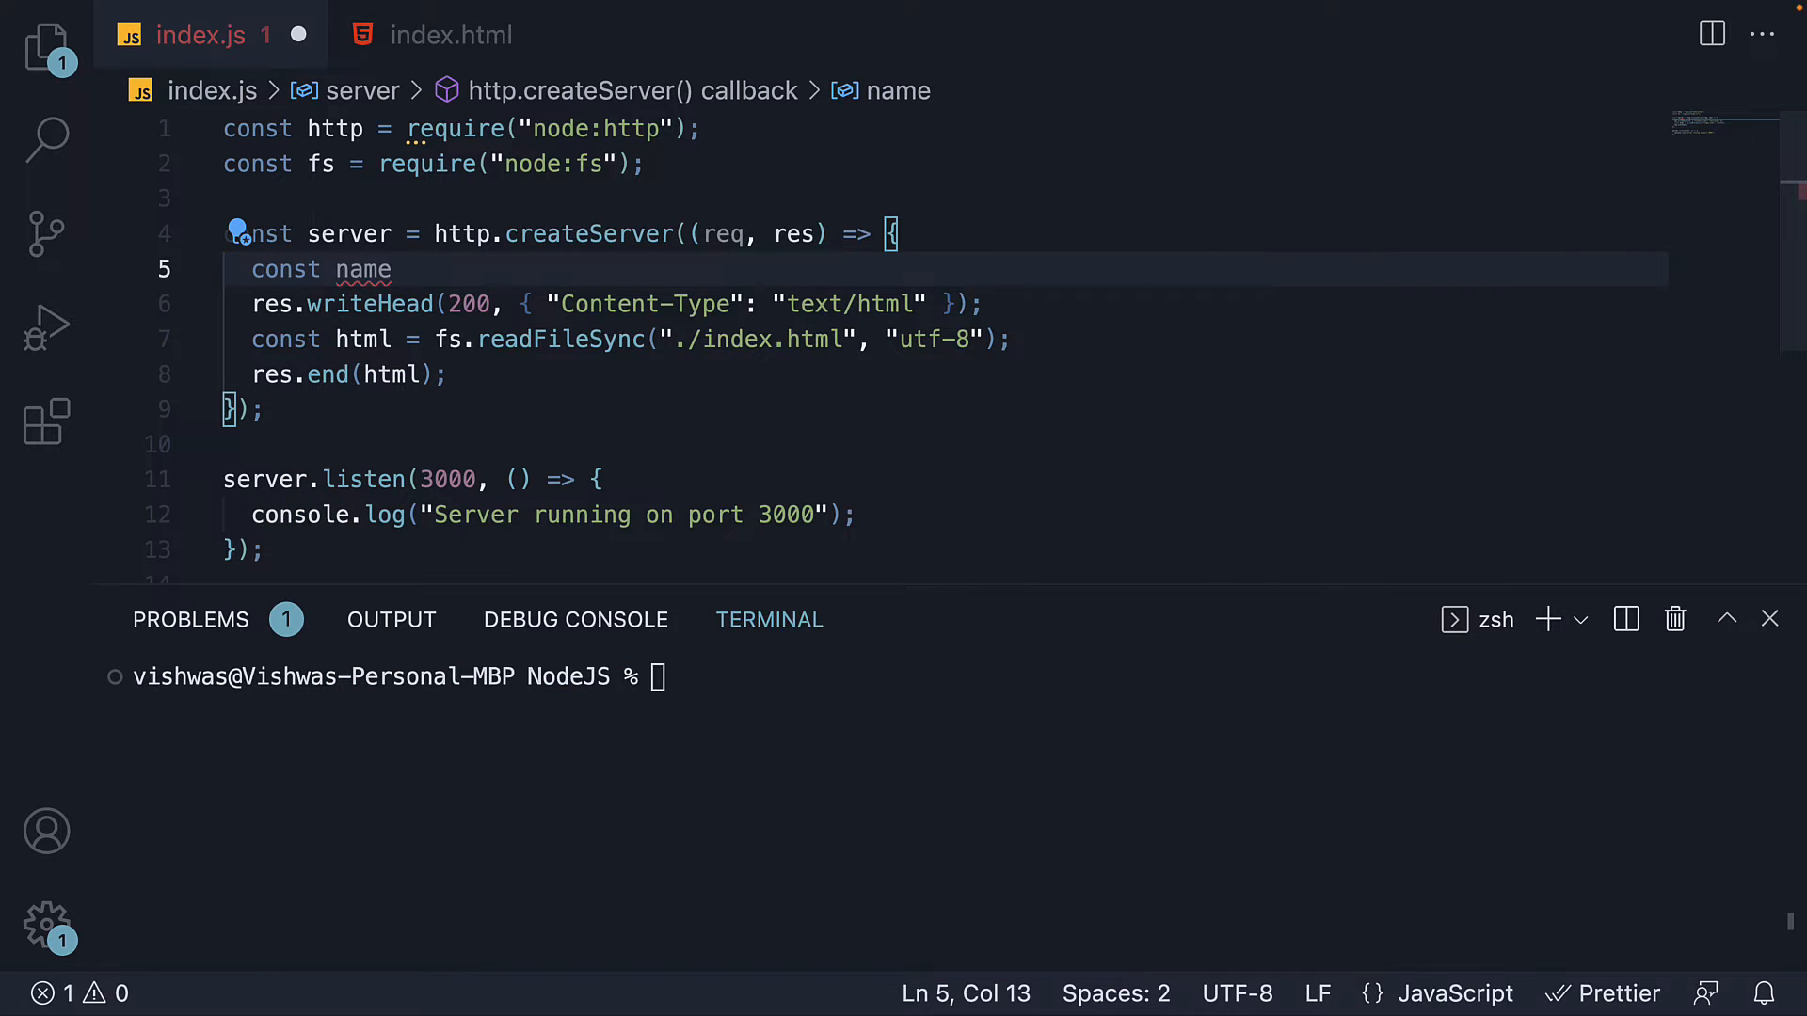
{"action": "type", "text": "= \"V\""}
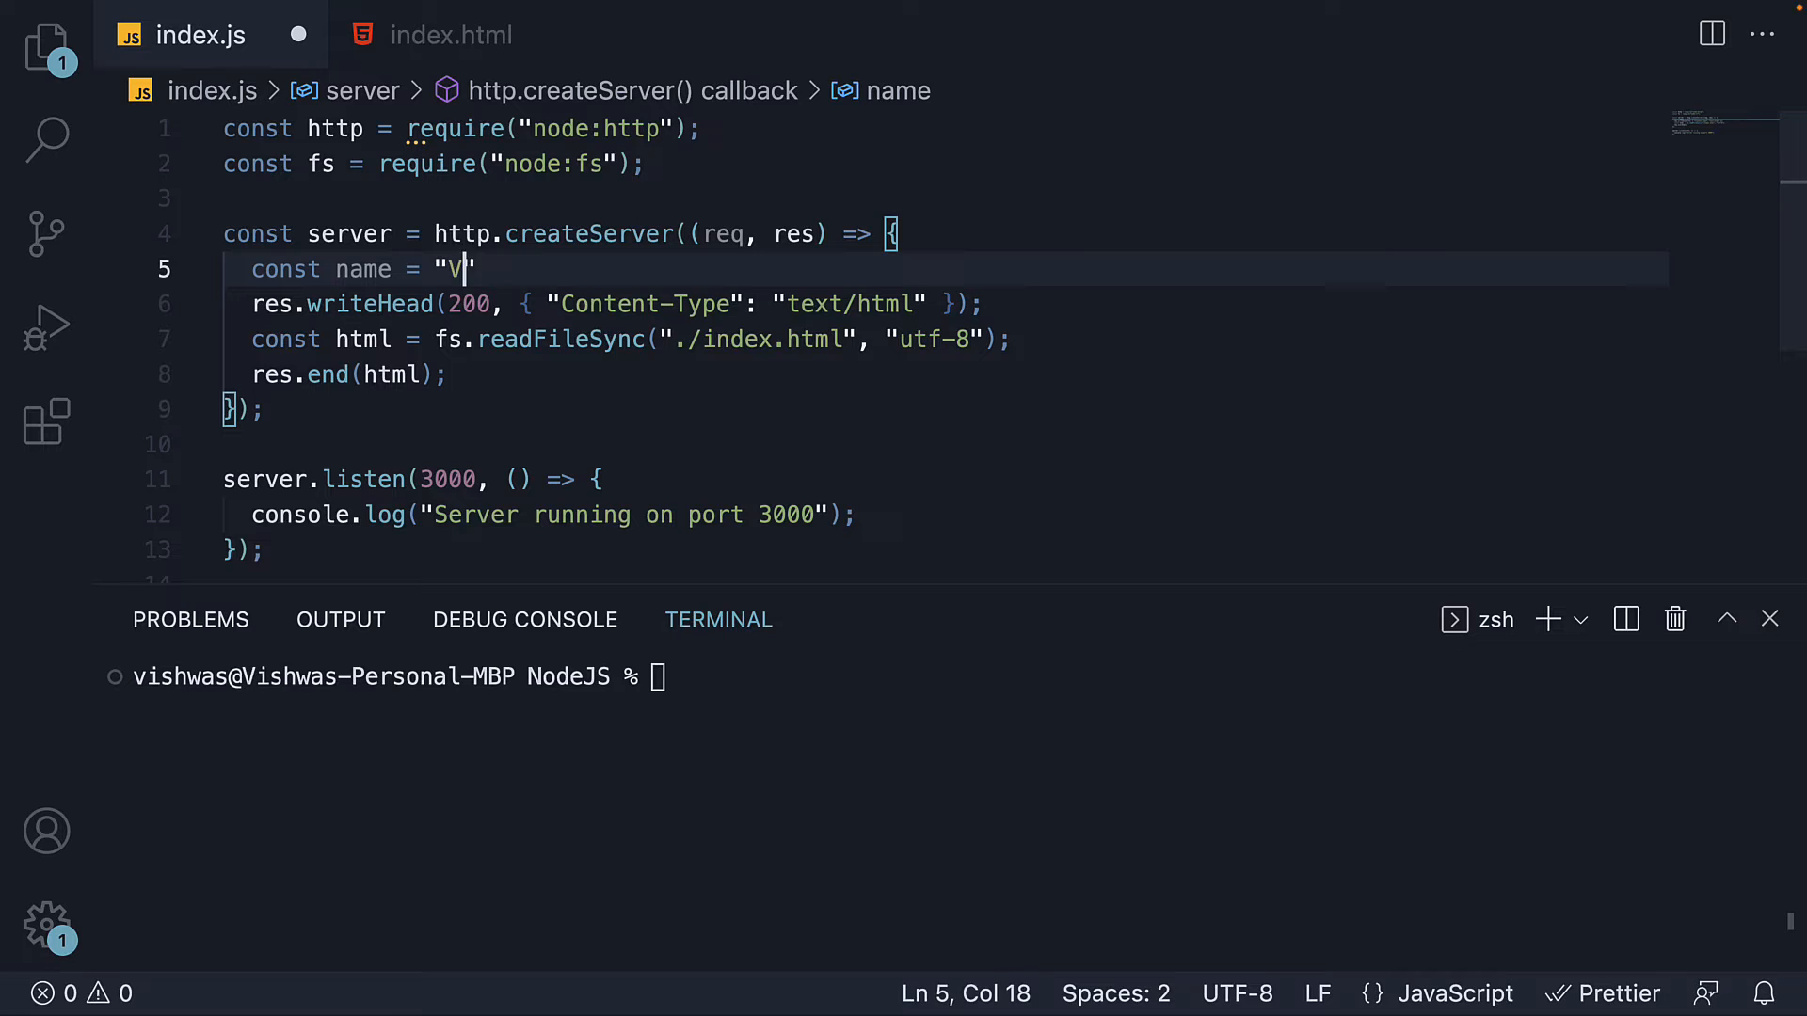
{"action": "type", "text": "ishwas\";"}
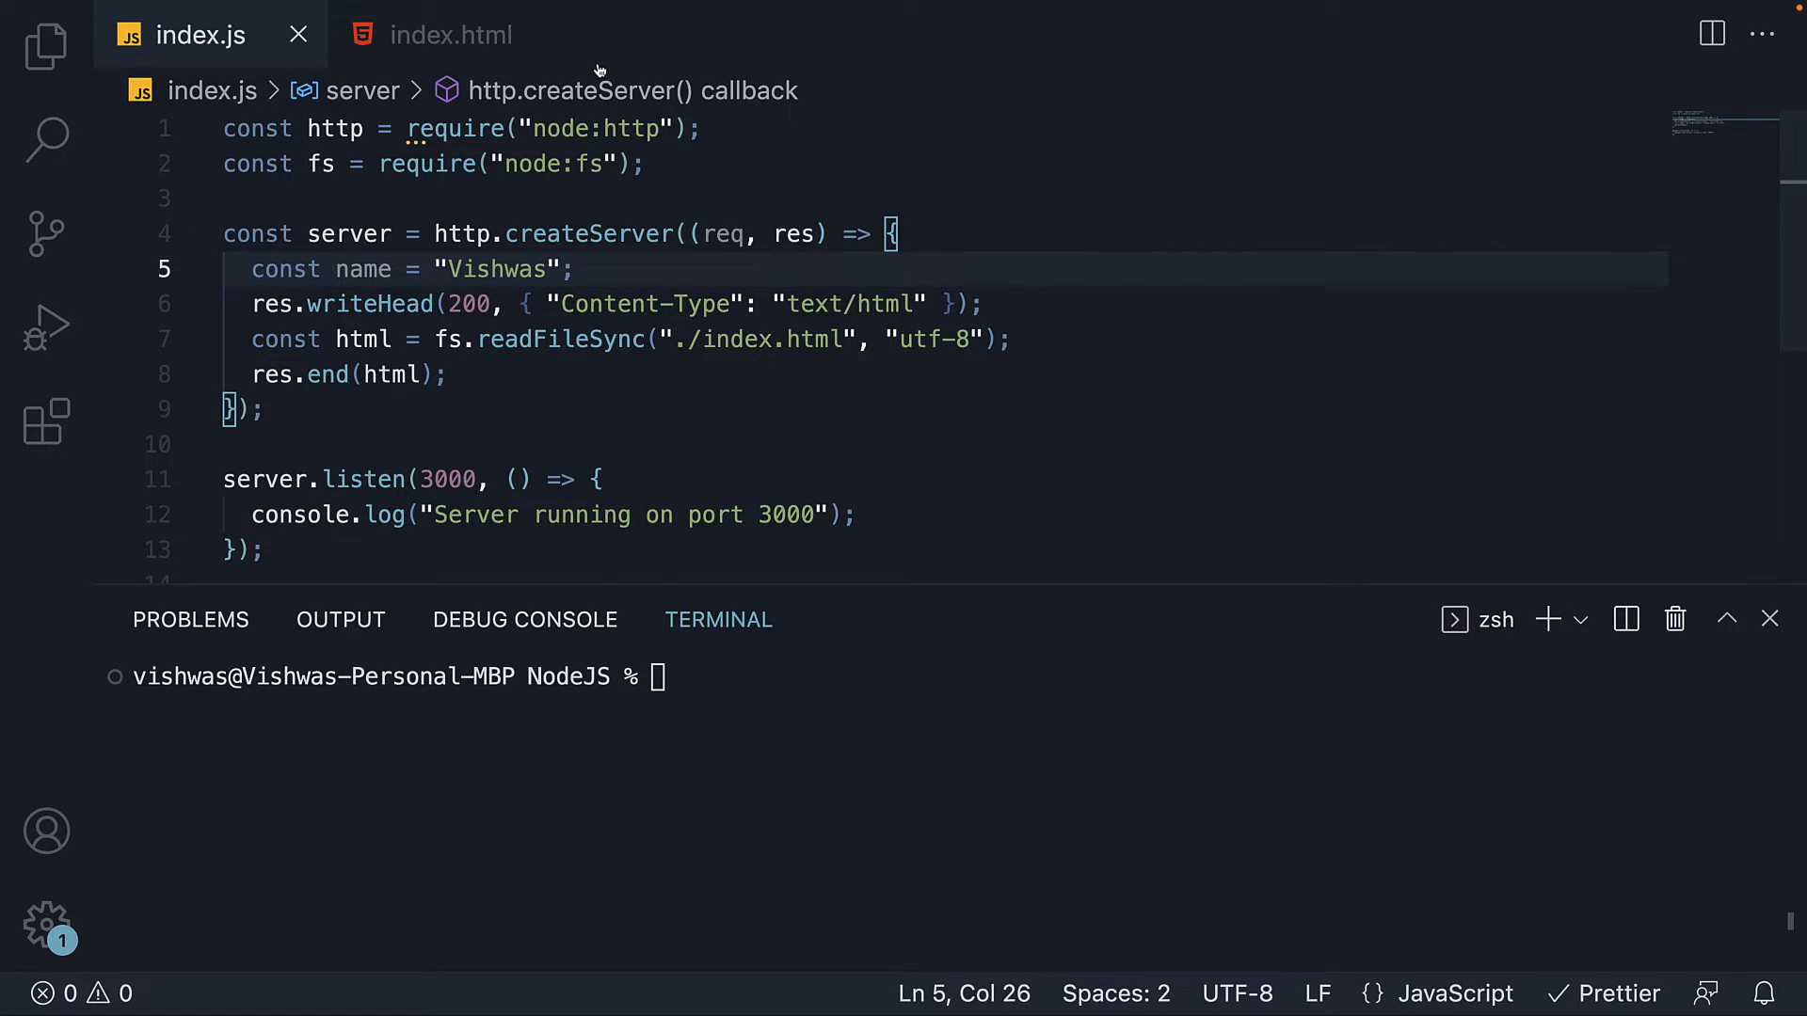
- Rewrite the index.html h1 as "Hello {{name}}, welcome to Node.js" and save it
{"action": "left_click", "coordinate": [449, 34]}
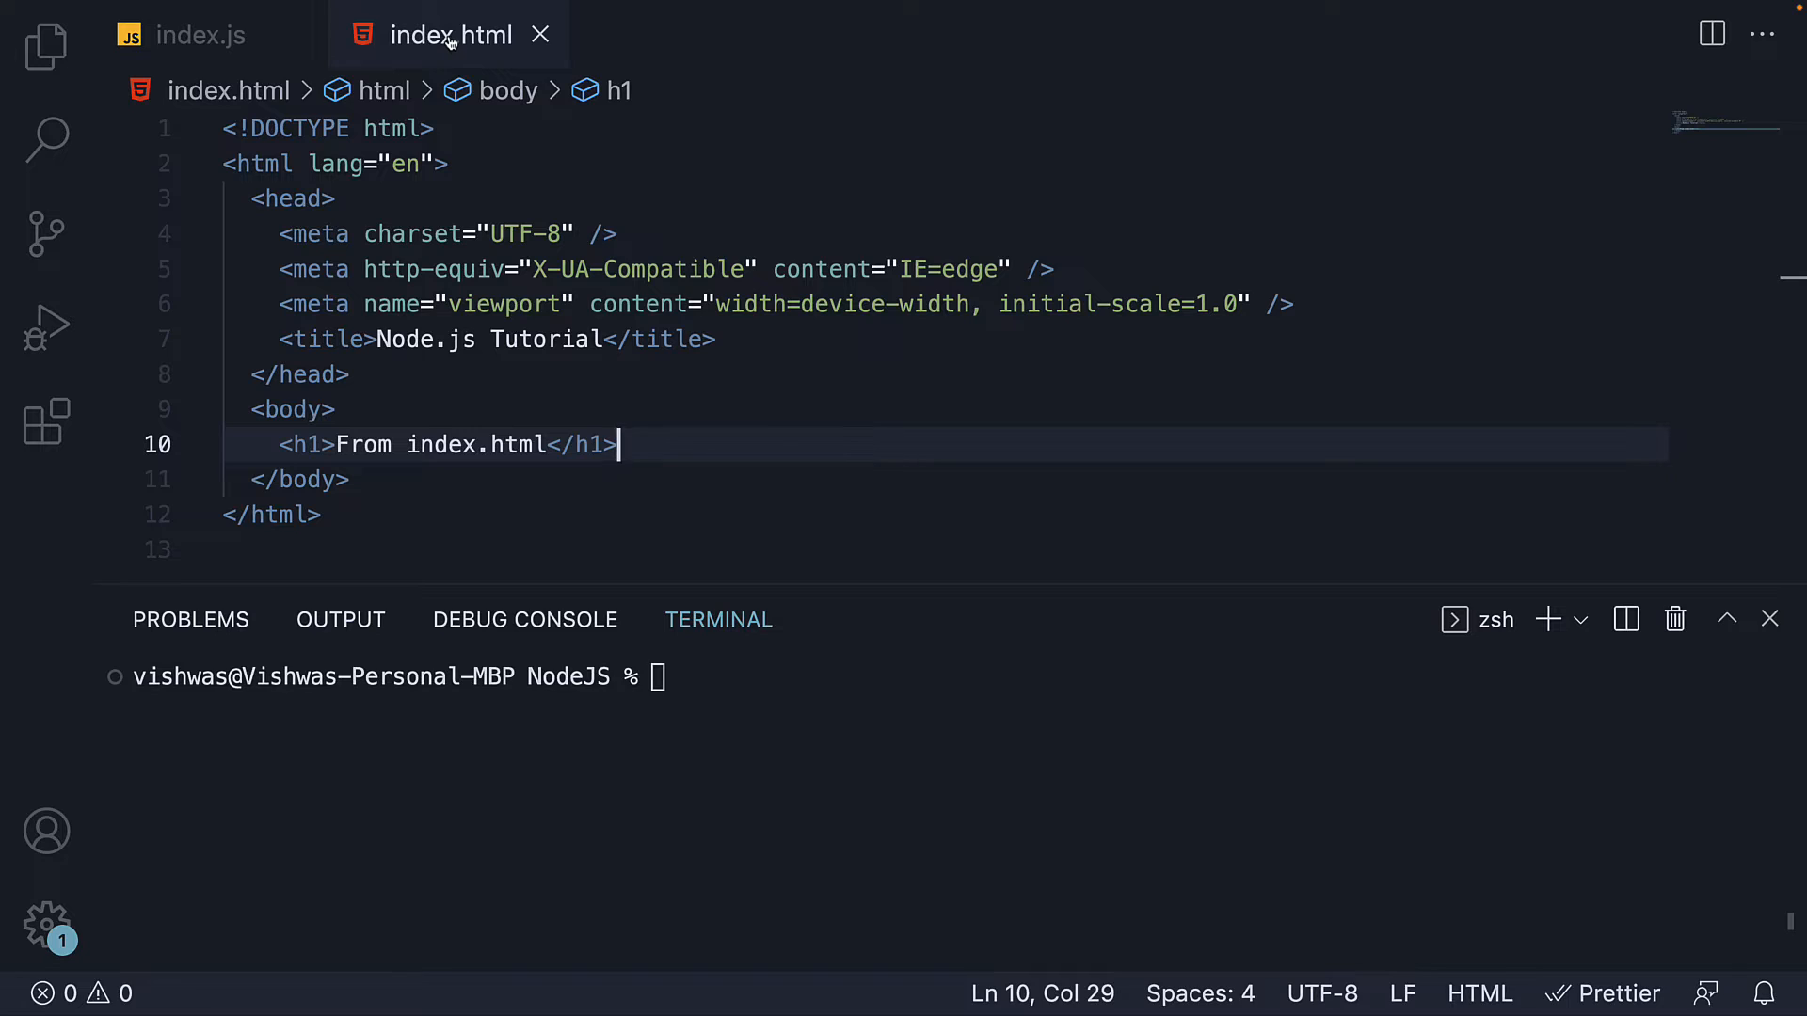
{"action": "mouse_move", "coordinate": [655, 456]}
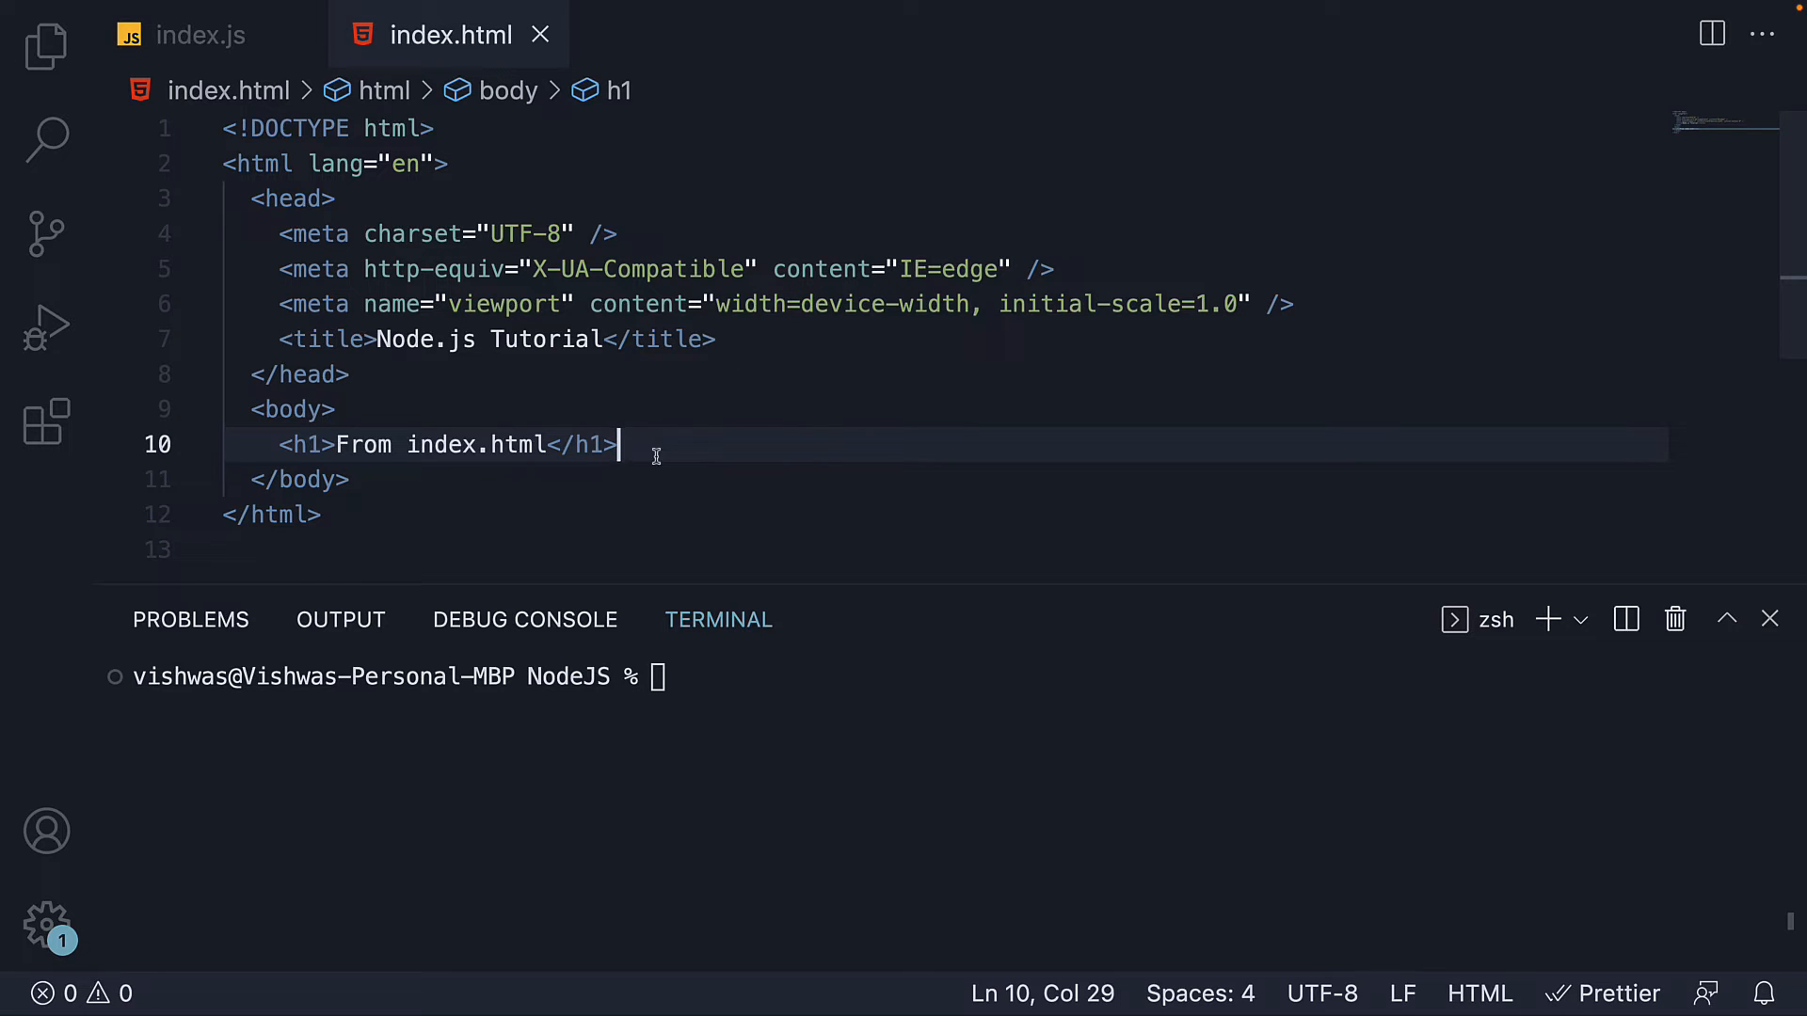
{"action": "type", "text": "Hello"}
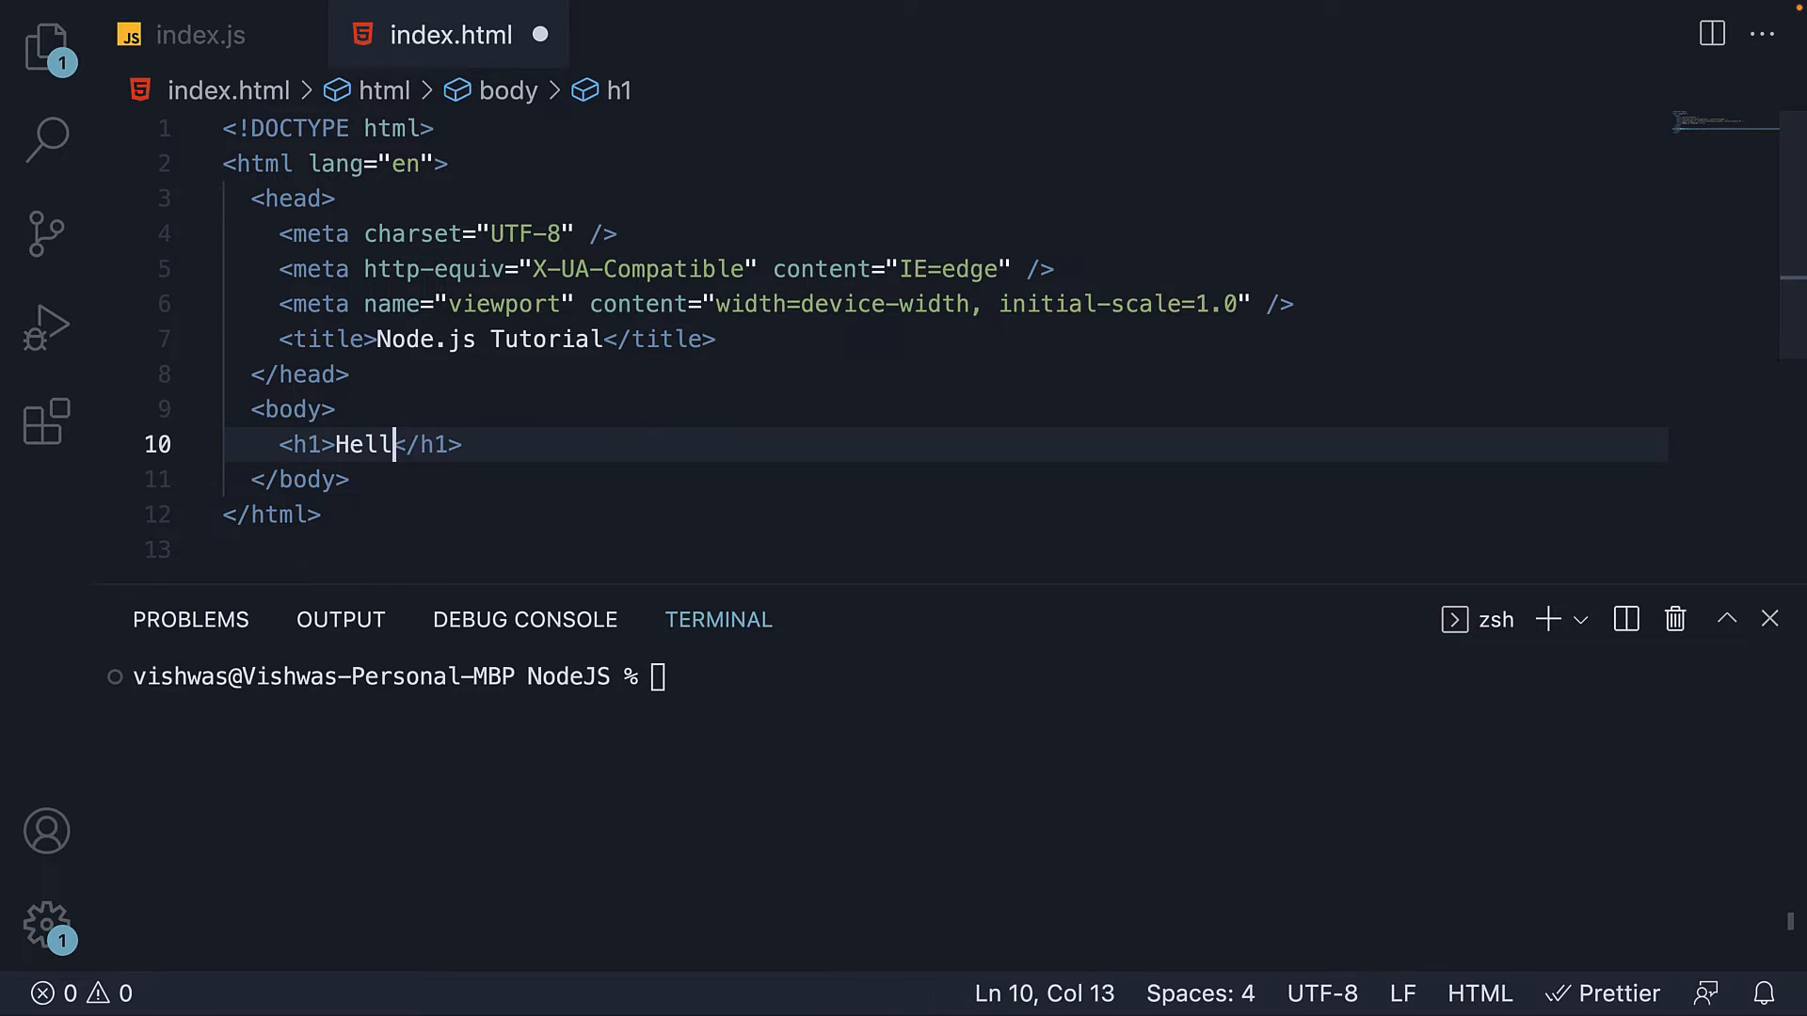
{"action": "type", "text": "o {{}}"}
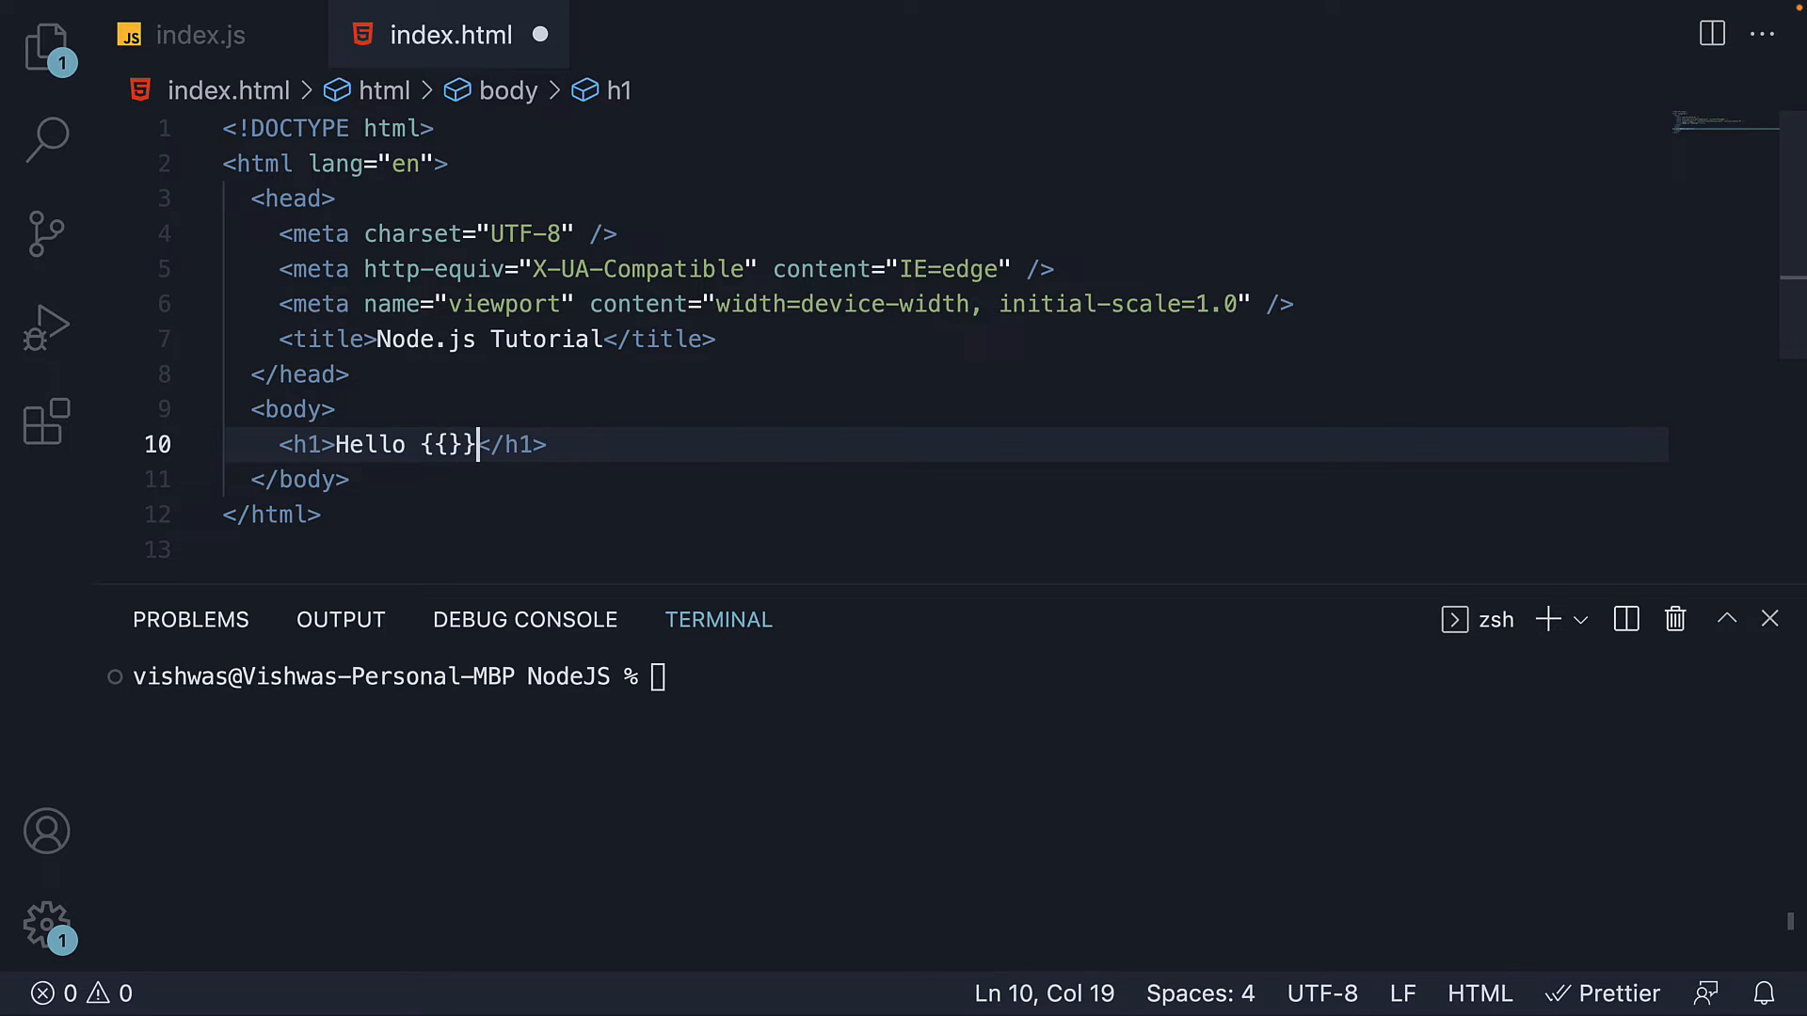
{"action": "type", "text": "name"}
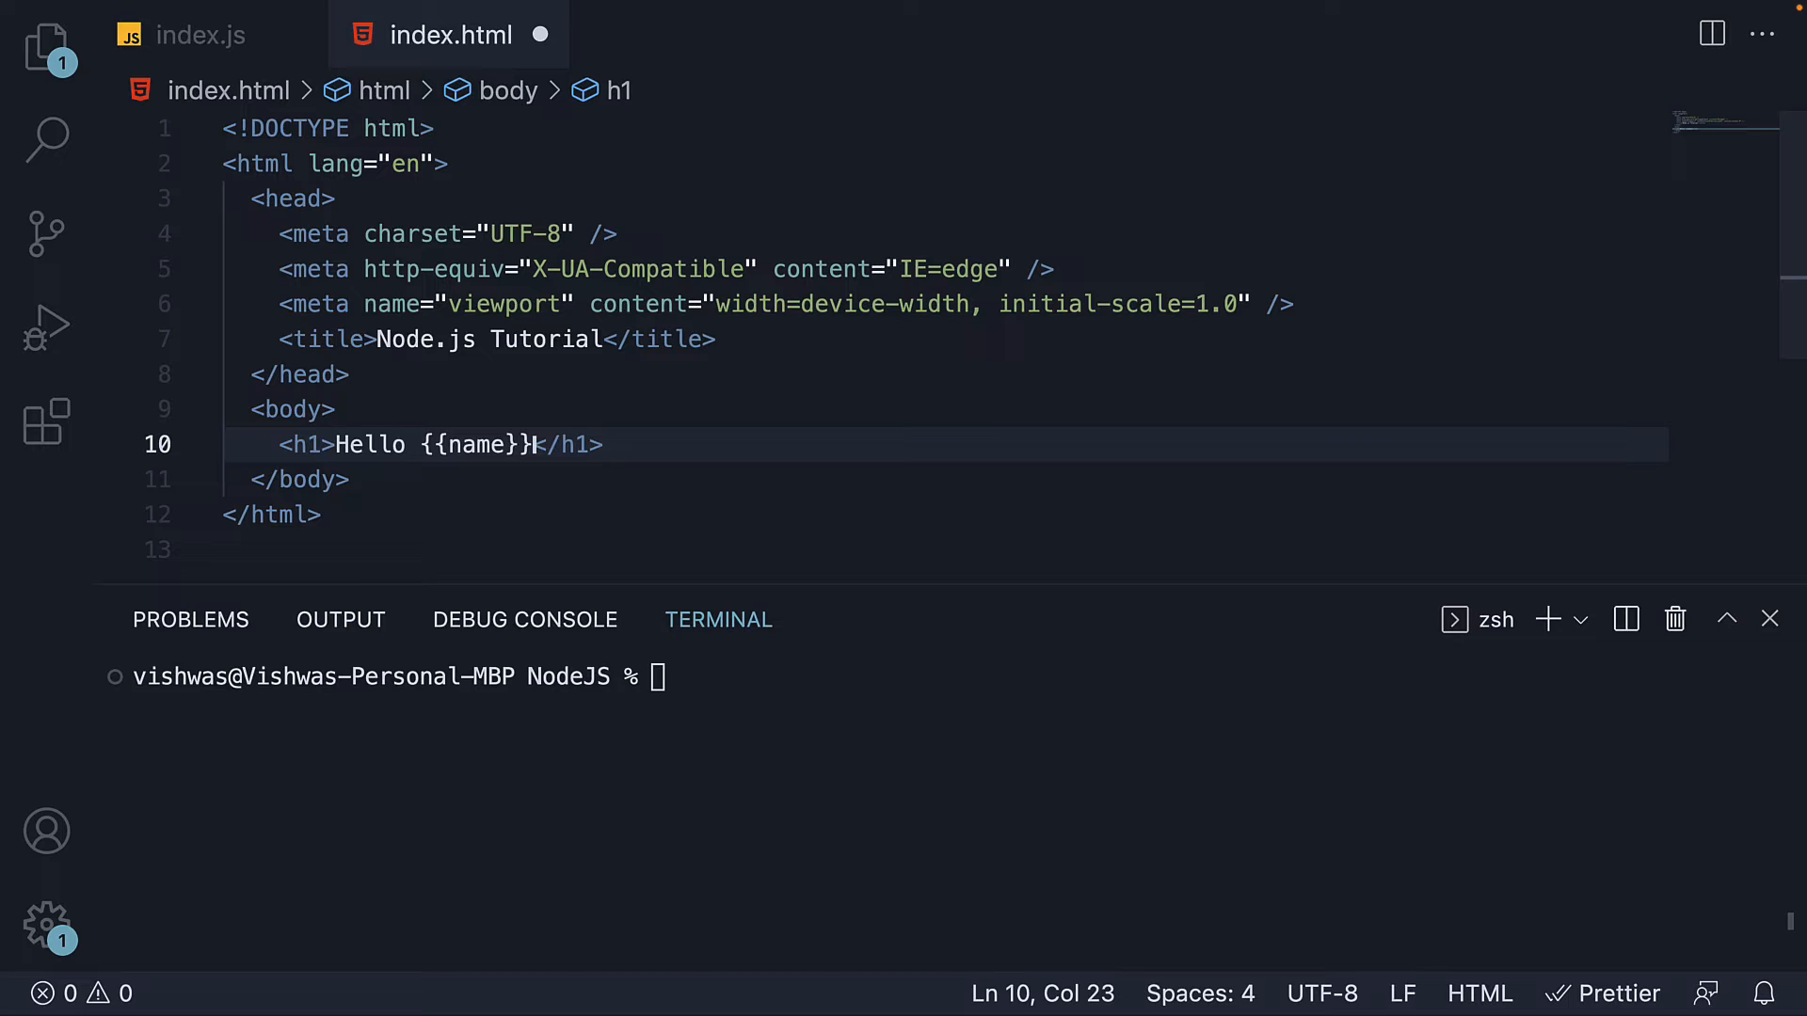
{"action": "type", "text": ", welcome"}
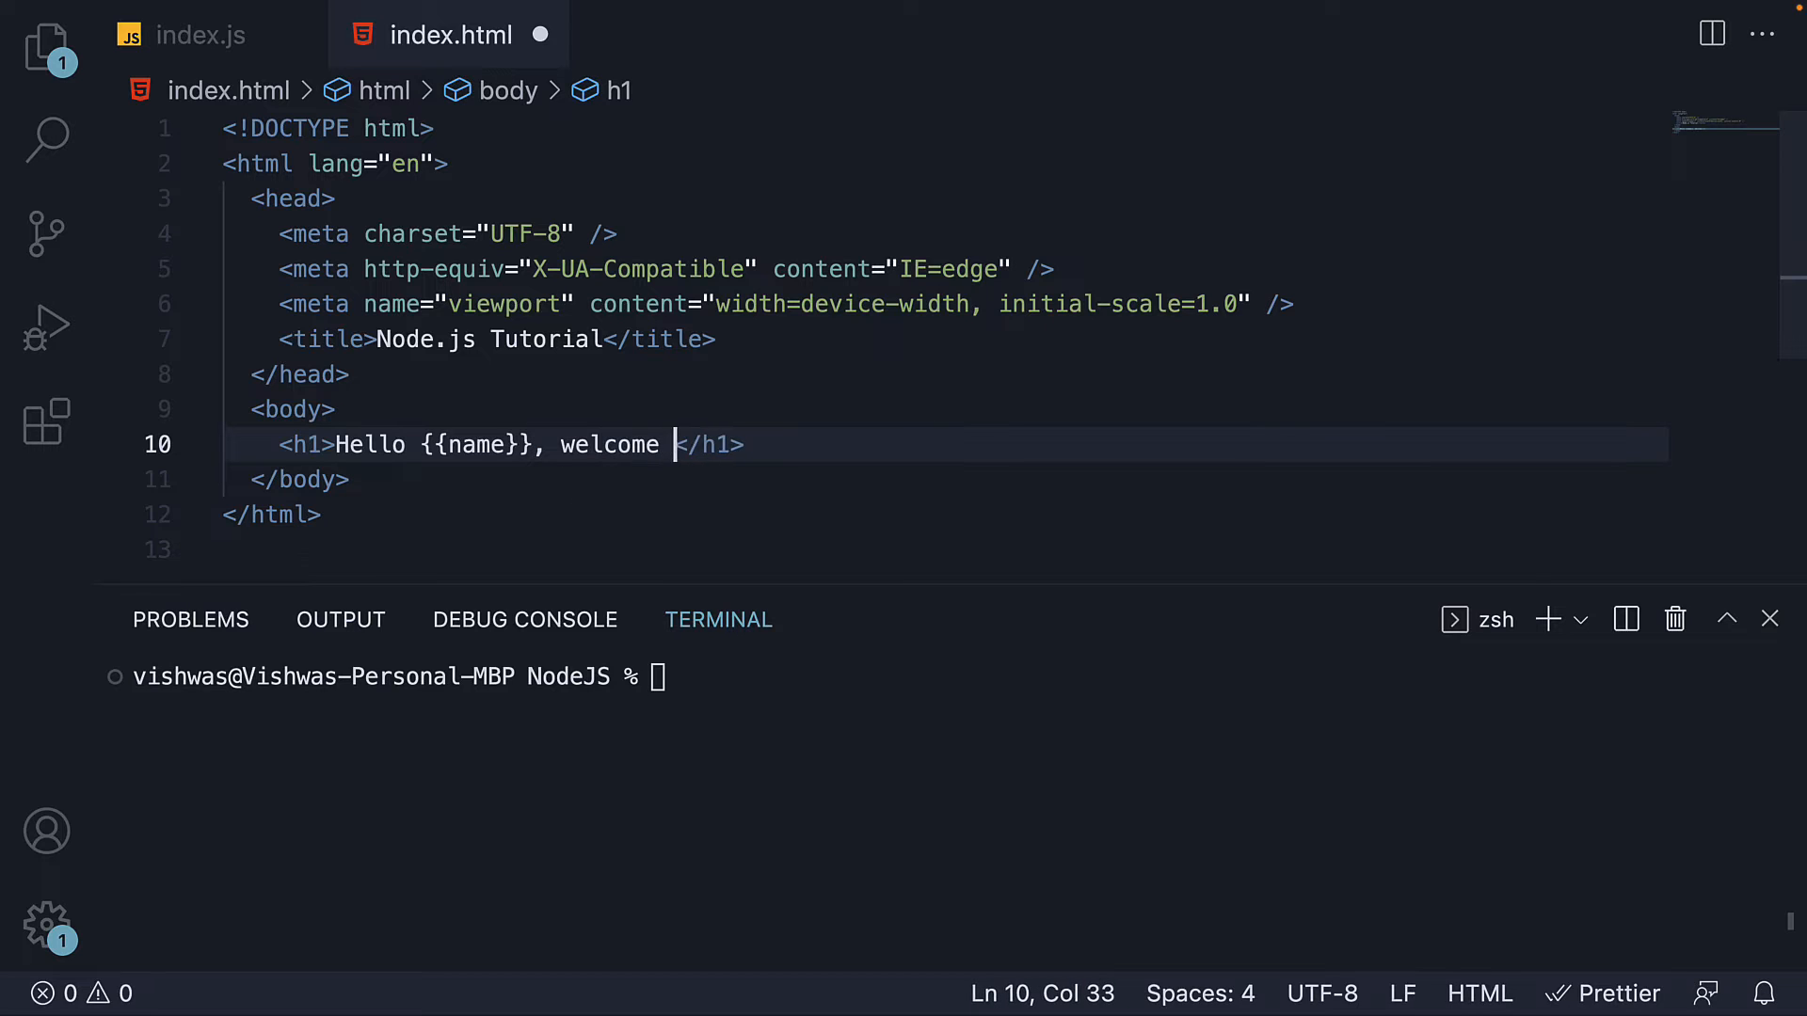
{"action": "type", "text": "to Node.js"}
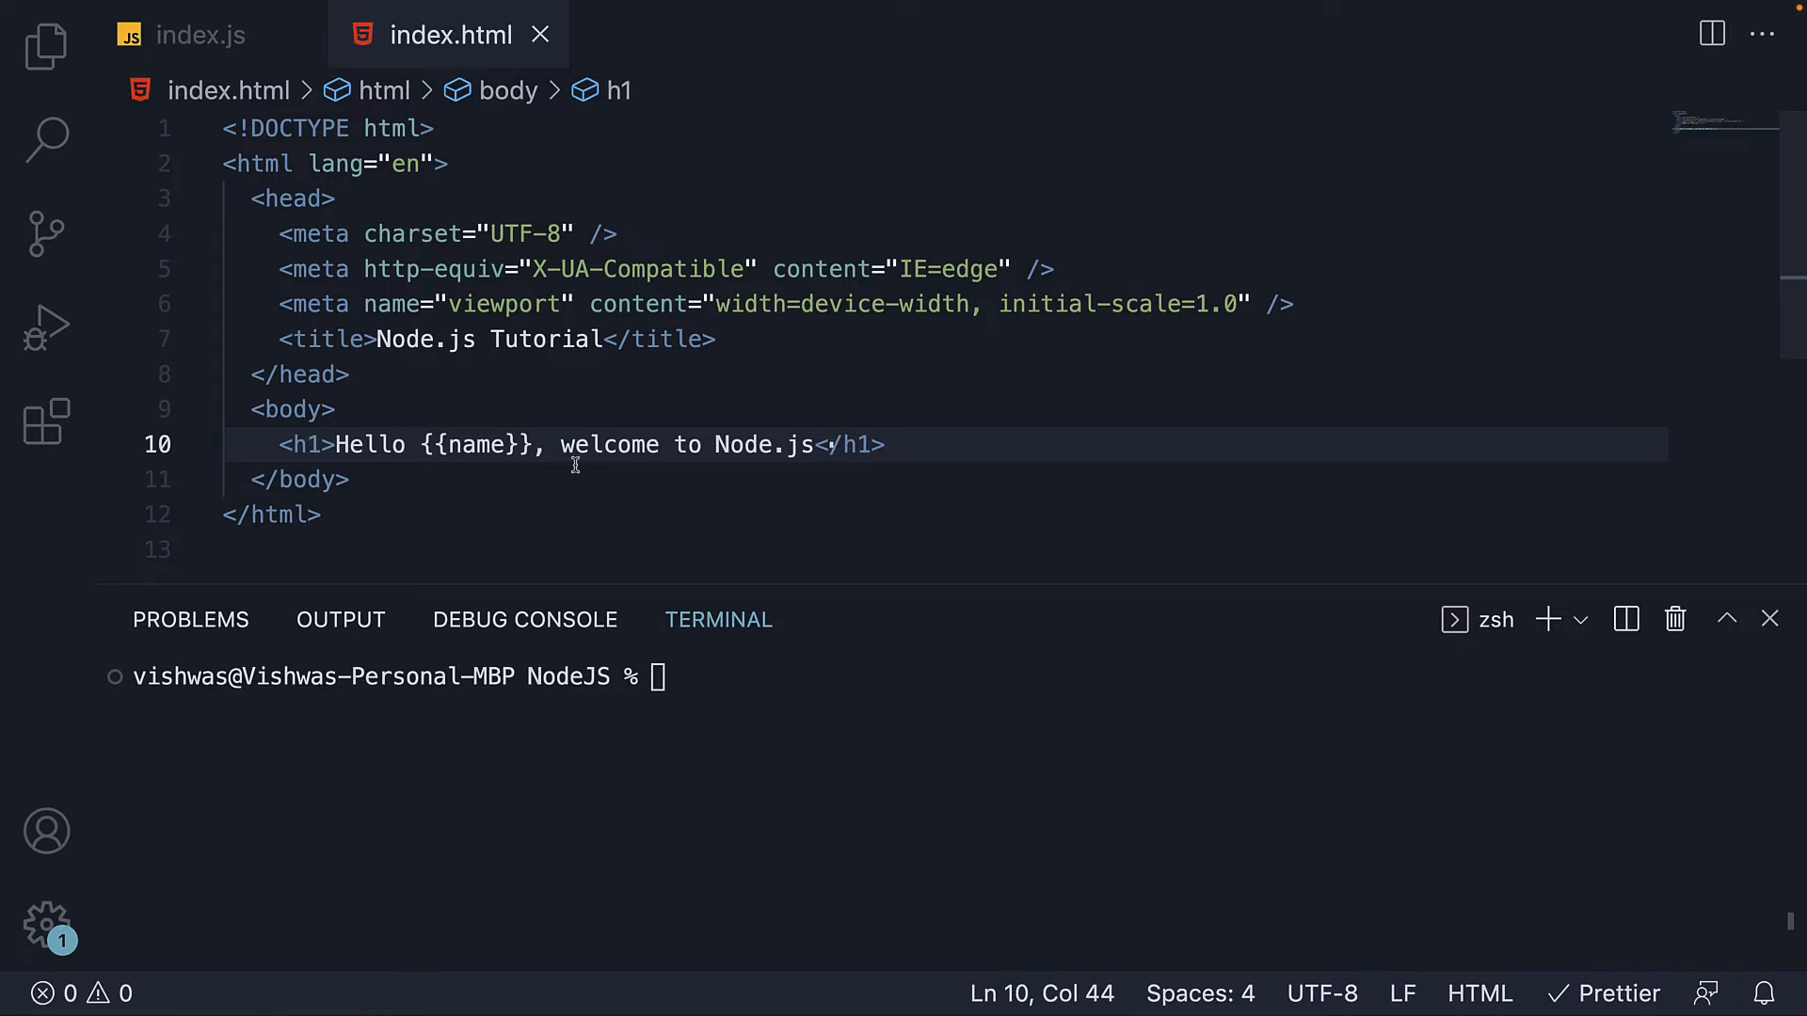
{"action": "left_click", "coordinate": [490, 444]}
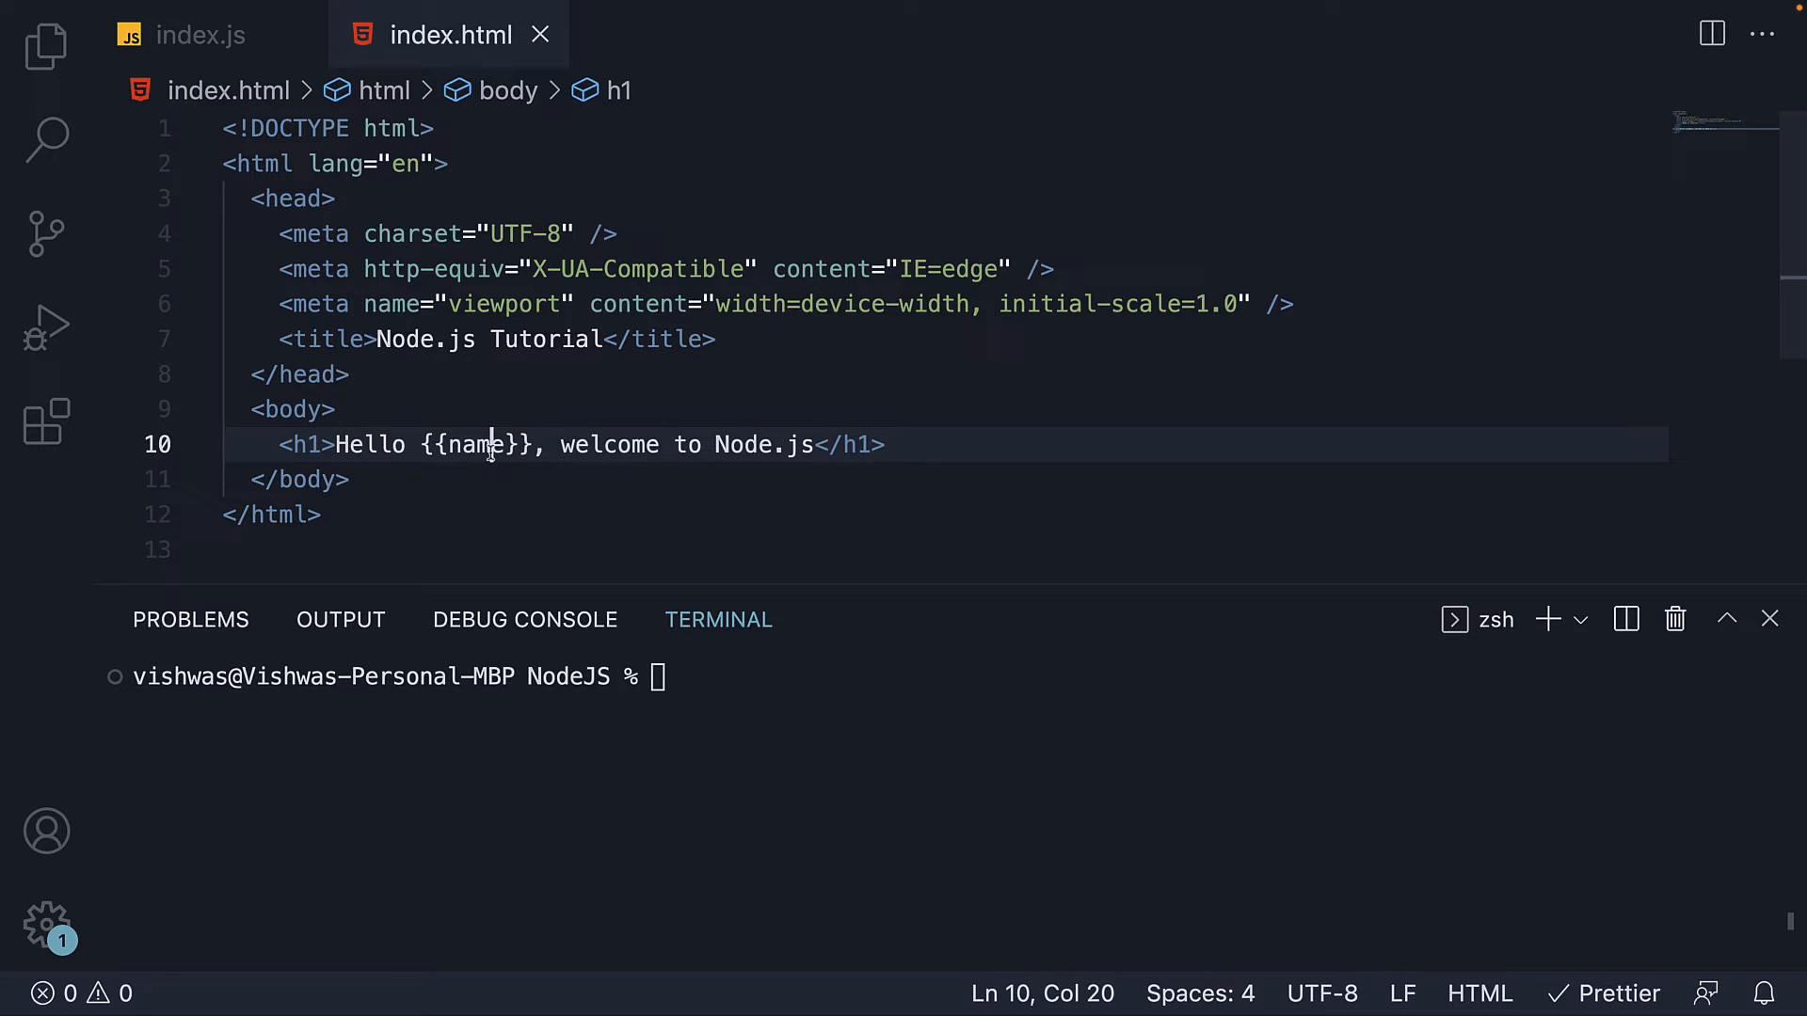
{"action": "left_click", "coordinate": [199, 34]}
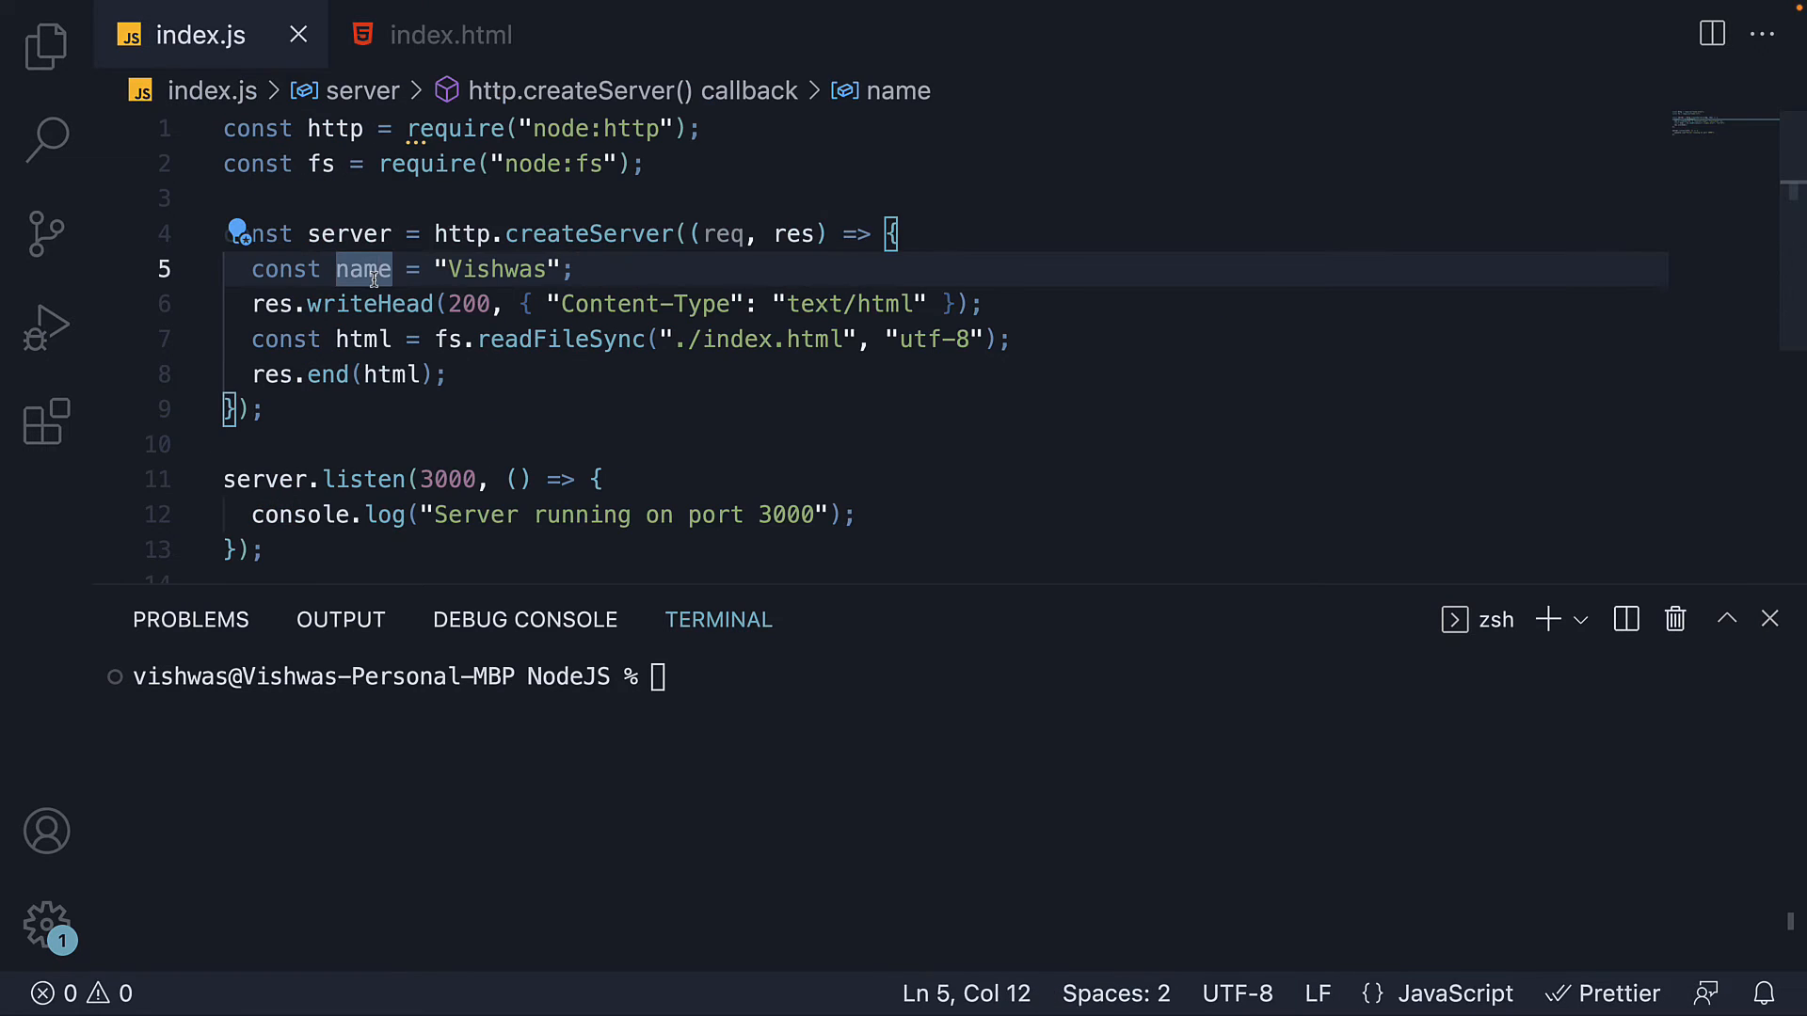
{"action": "mouse_move", "coordinate": [671, 281]}
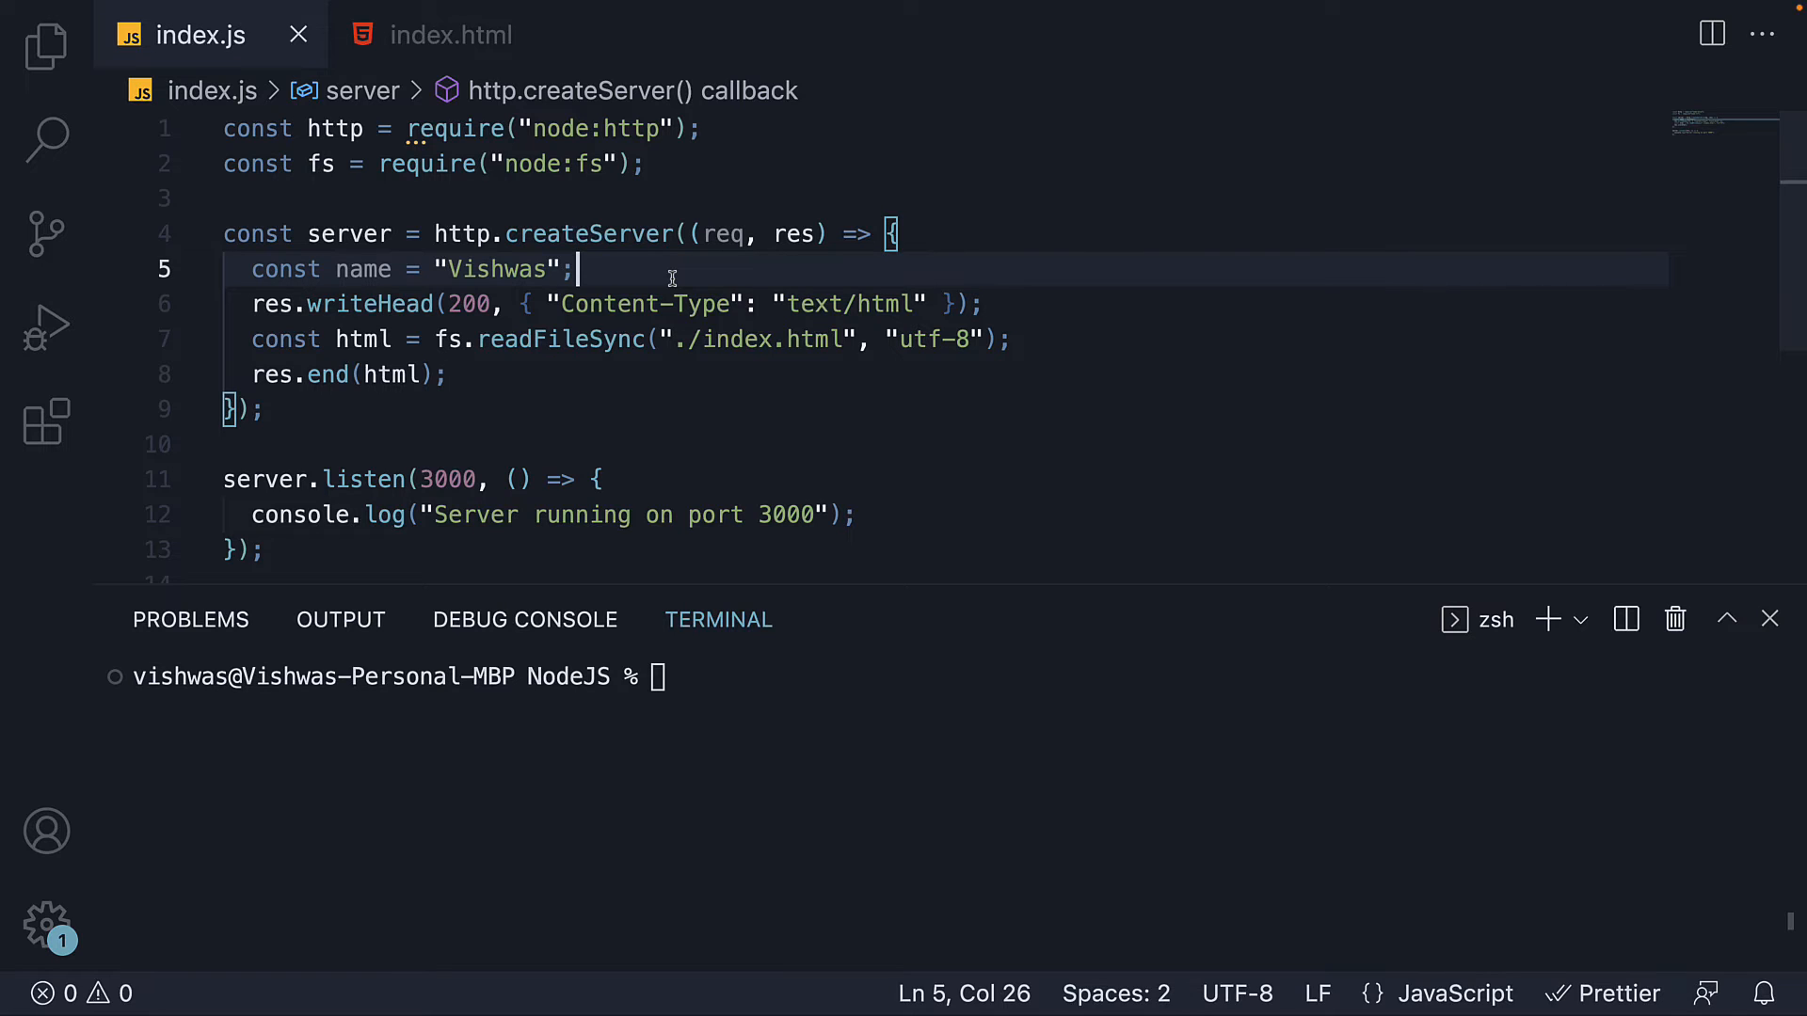
- Declare html with let and add html = html.replace("{{name}}", name); before res.end
{"action": "double_click", "coordinate": [361, 338]}
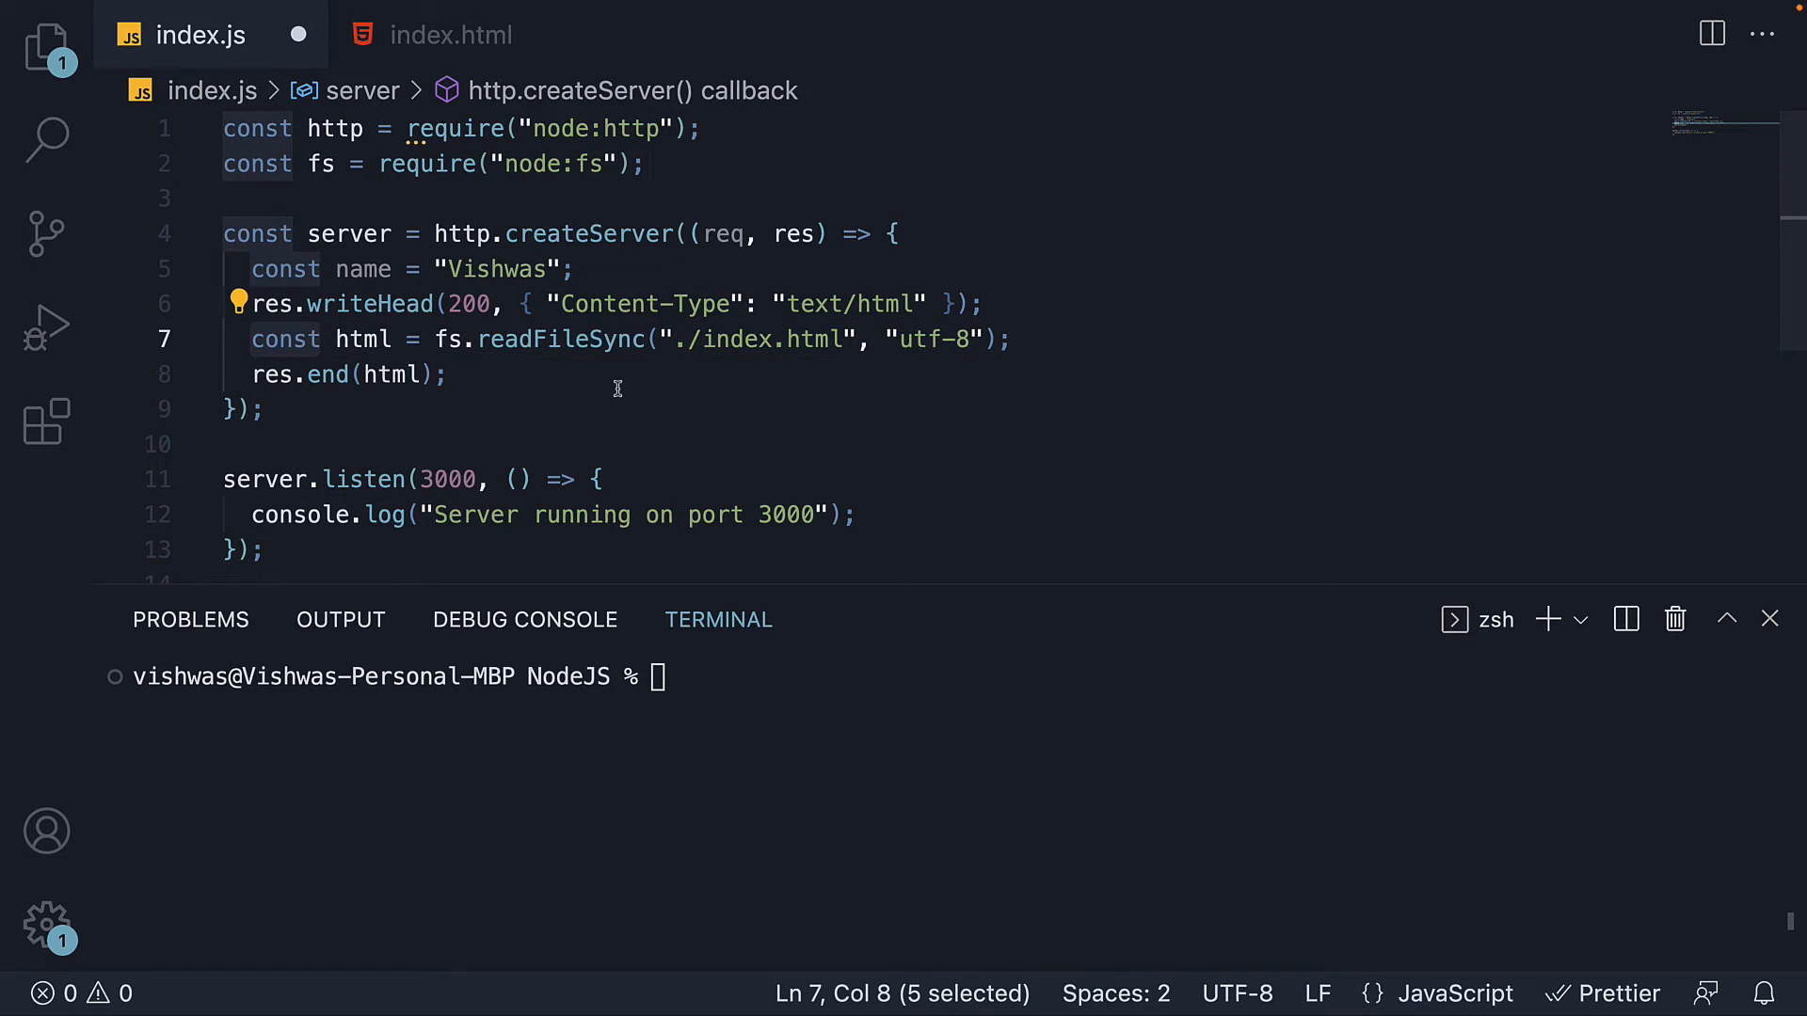
{"action": "type", "text": "let"}
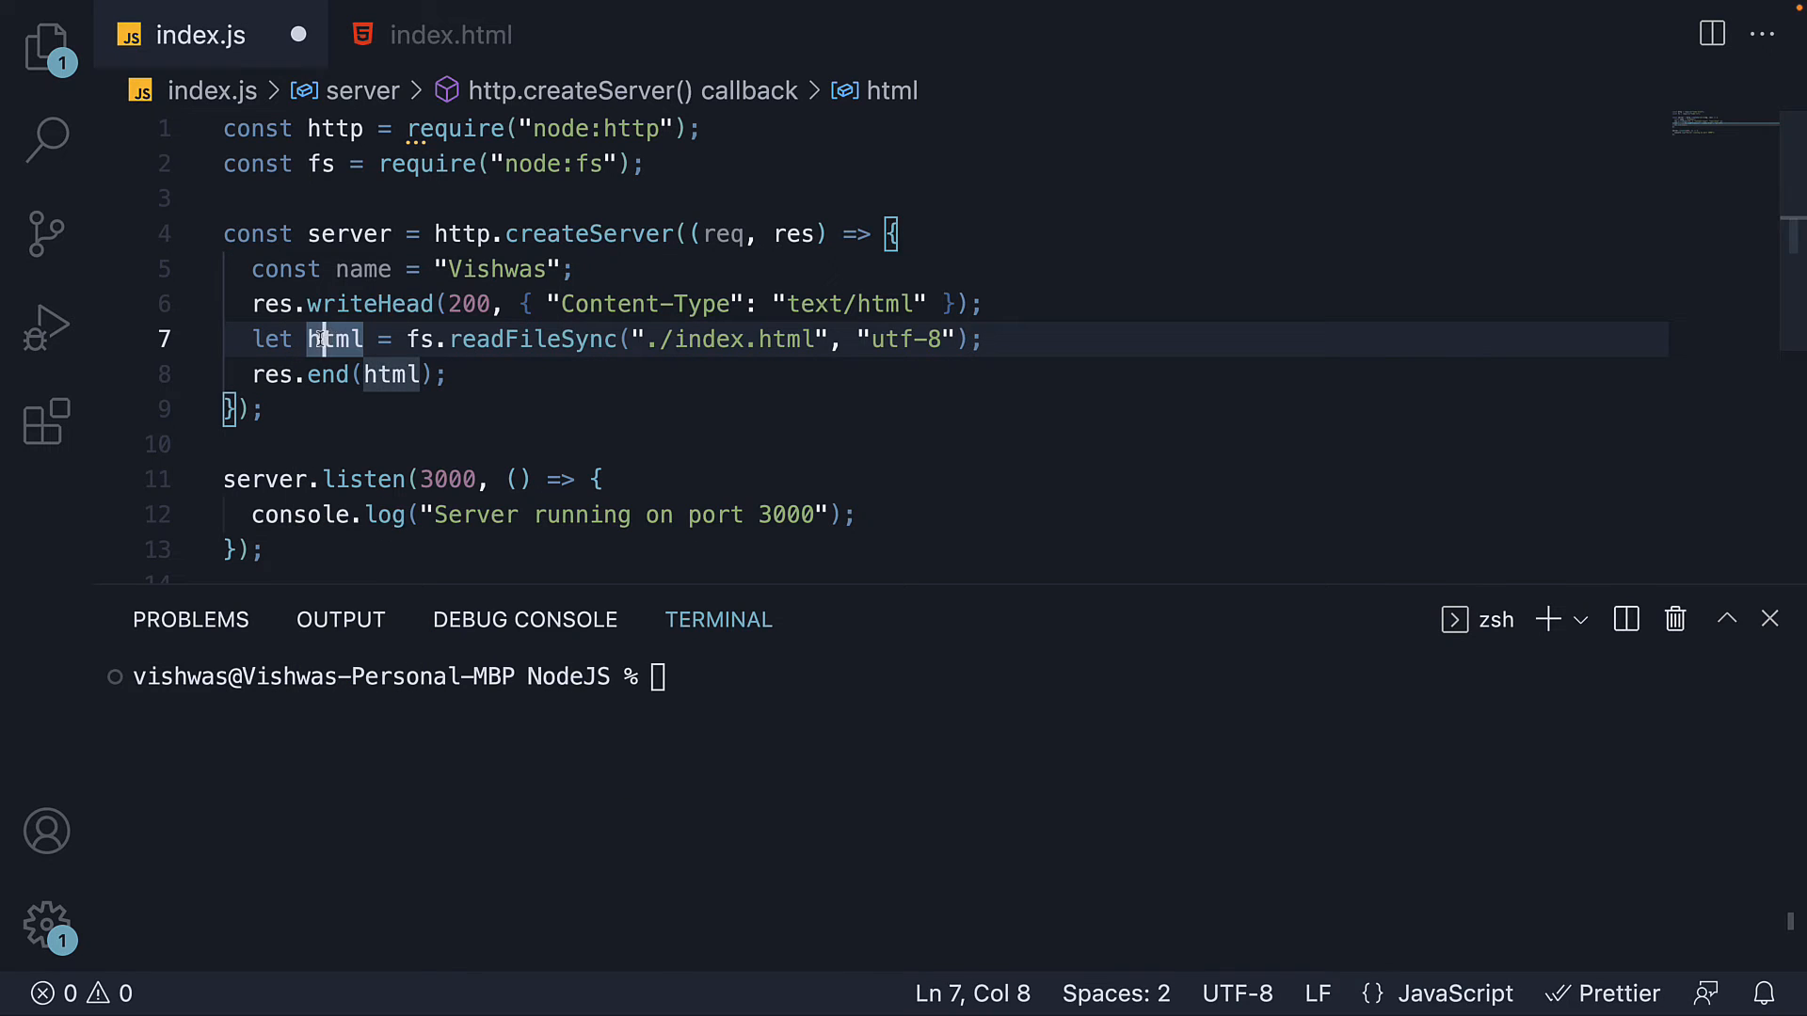
{"action": "key", "text": "Enter"}
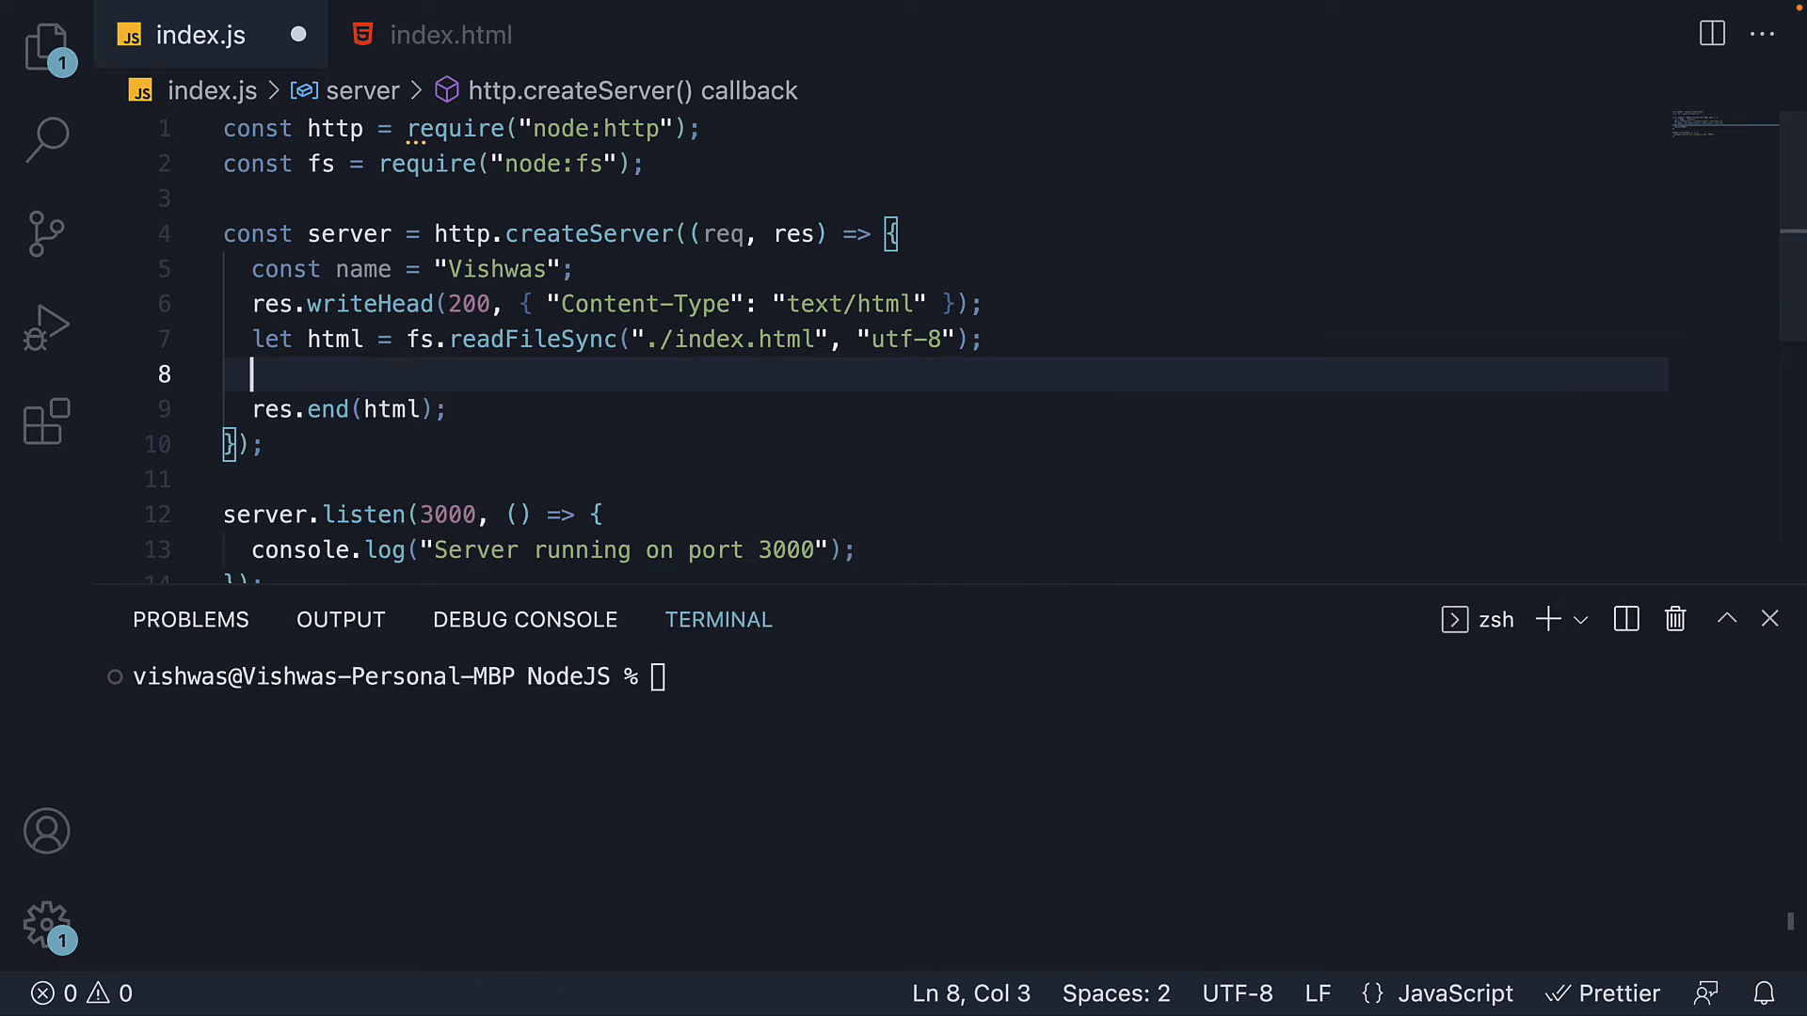
{"action": "type", "text": "html ="}
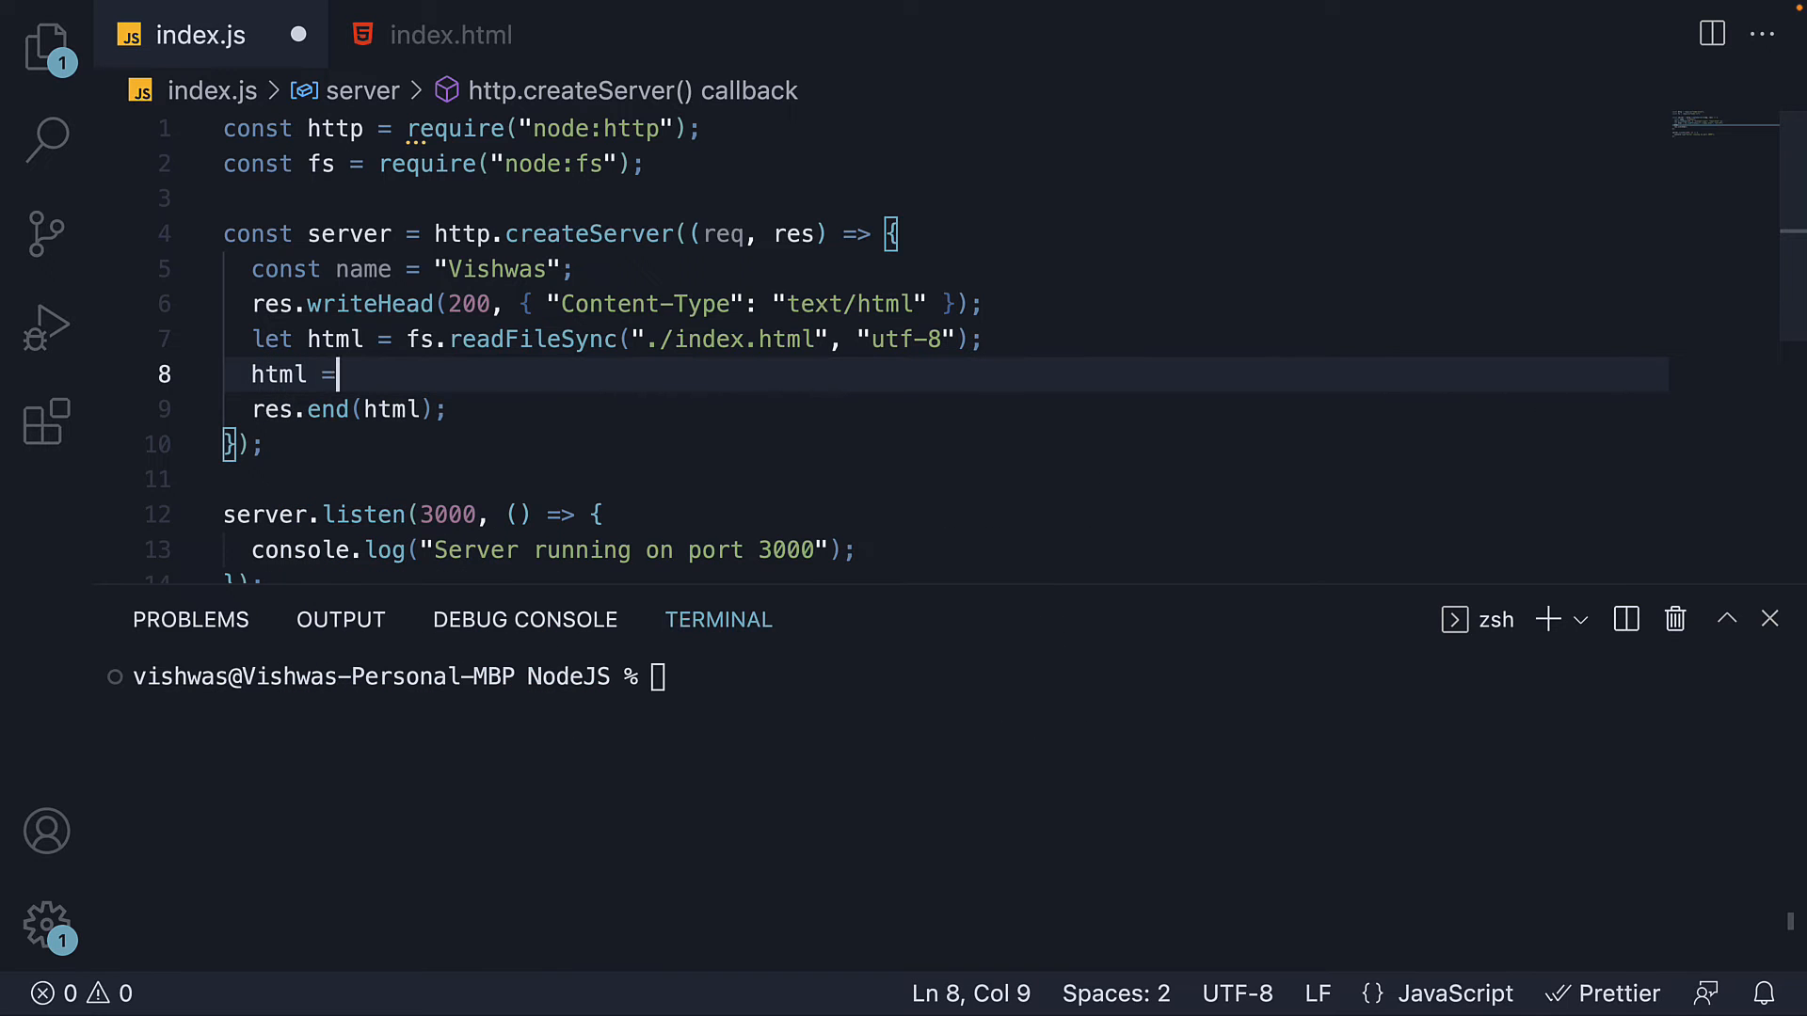
{"action": "type", "text": "html.replace"}
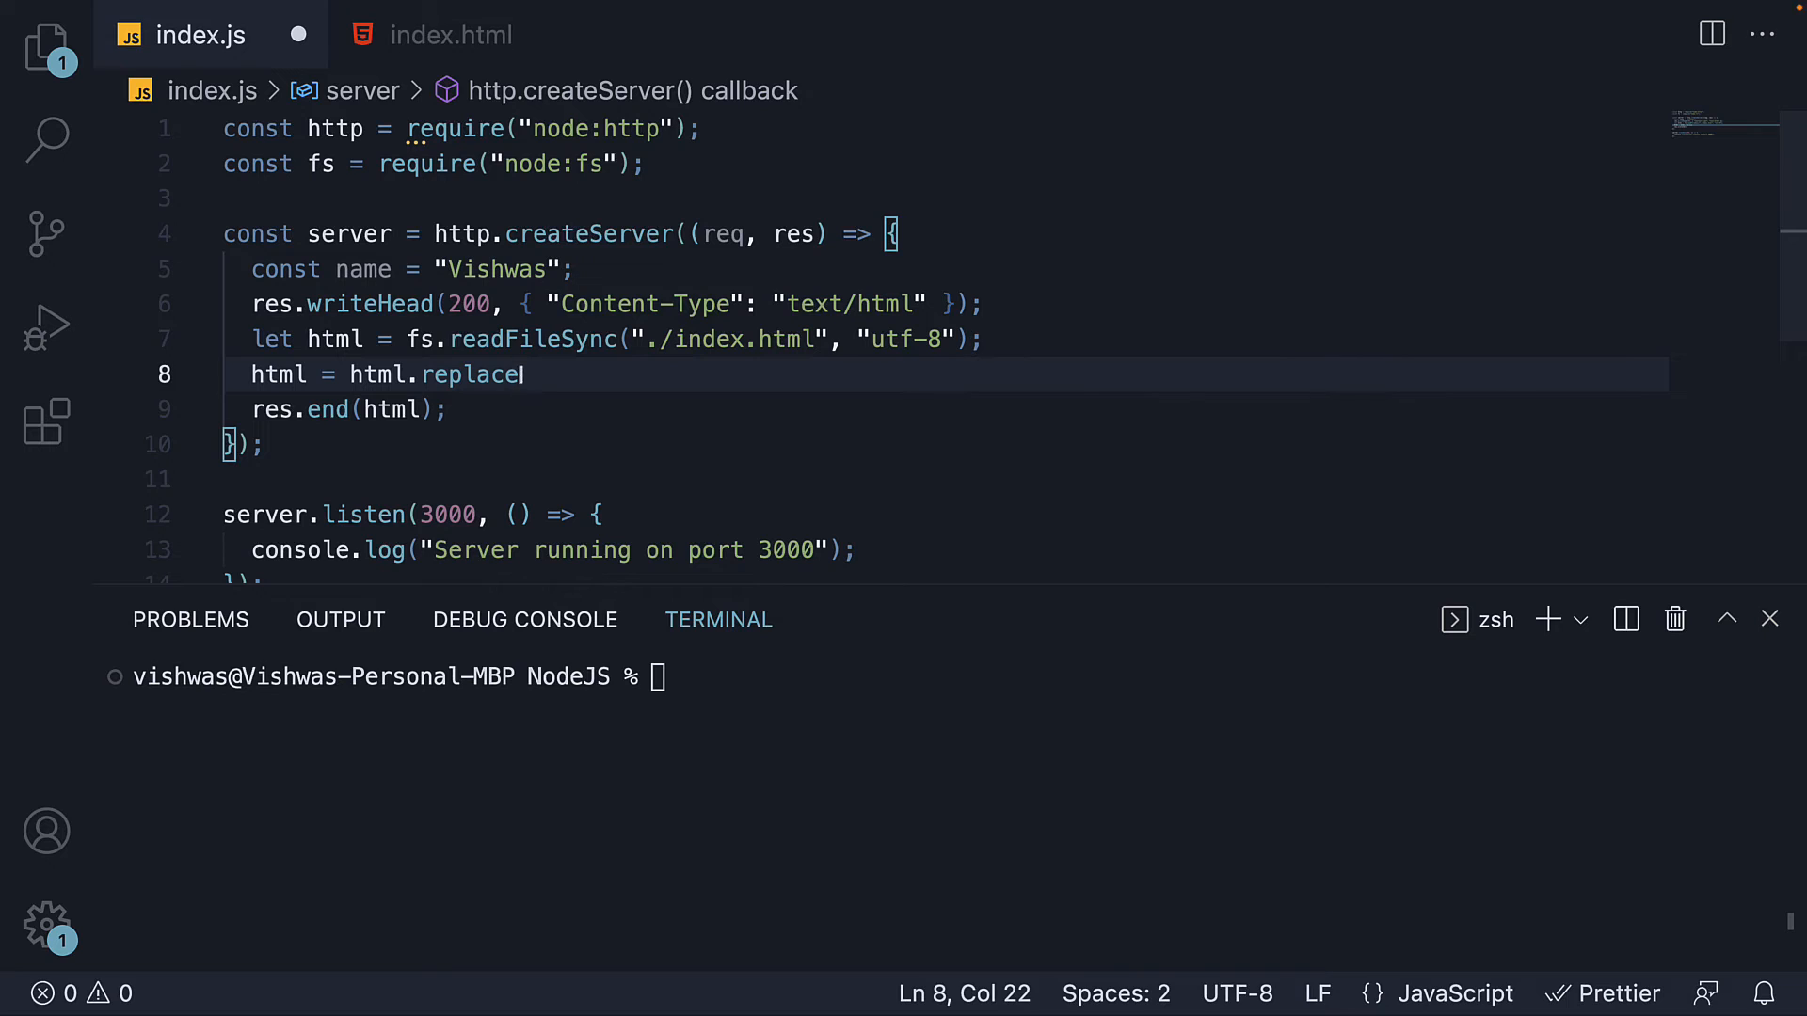
{"action": "type", "text": "(\"{{name}}\")"}
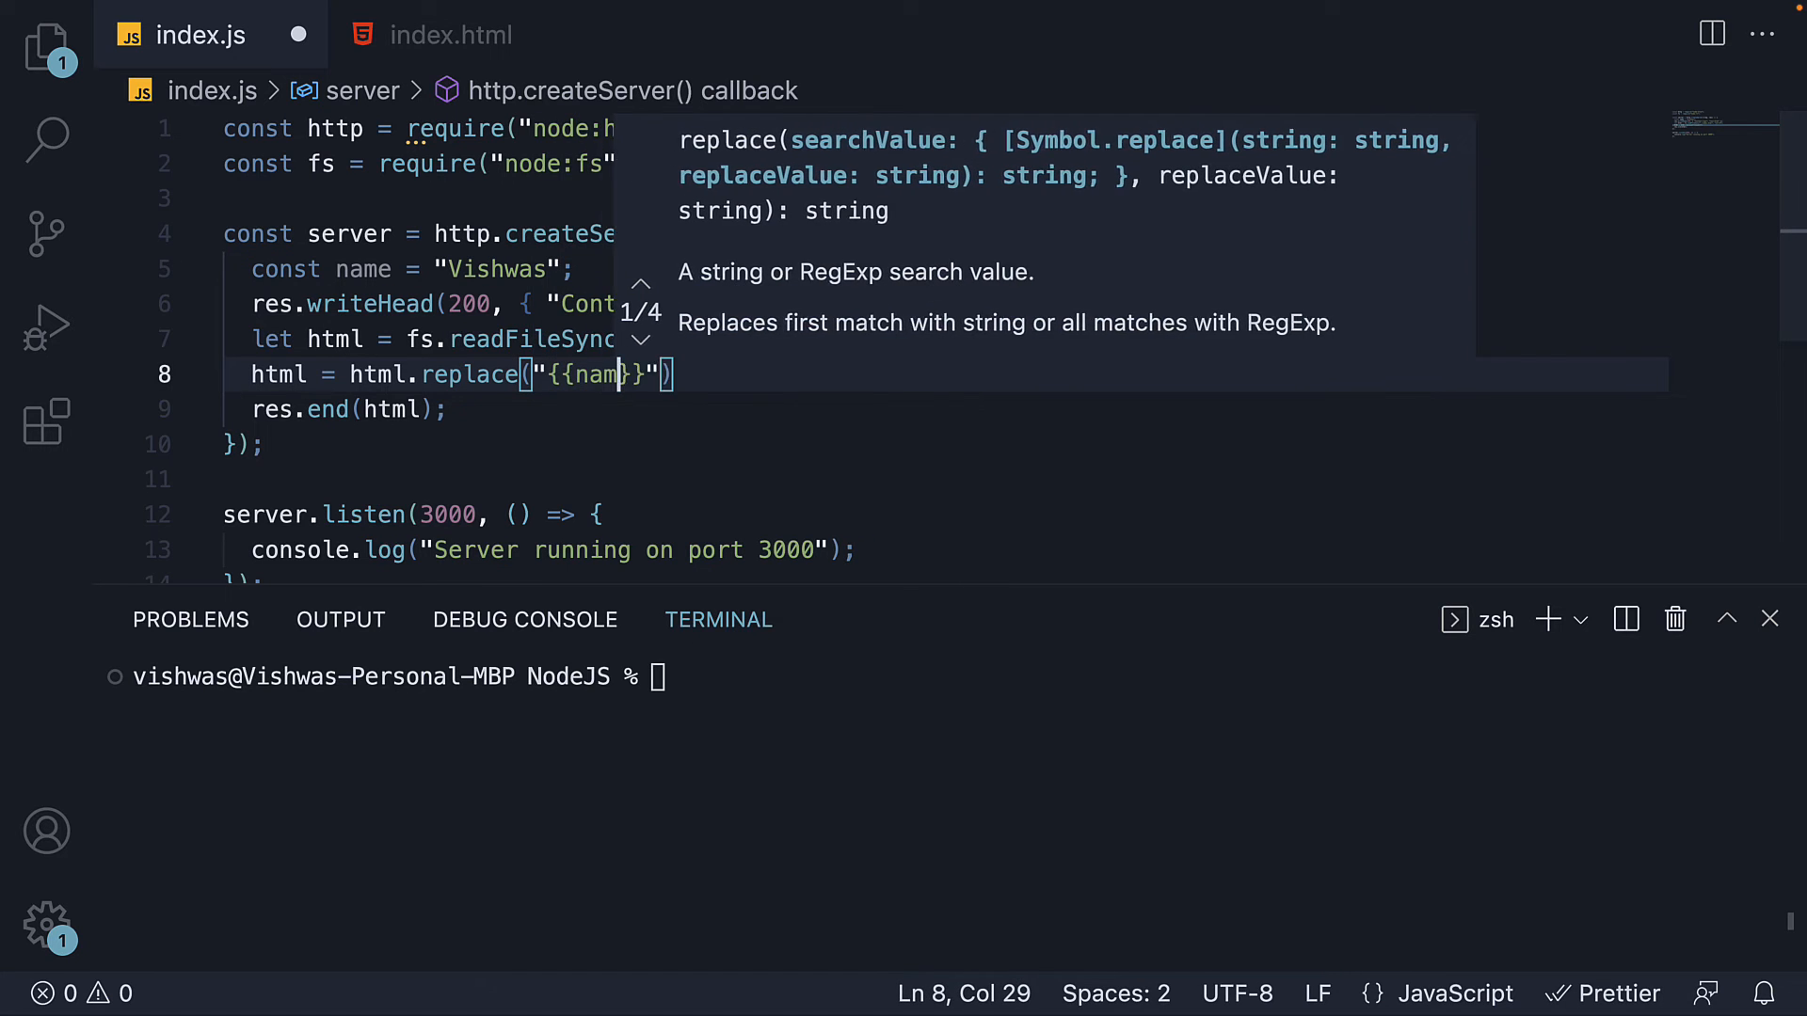
{"action": "type", "text": "e"}
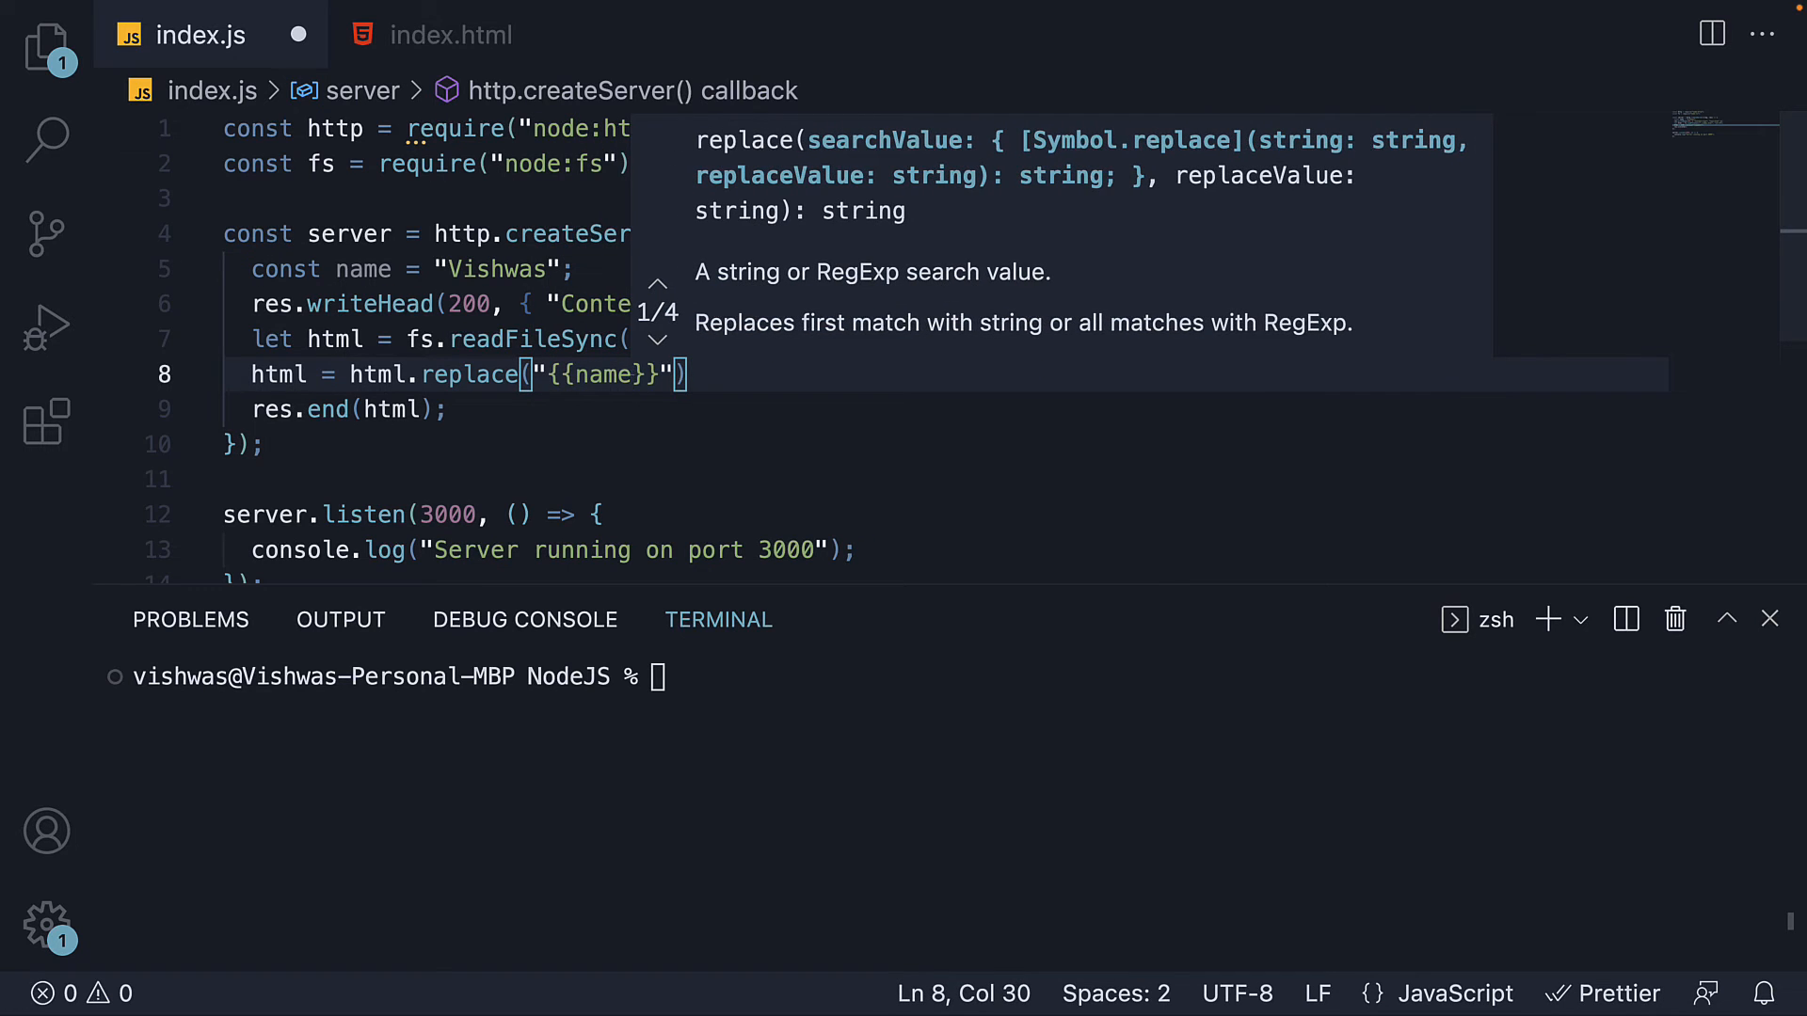
{"action": "type", "text": ", name"}
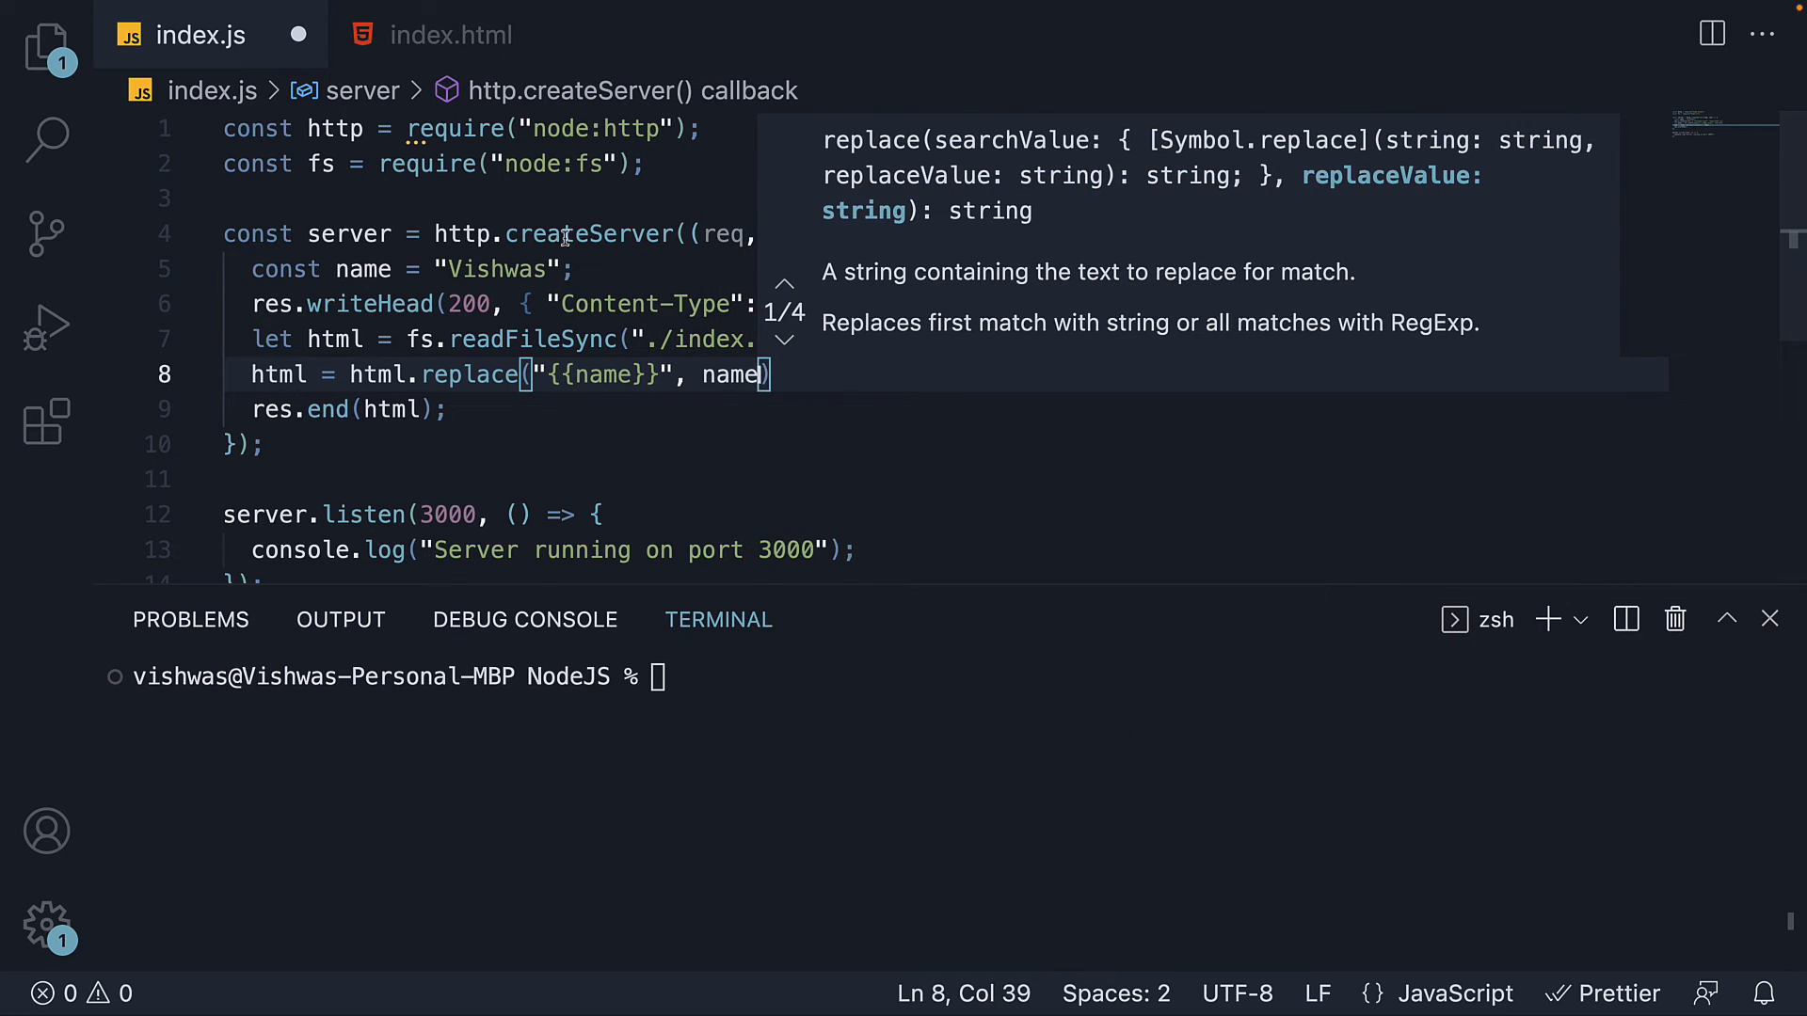
- Check the Vishwas value and the html sent by res.end, then focus the terminal
{"action": "double_click", "coordinate": [497, 270]}
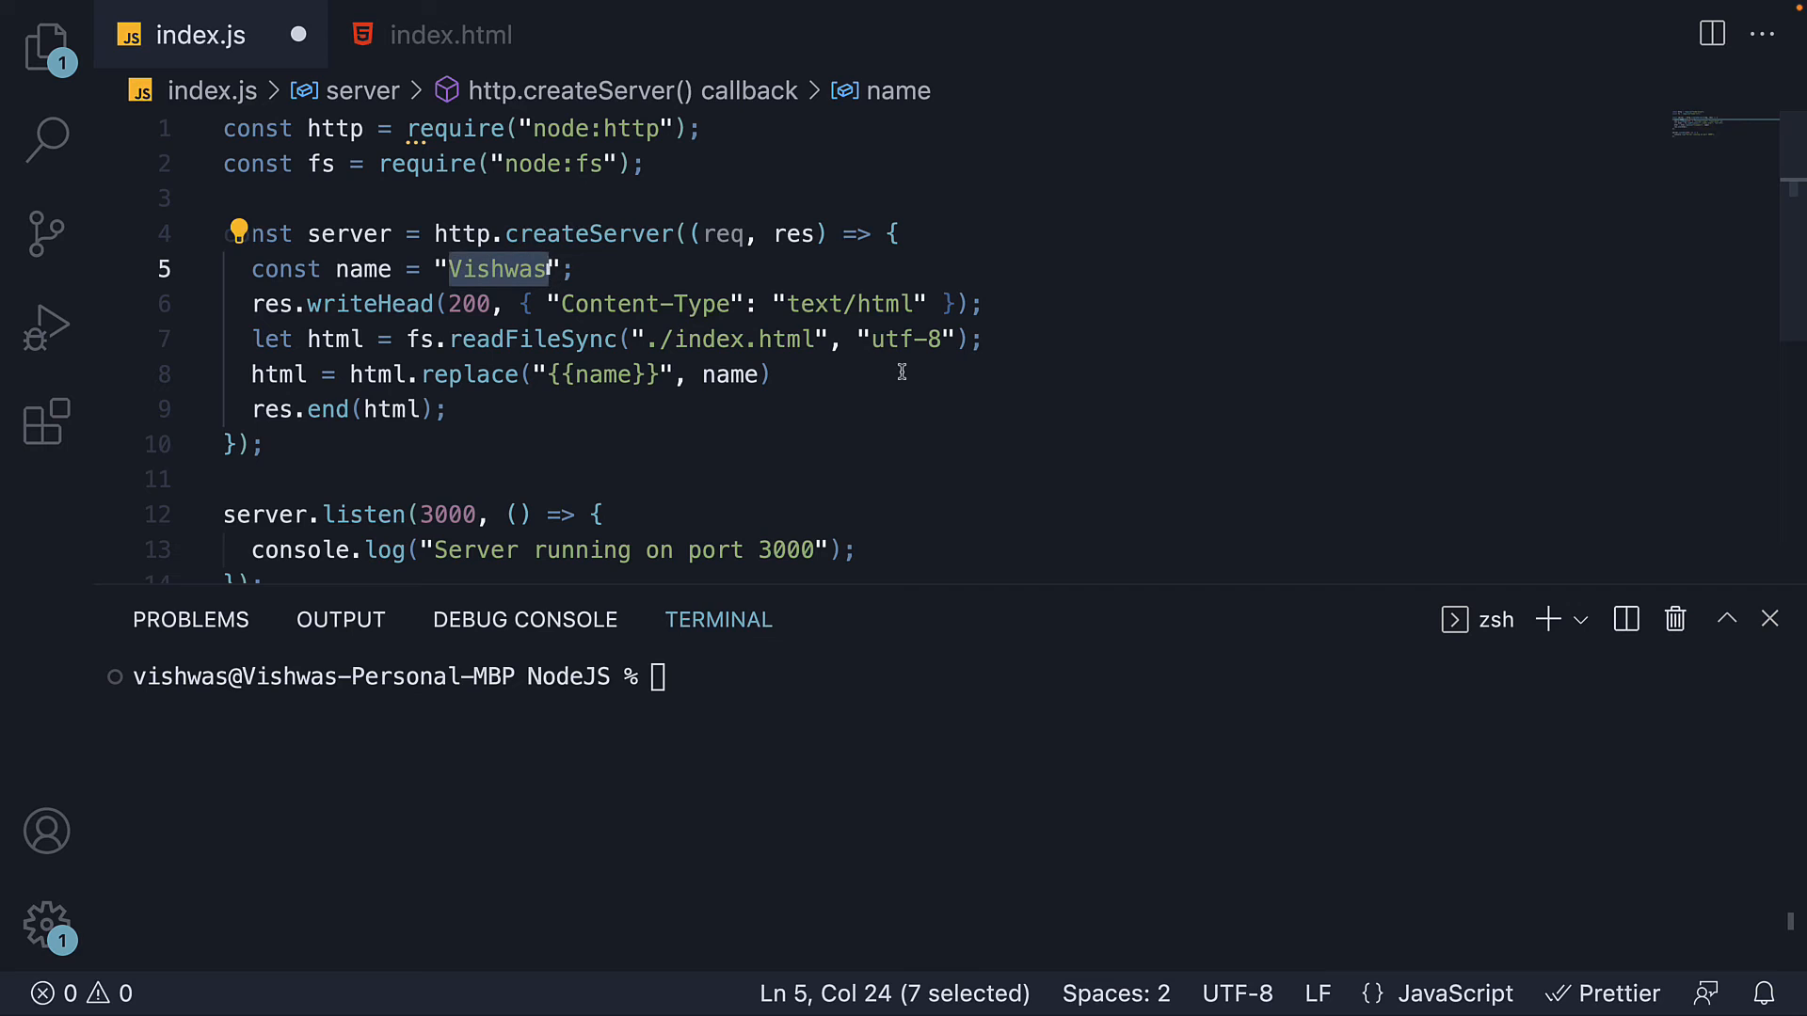
{"action": "double_click", "coordinate": [387, 409]}
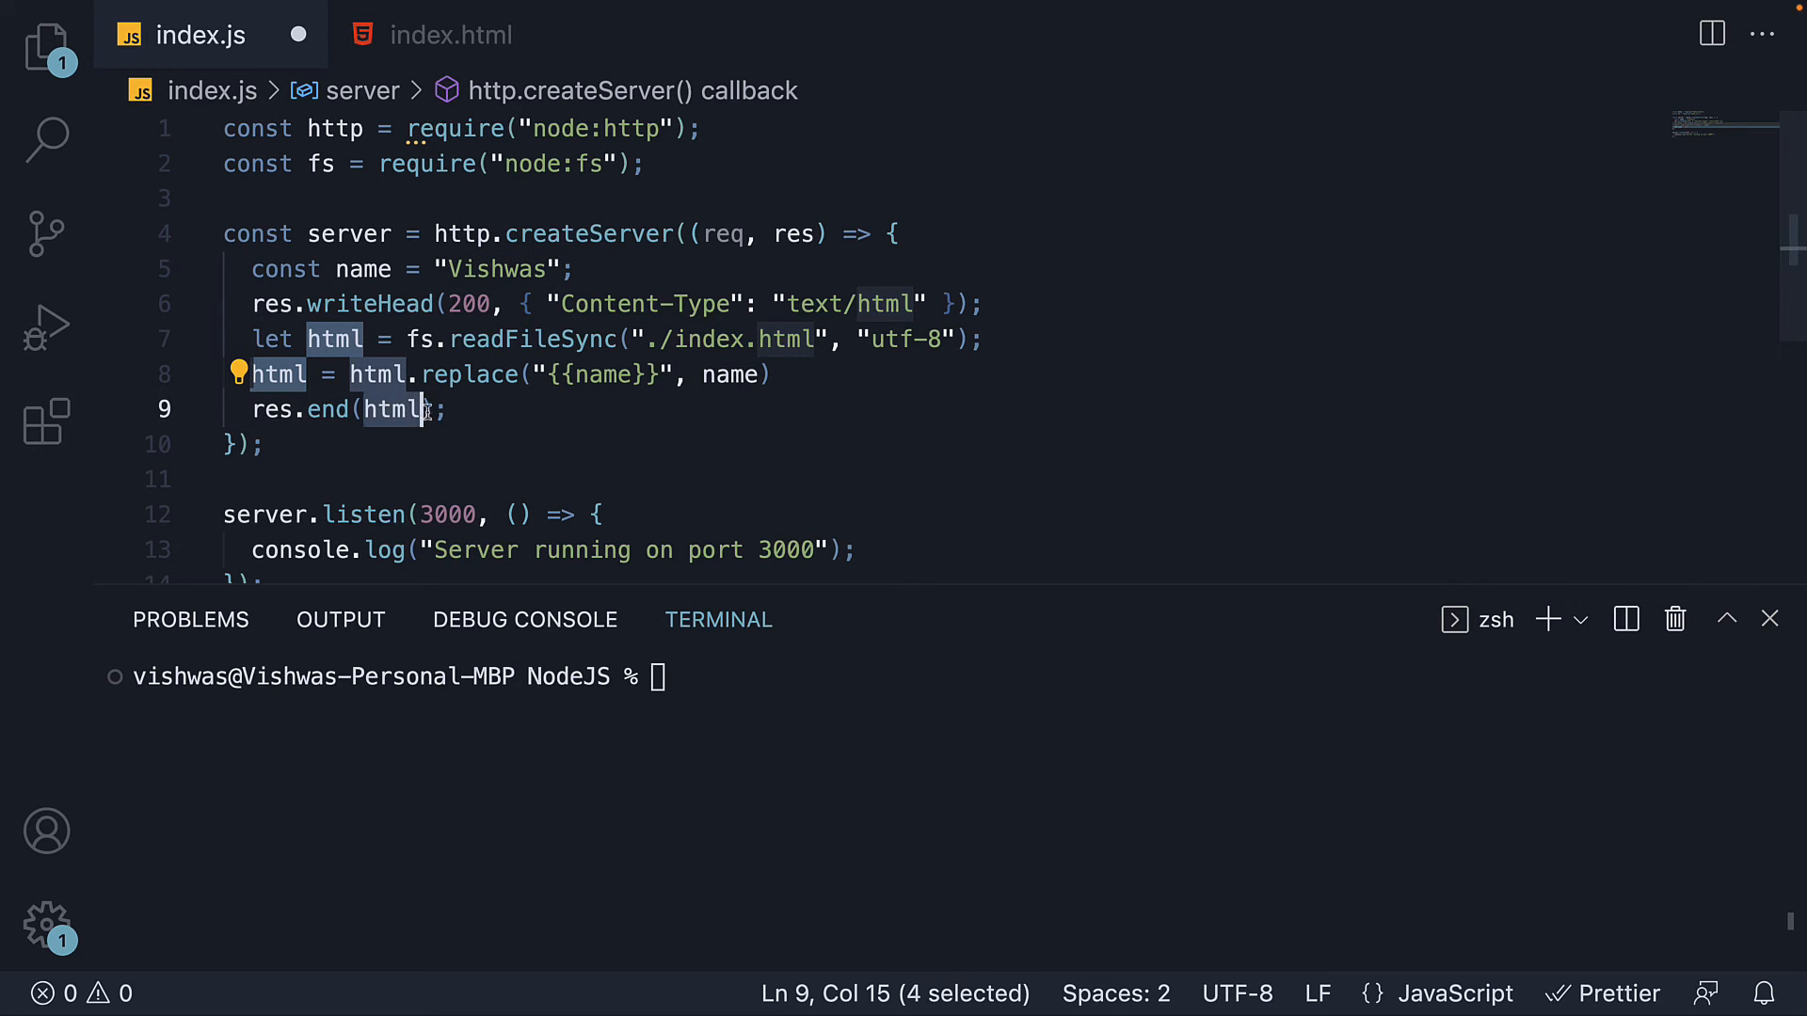
{"action": "left_click", "coordinate": [461, 408]}
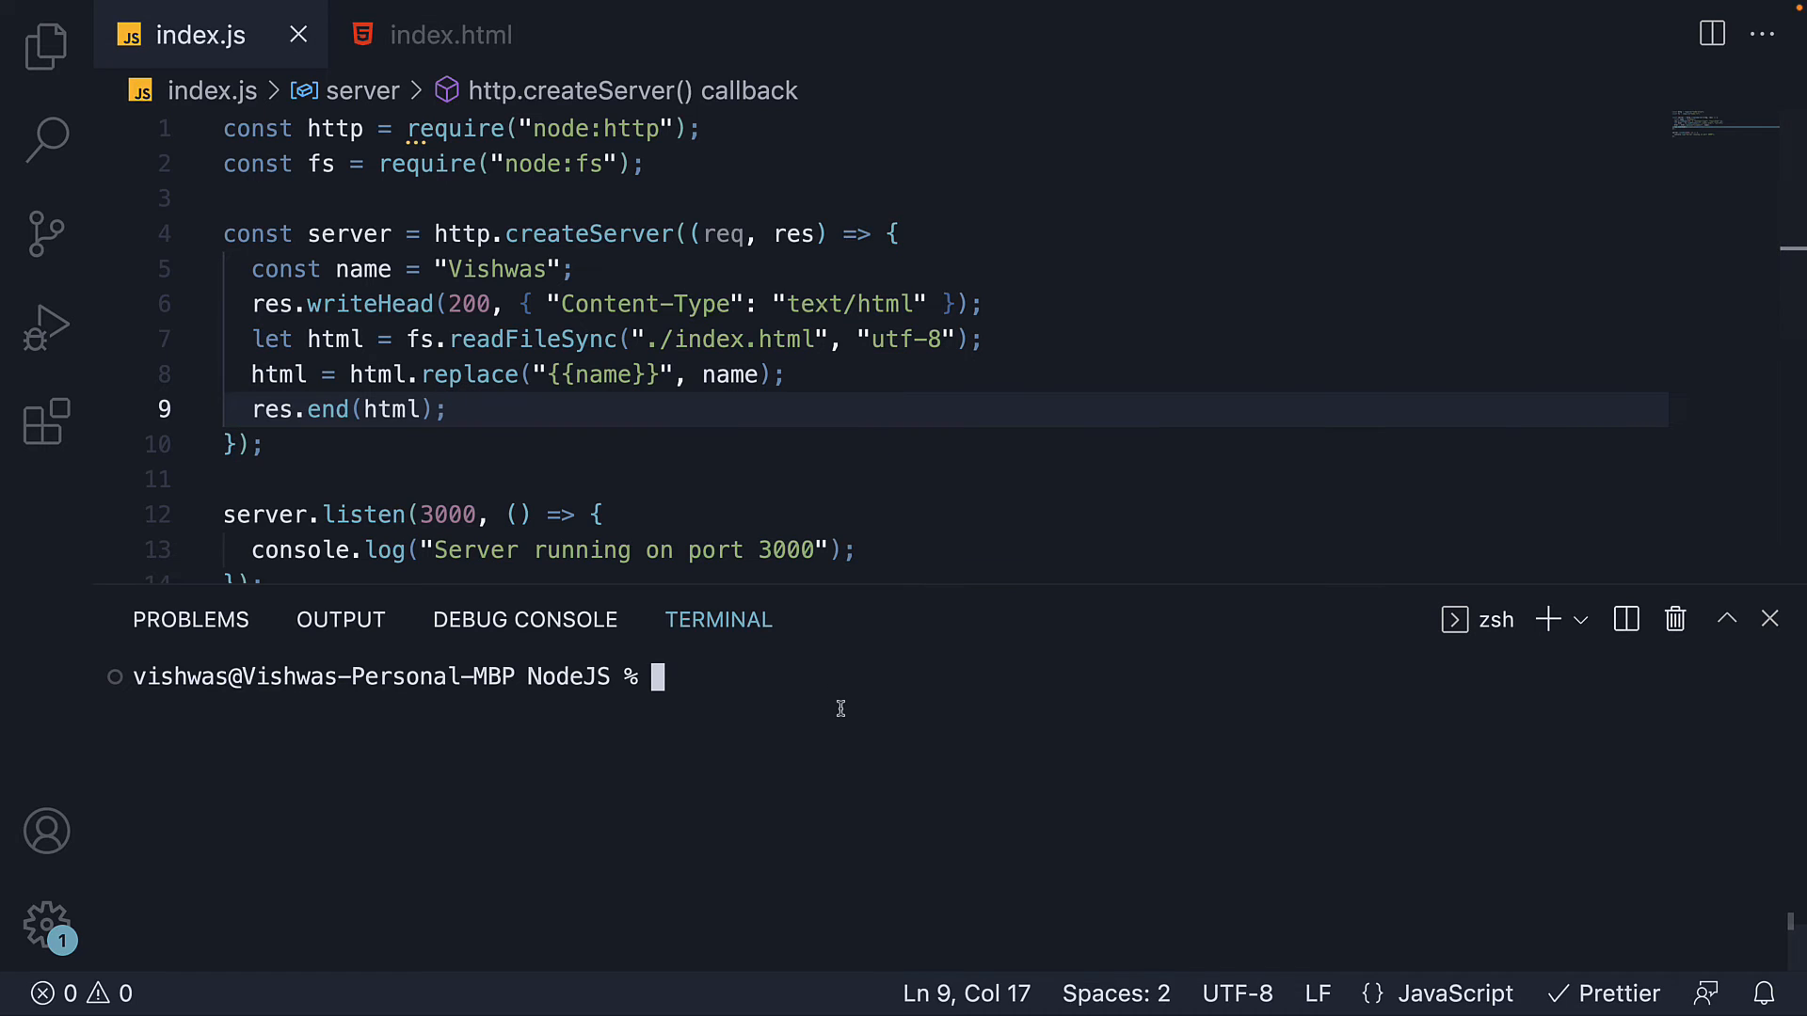
- Start the server with node index so Chrome renders Hello Vishwas, welcome to Node.js
{"action": "type", "text": "node"}
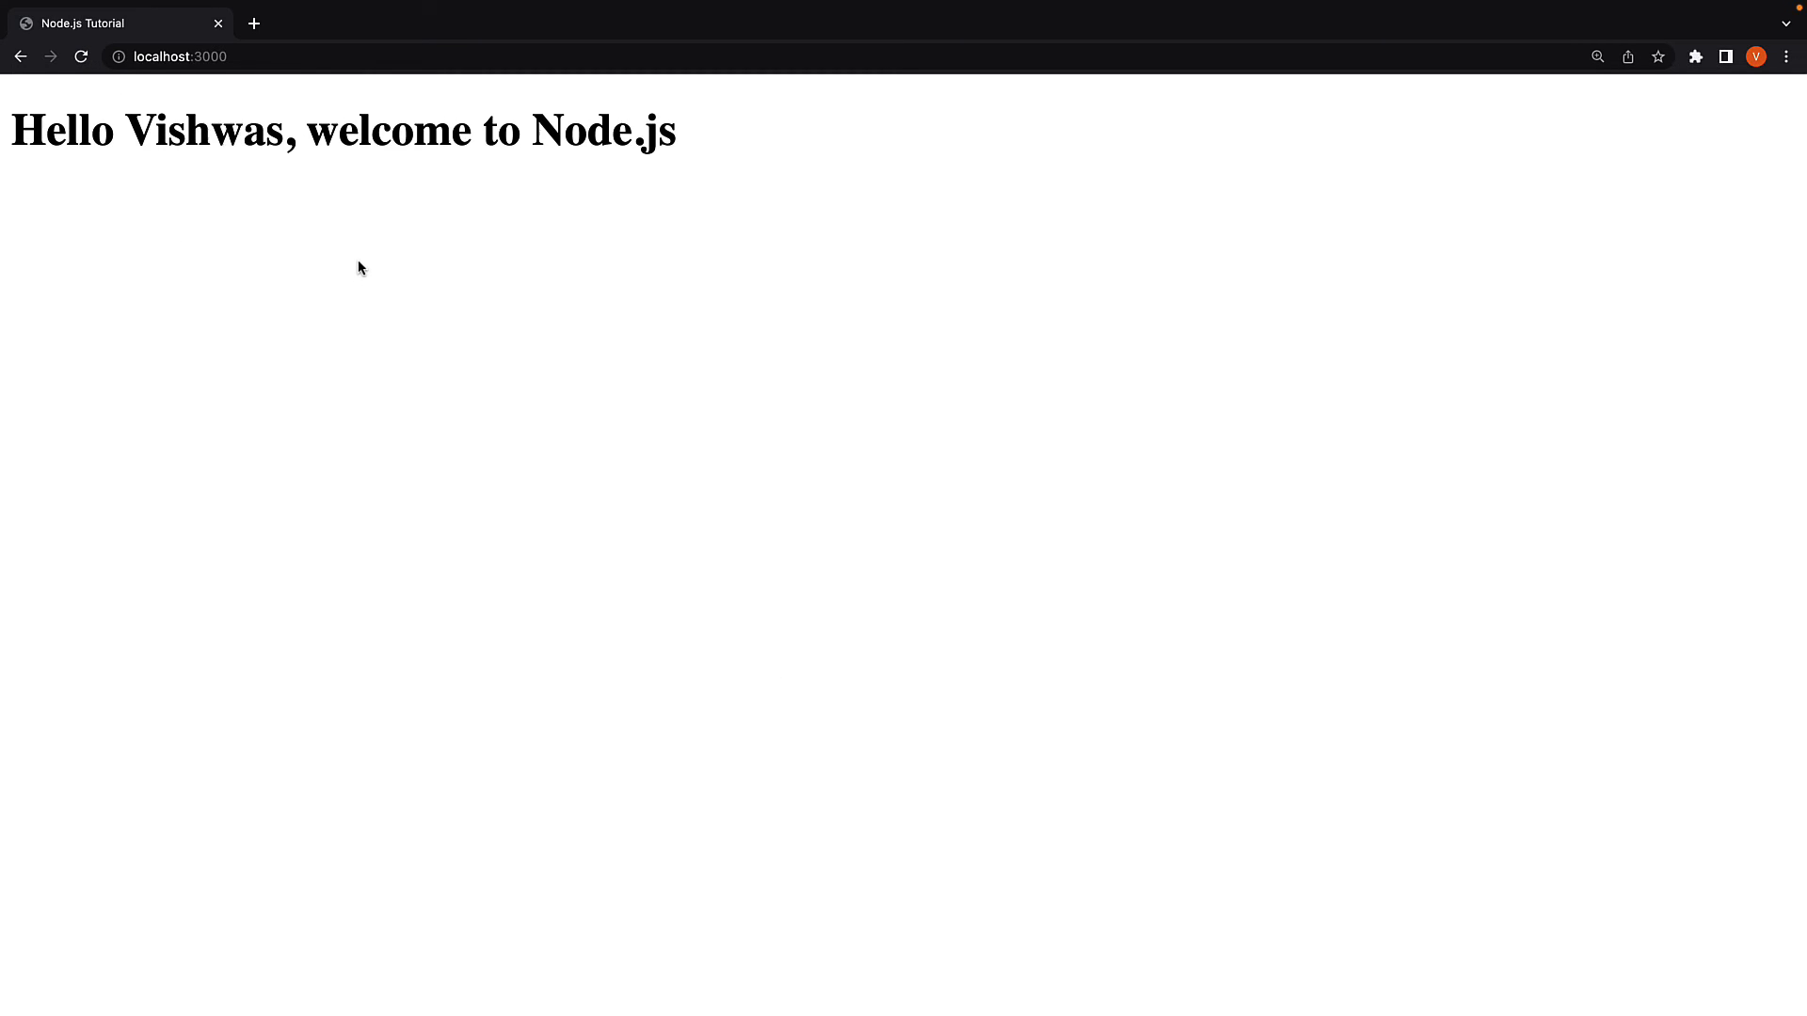
{"action": "mouse_move", "coordinate": [239, 194]}
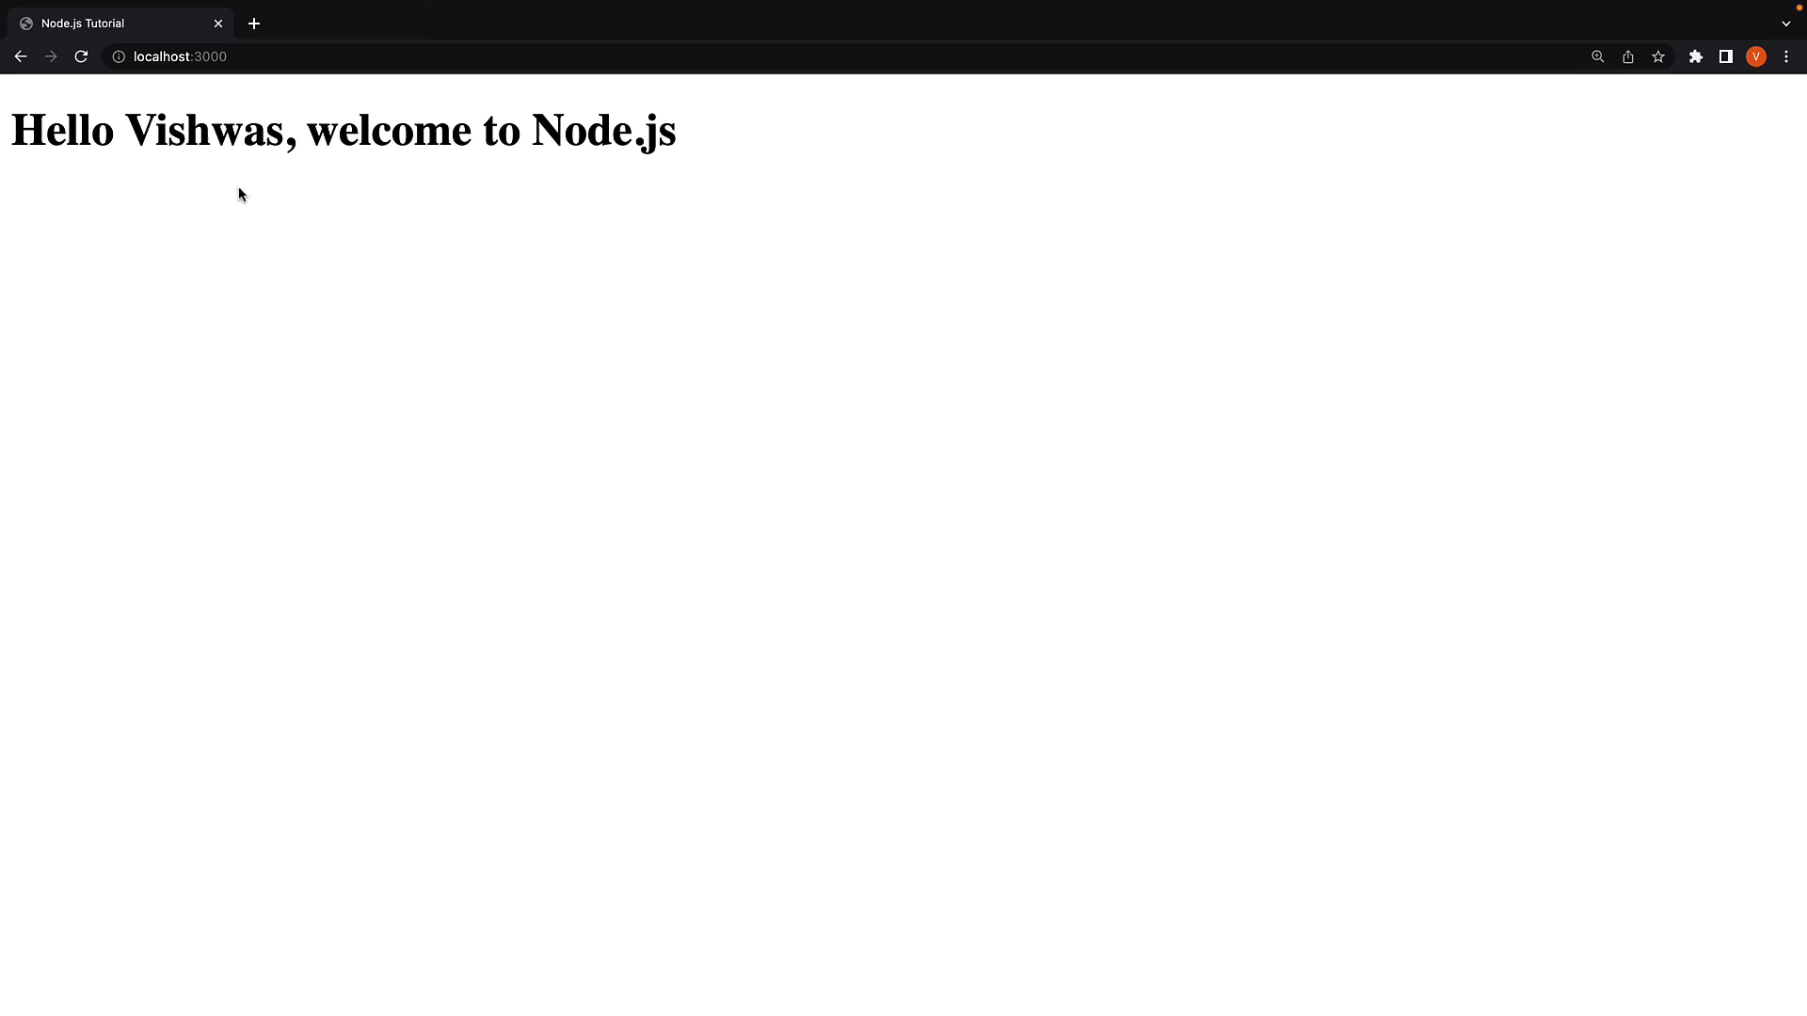
{"action": "mouse_move", "coordinate": [587, 177]}
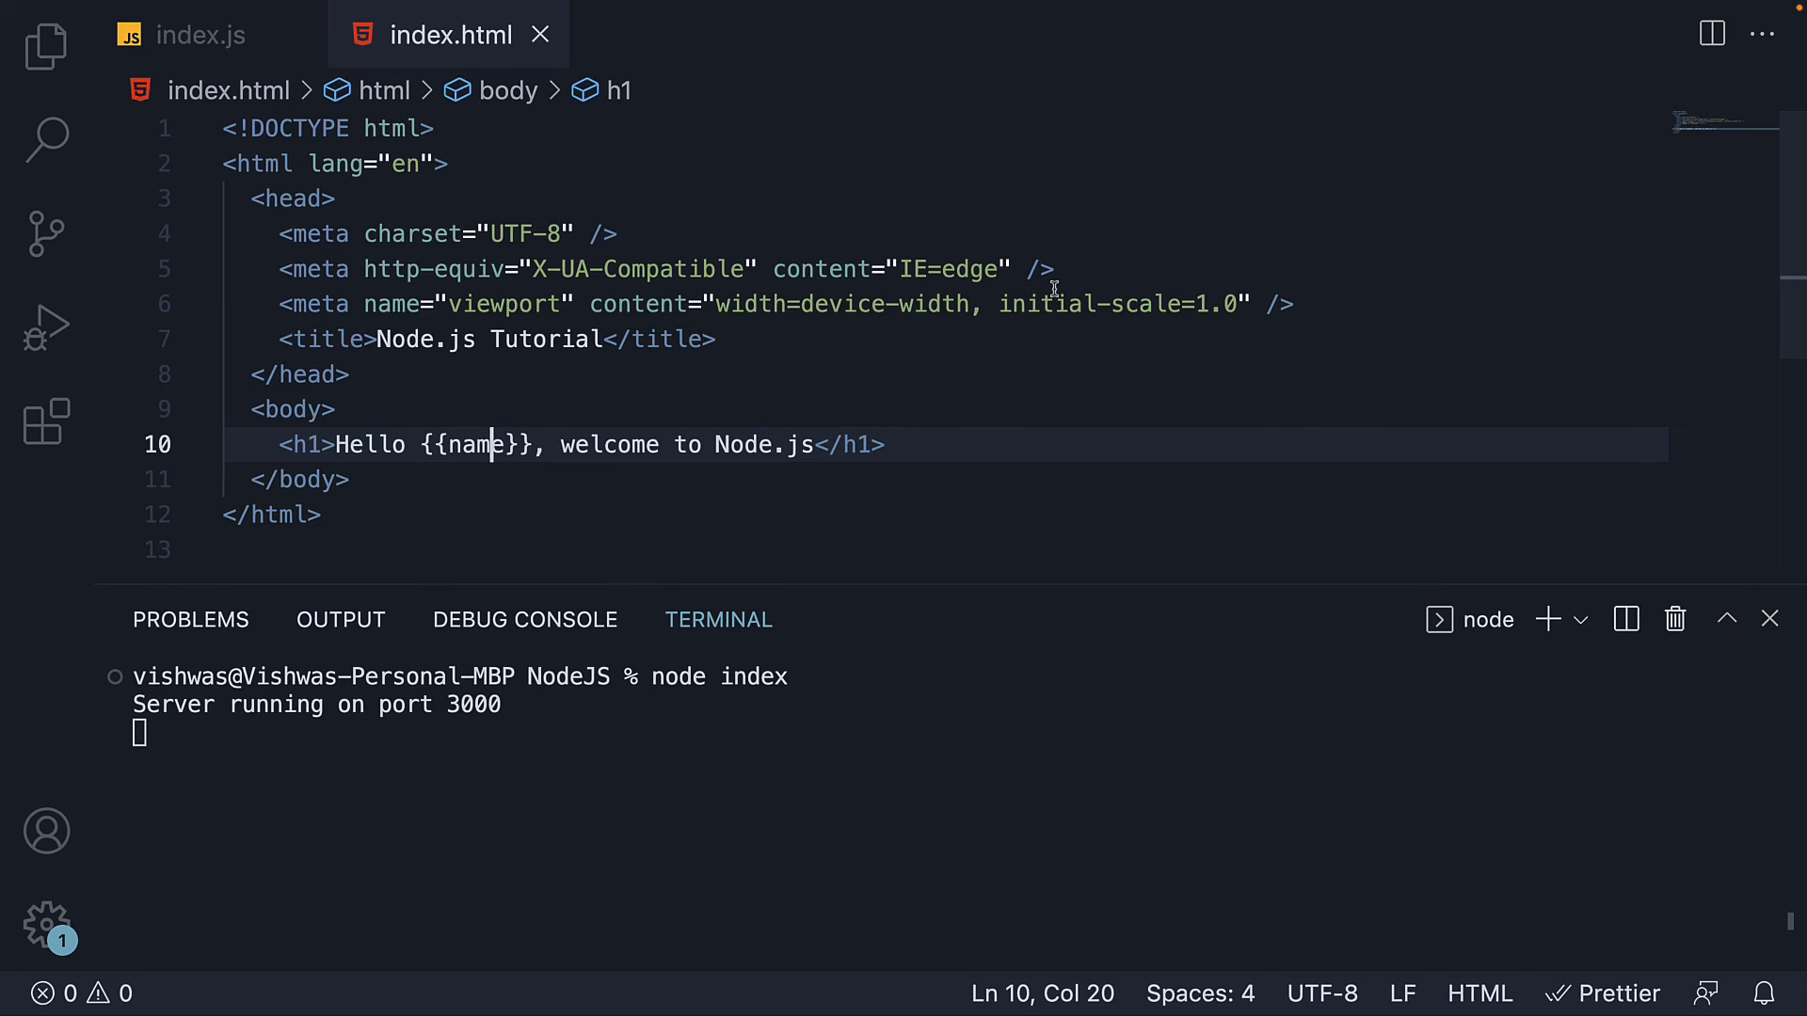
{"action": "mouse_move", "coordinate": [308, 158]}
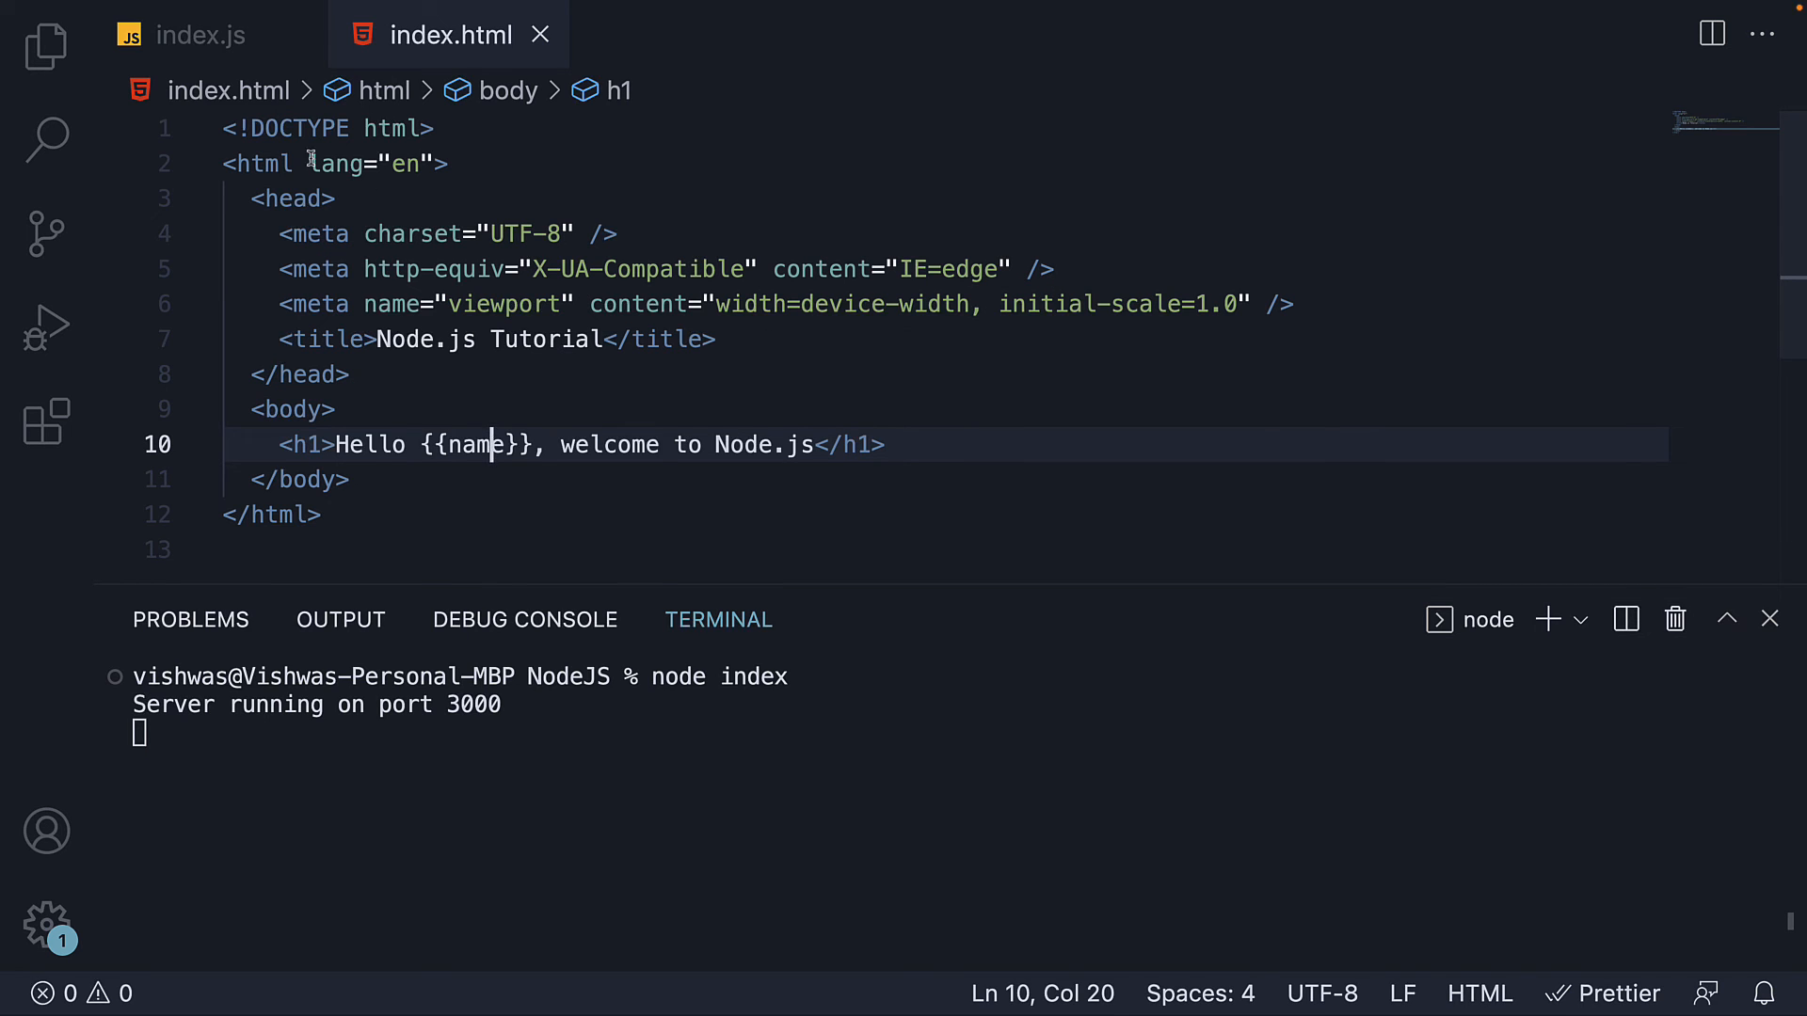
- Return to index.js and place the cursor at the end of the html.replace line
{"action": "left_click", "coordinate": [179, 34]}
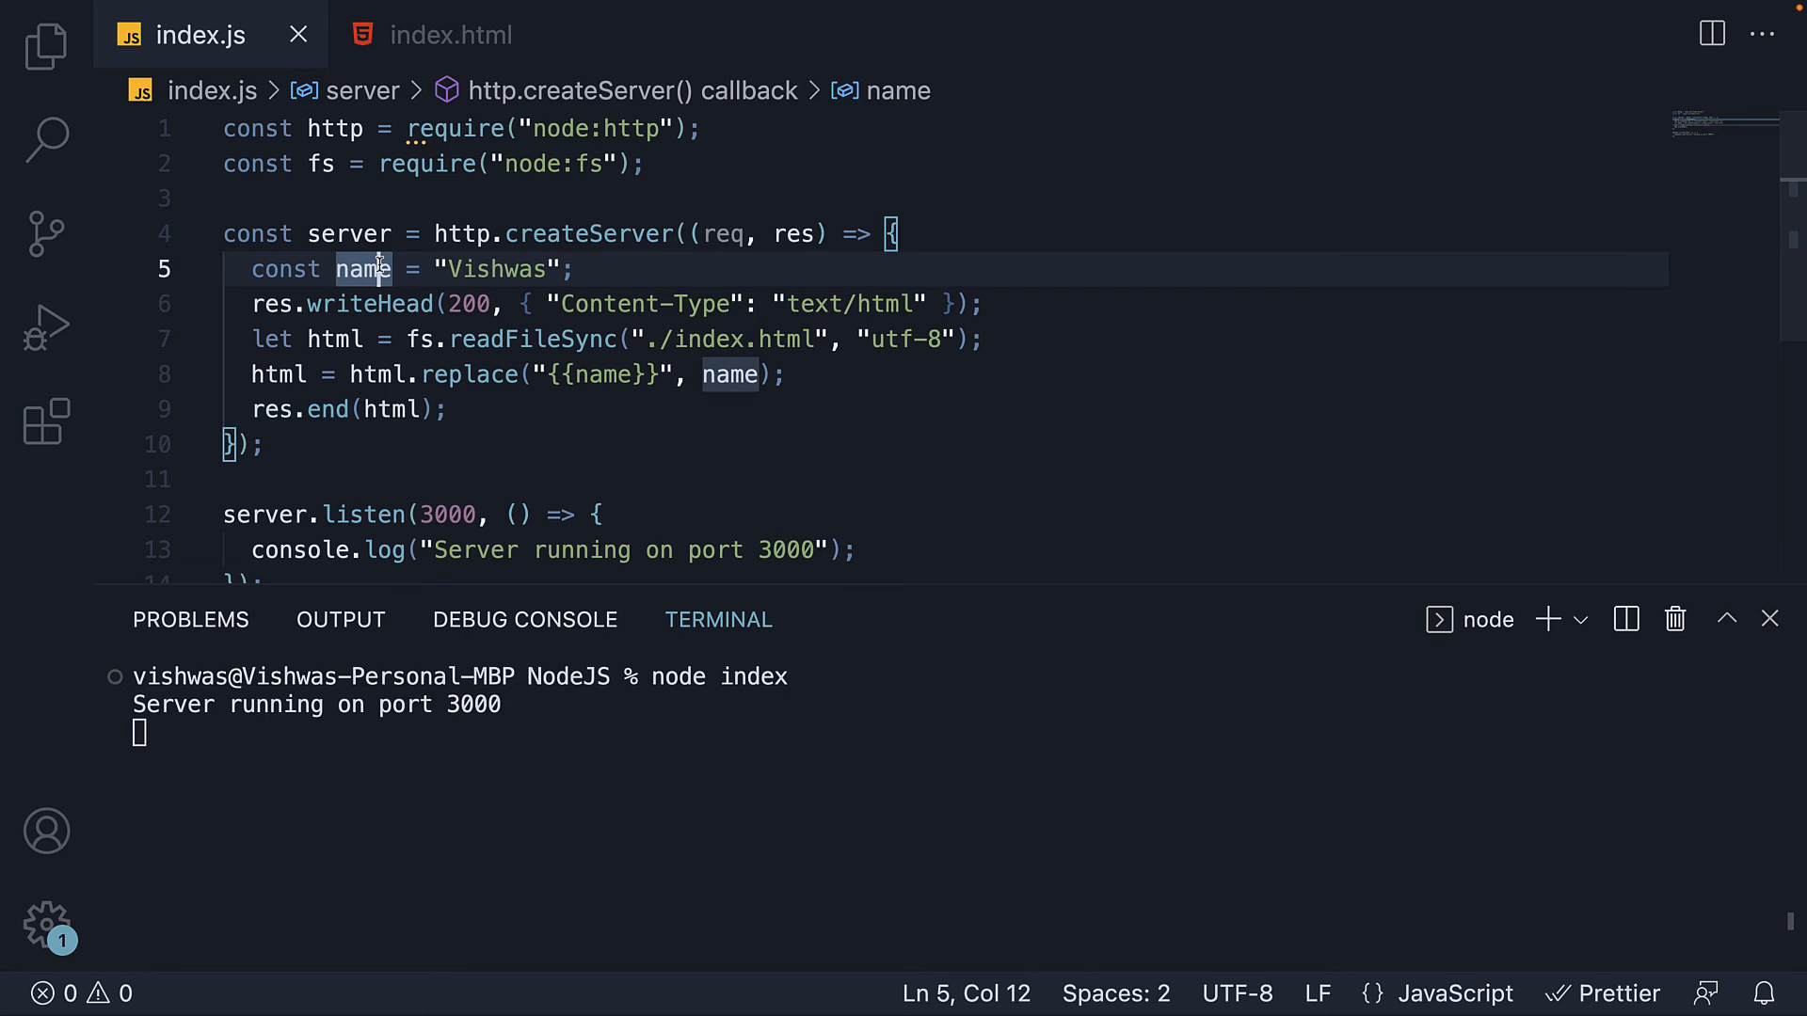
{"action": "left_click", "coordinate": [789, 372]}
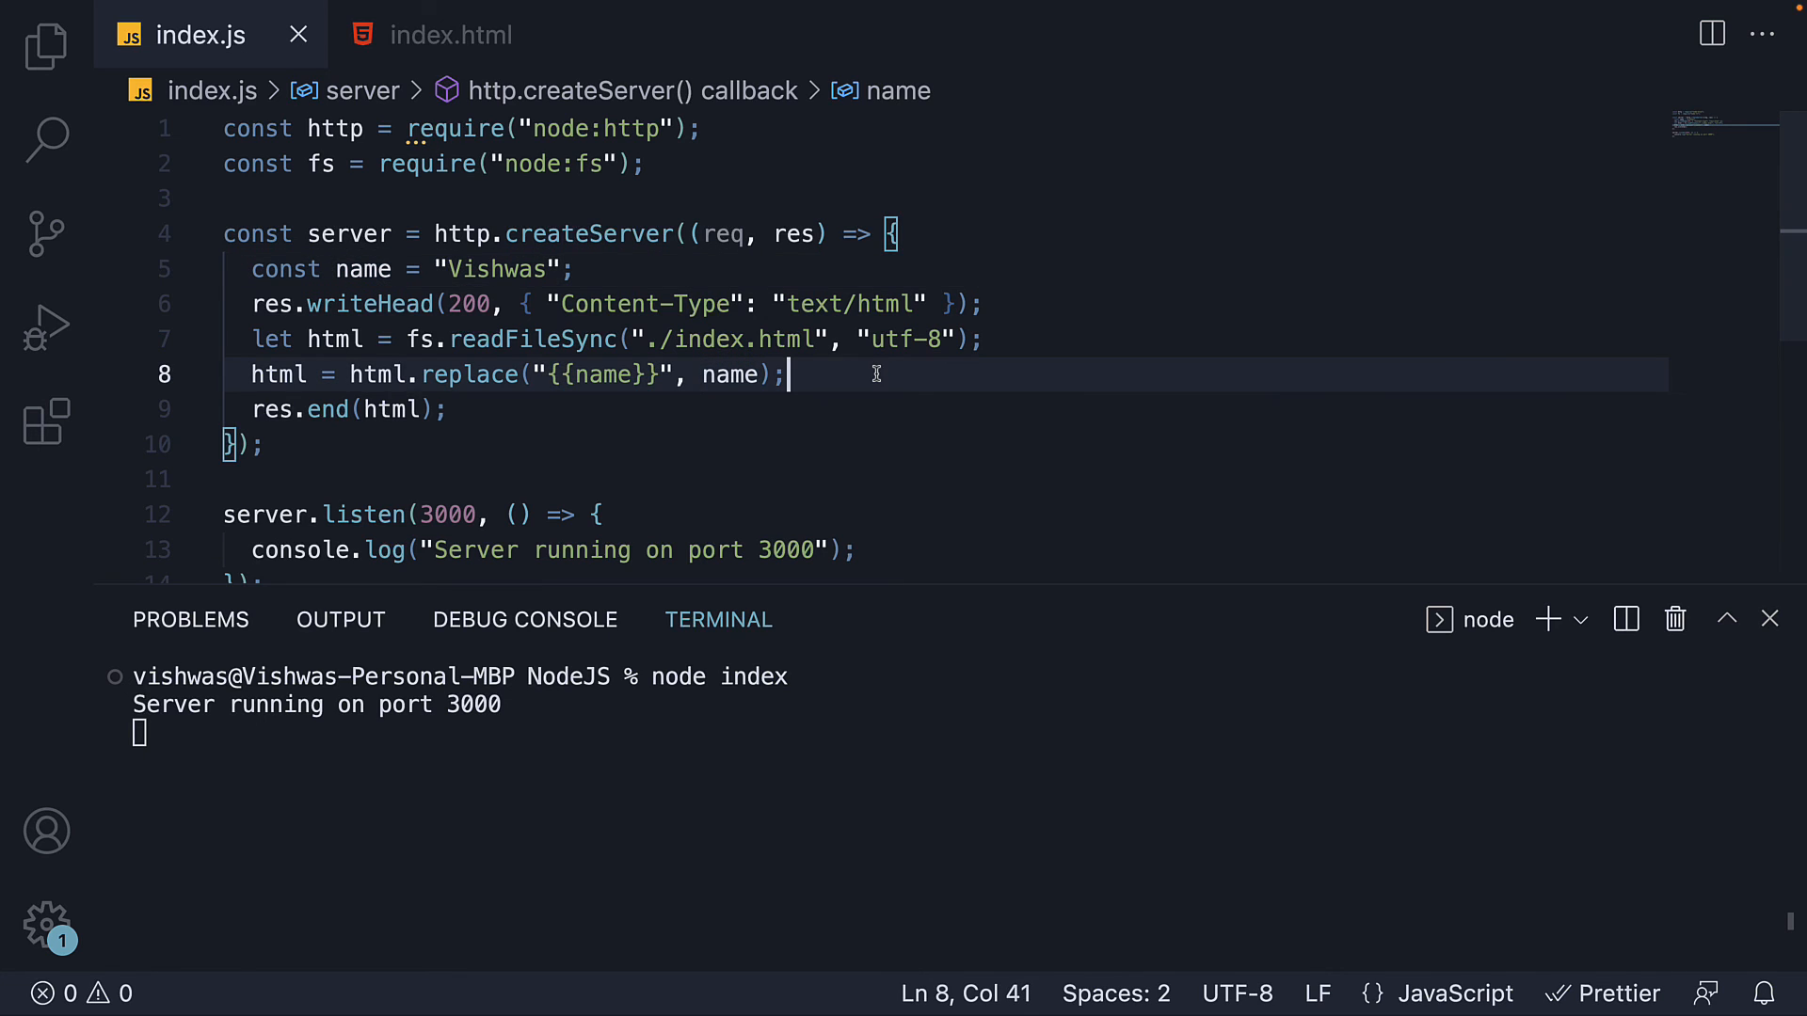
{"action": "mouse_move", "coordinate": [875, 372]}
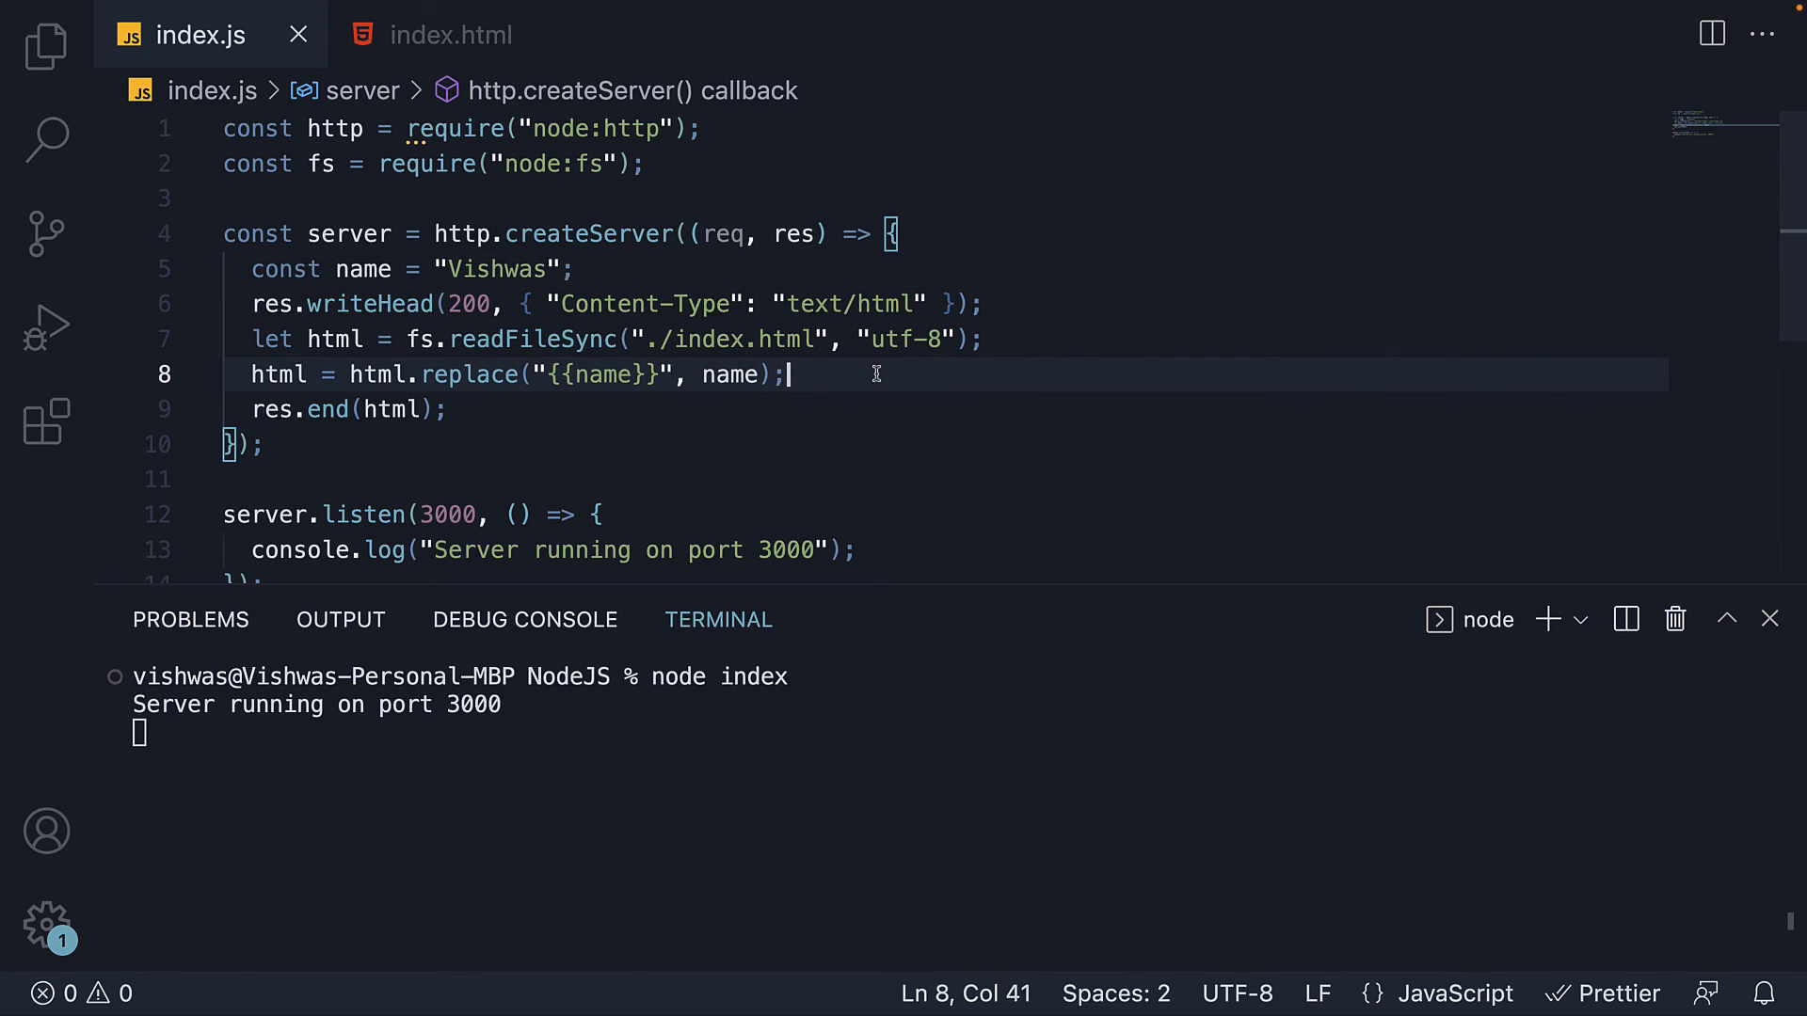